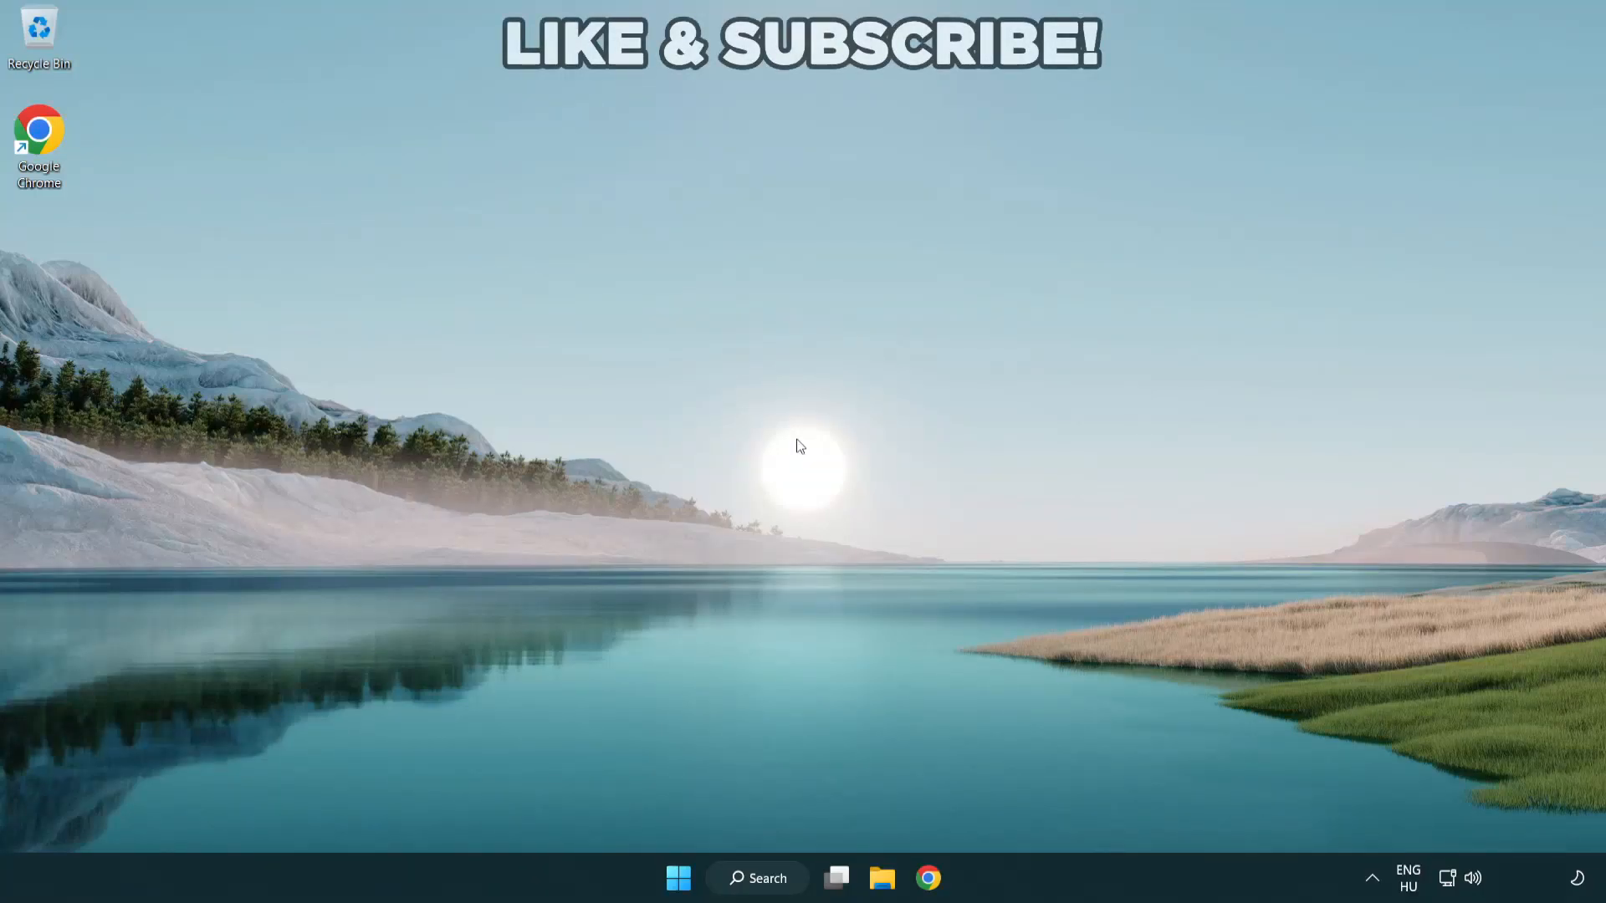
pyautogui.moveTo(892, 517)
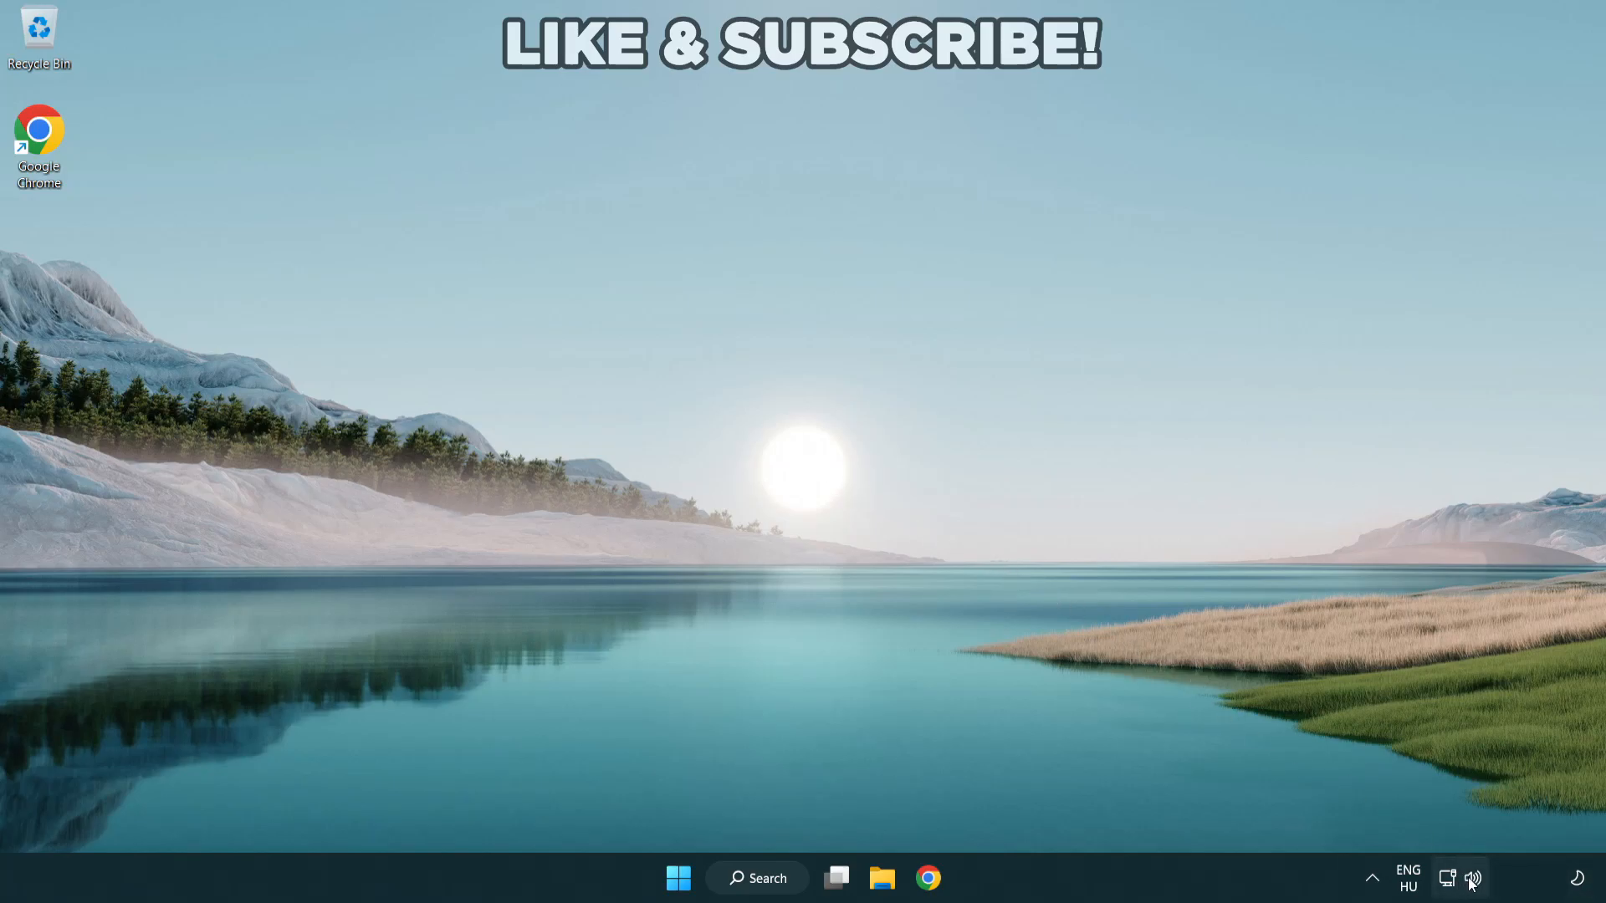
# Step: Switch the sound output from CABLE Input to Speakers (High Definition Audio Device) via the volume flyout
pyautogui.click(1451, 878)
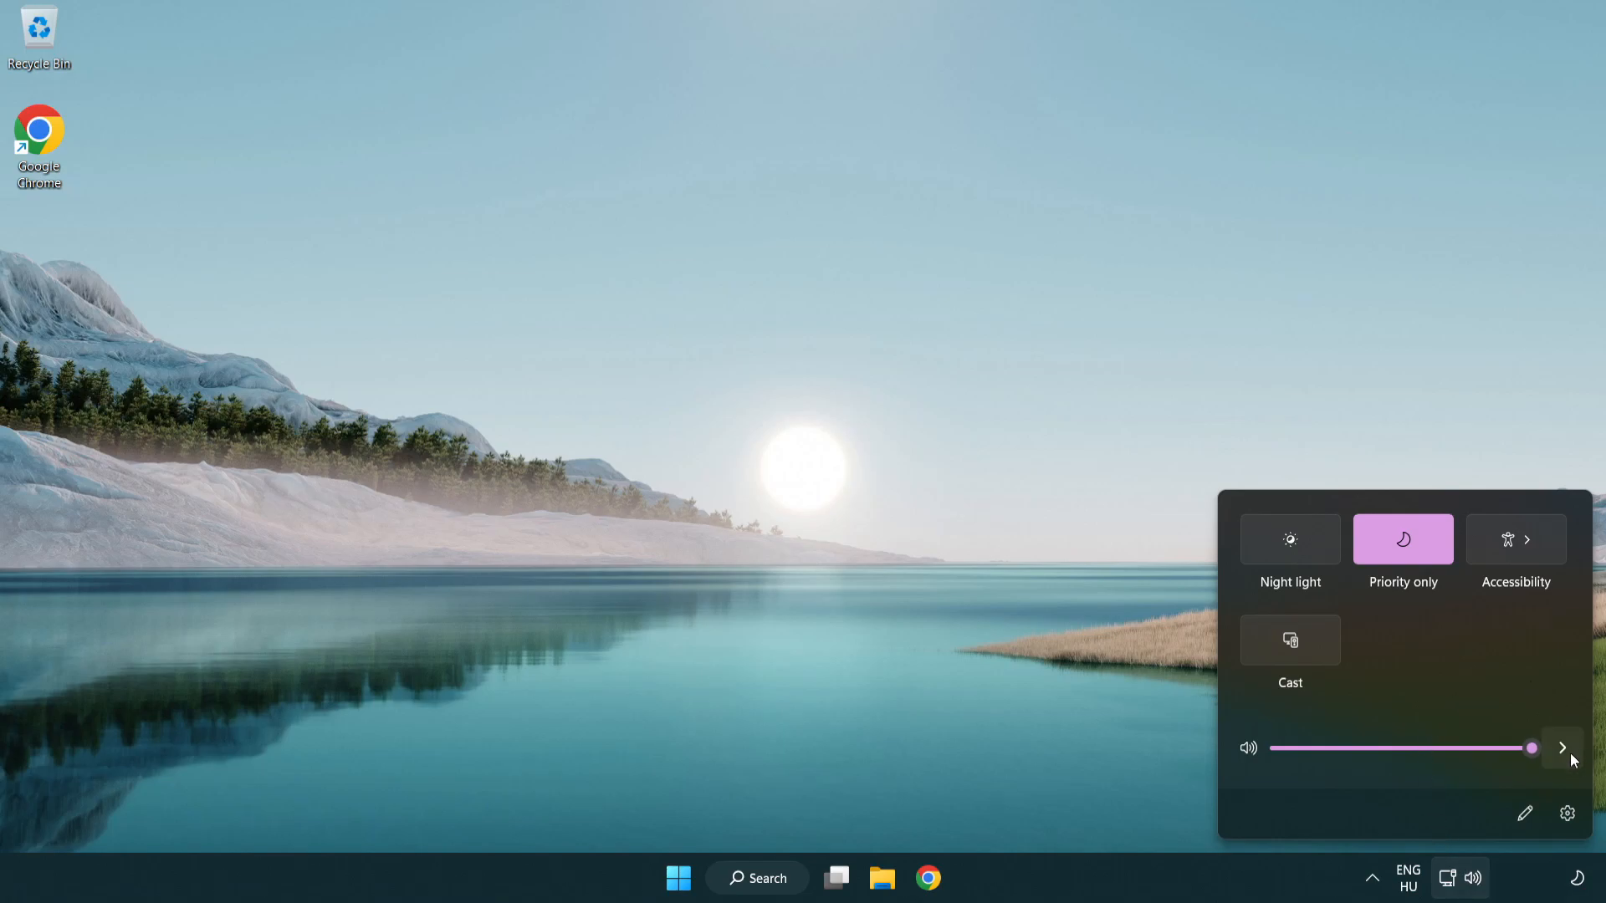
pyautogui.moveTo(1561, 748)
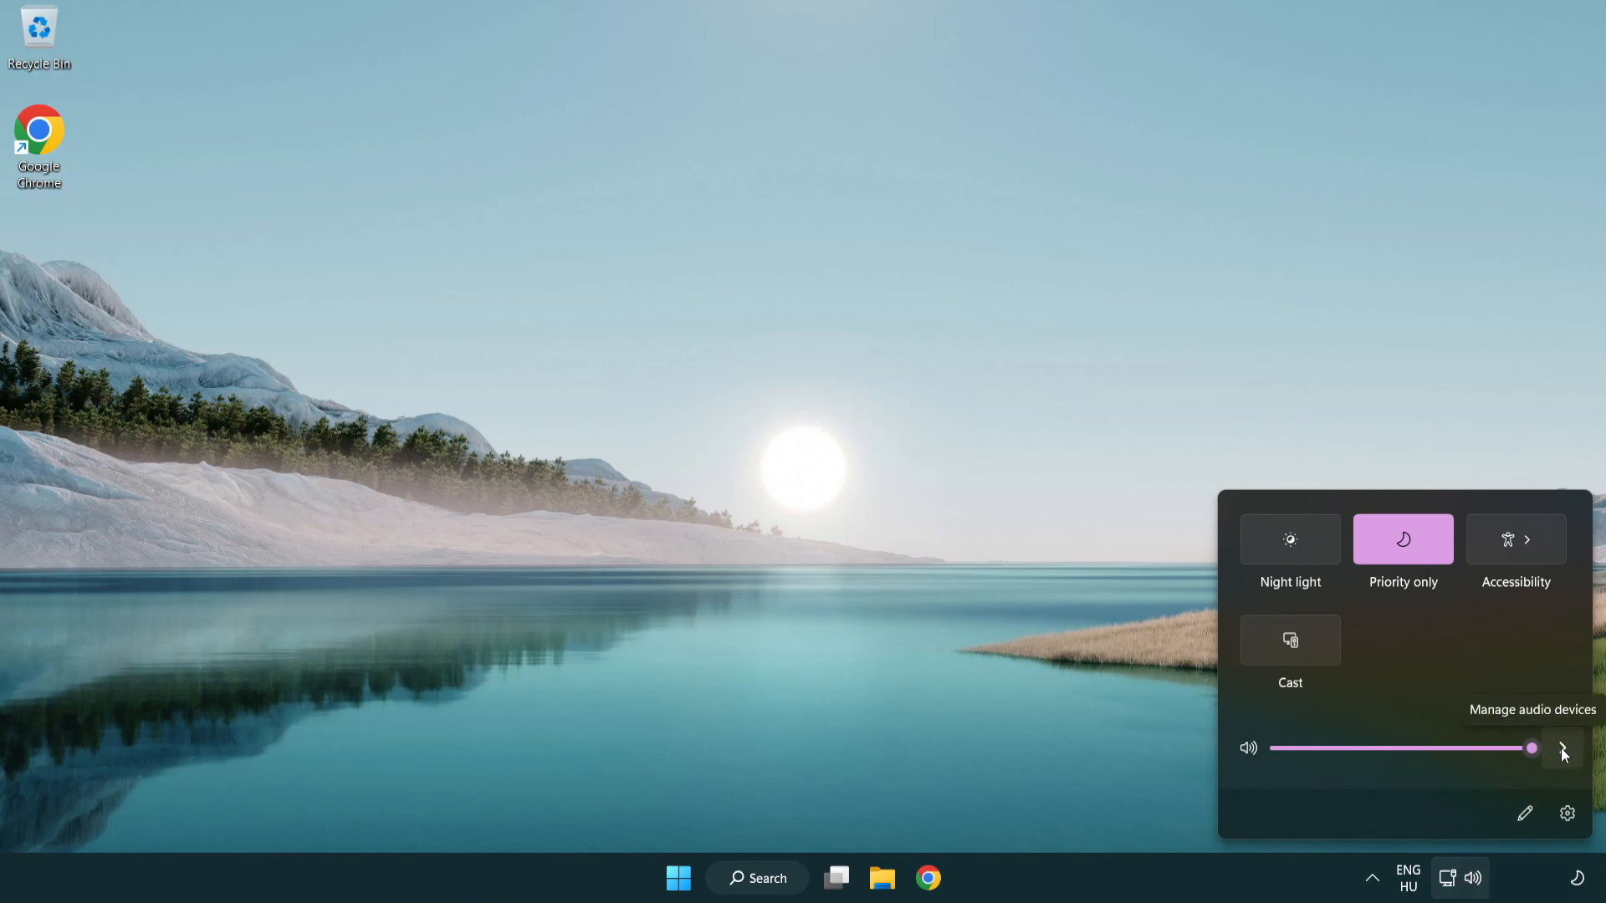
pyautogui.click(1560, 748)
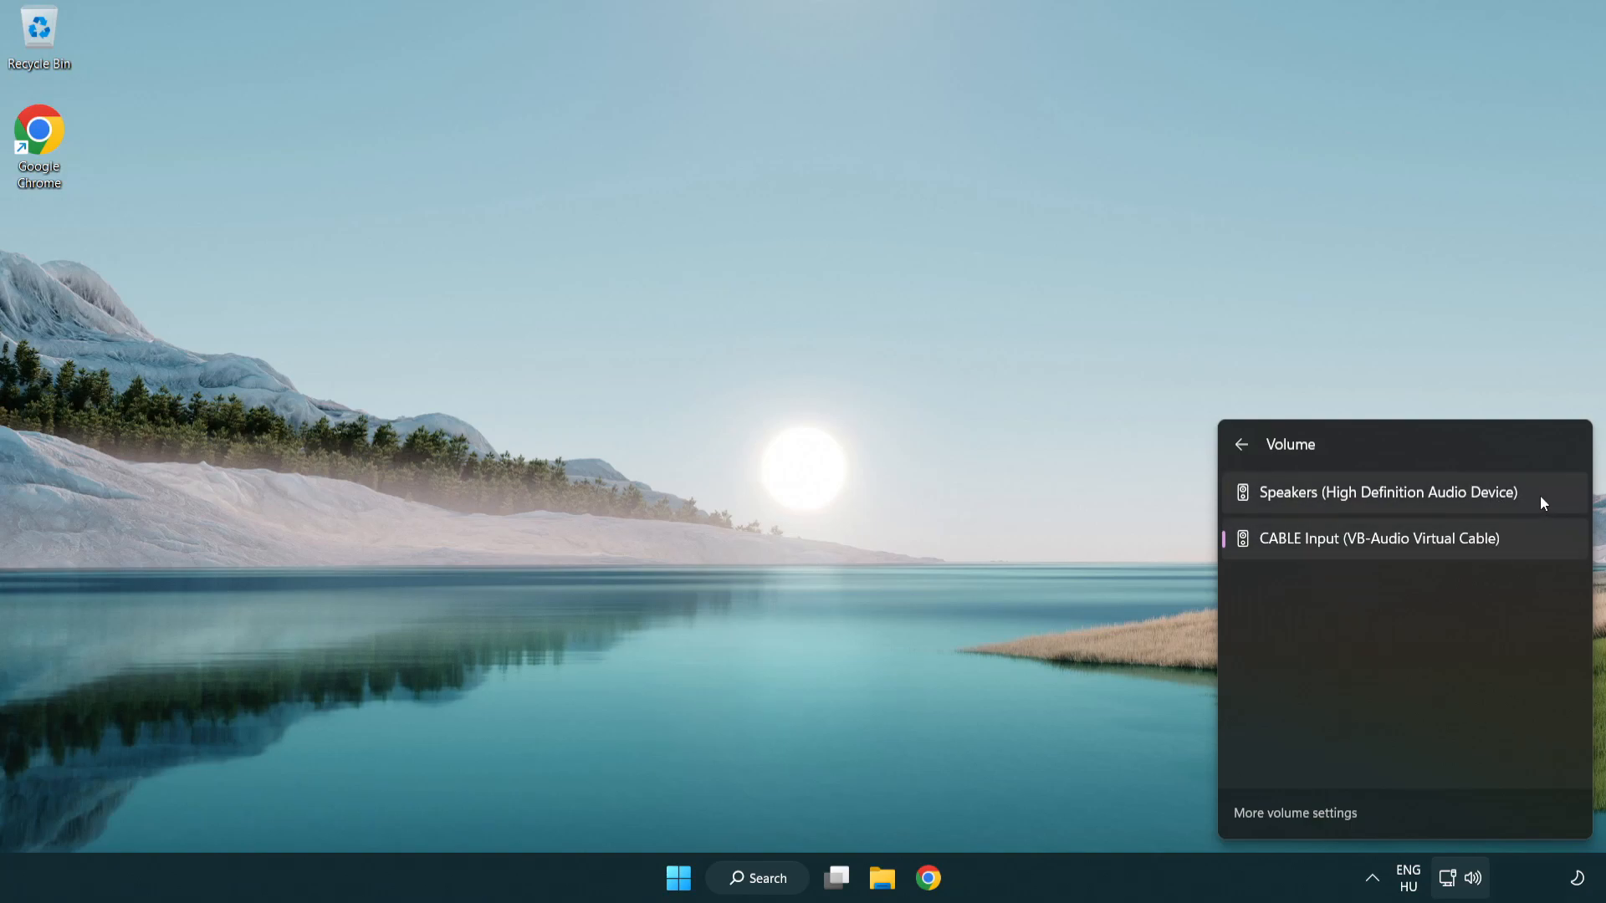
pyautogui.click(1387, 492)
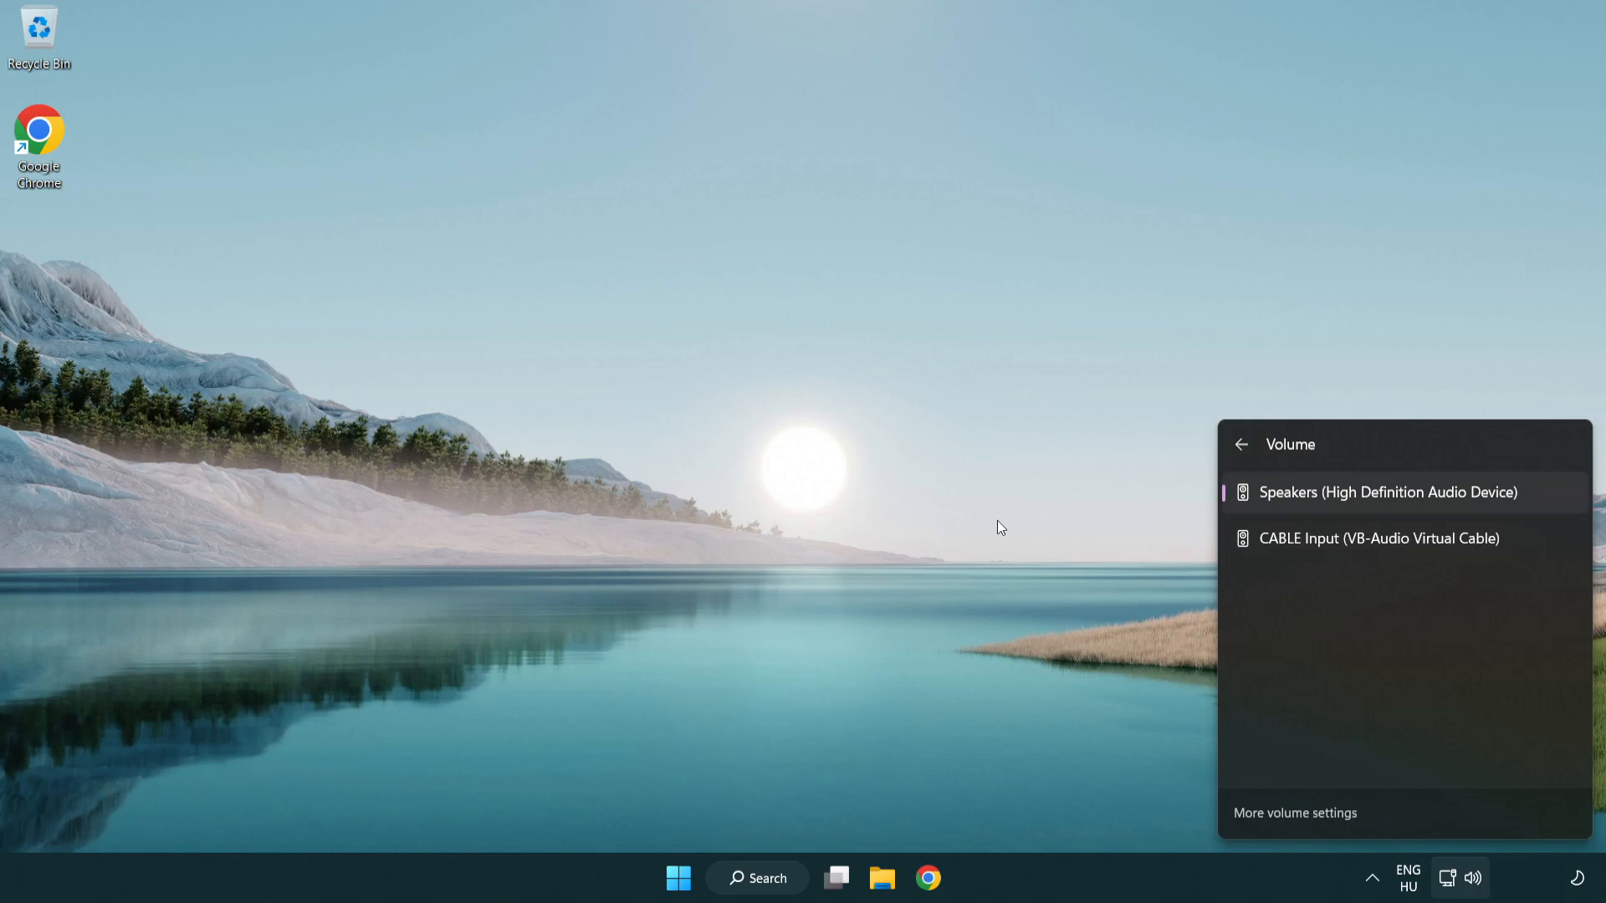
pyautogui.click(843, 482)
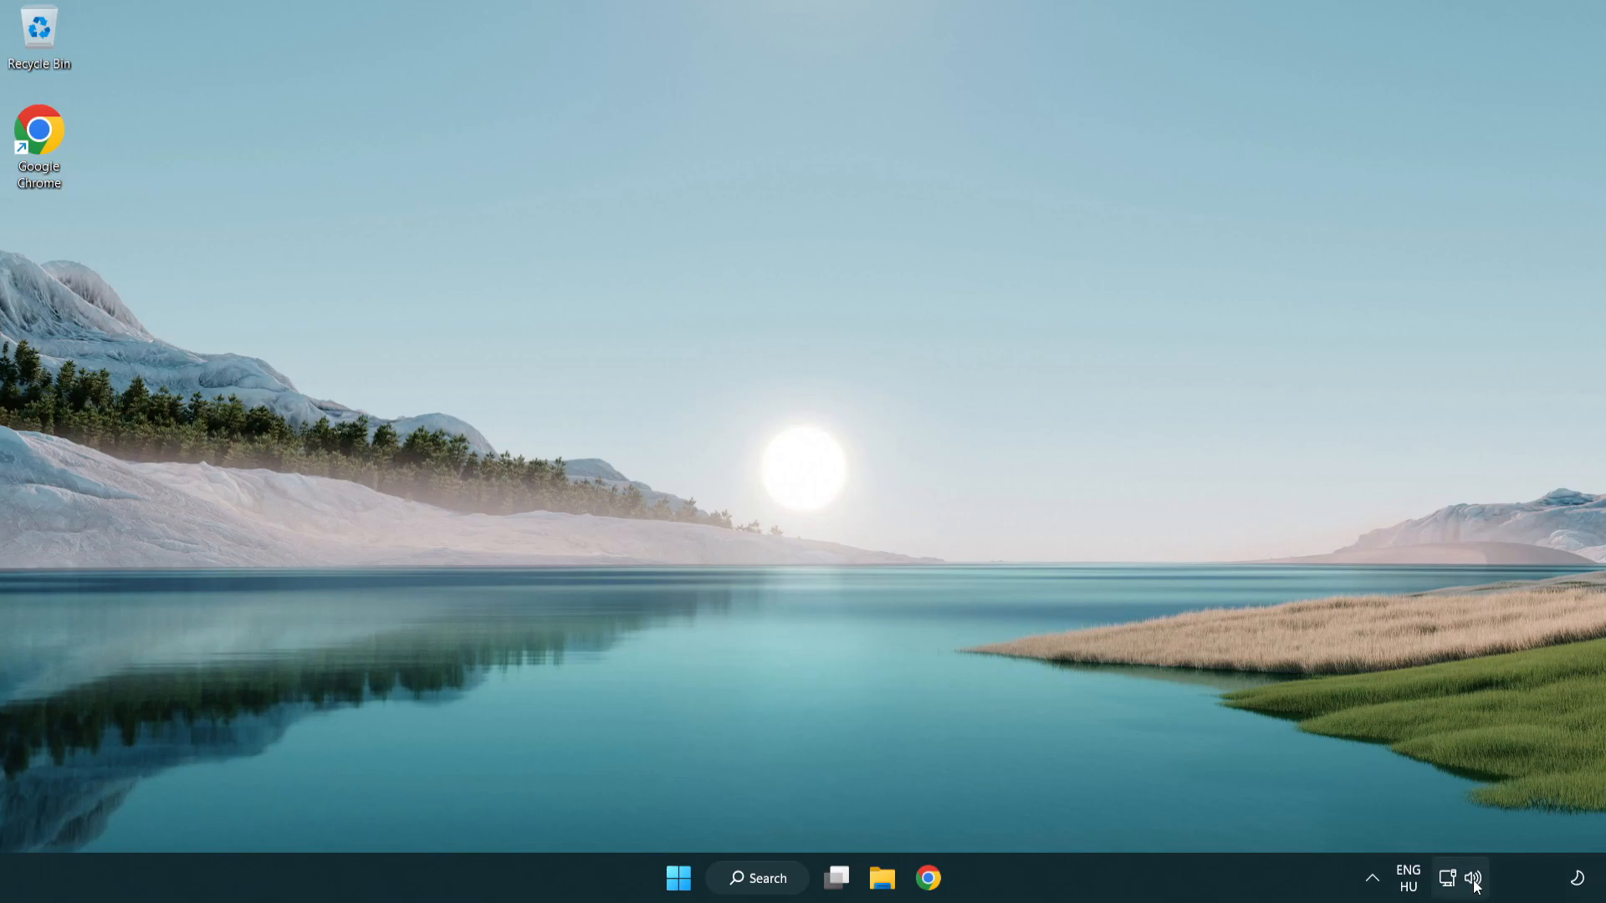
# Step: Reset sound devices and app volumes to recommended defaults in the Volume mixer, then close Settings
pyautogui.rightClick(1472, 879)
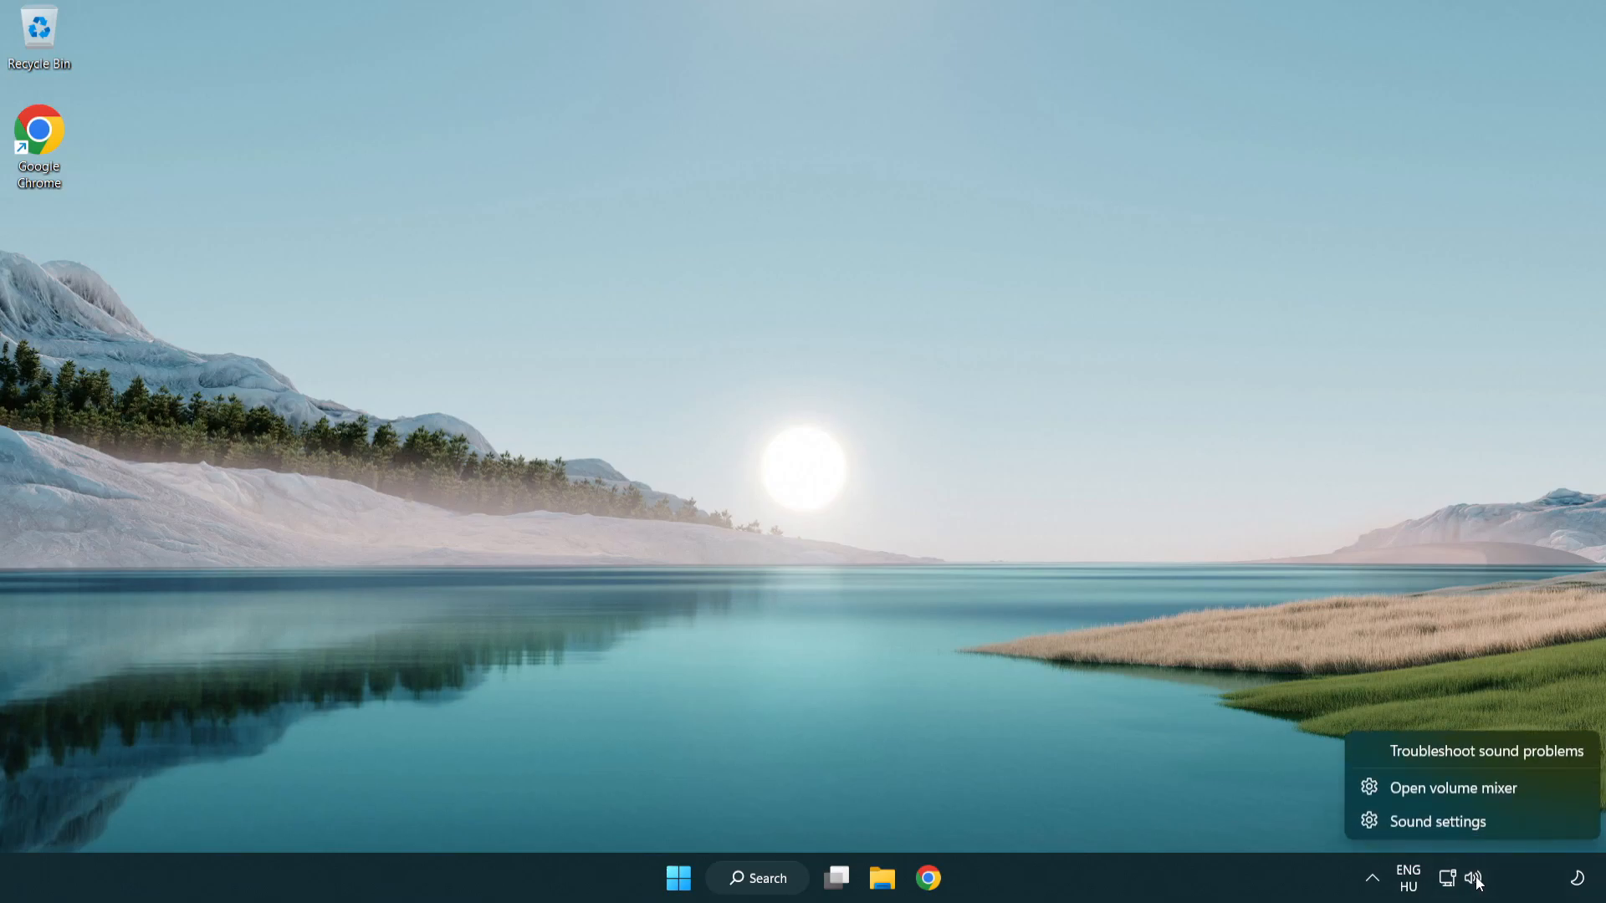
pyautogui.moveTo(1452, 788)
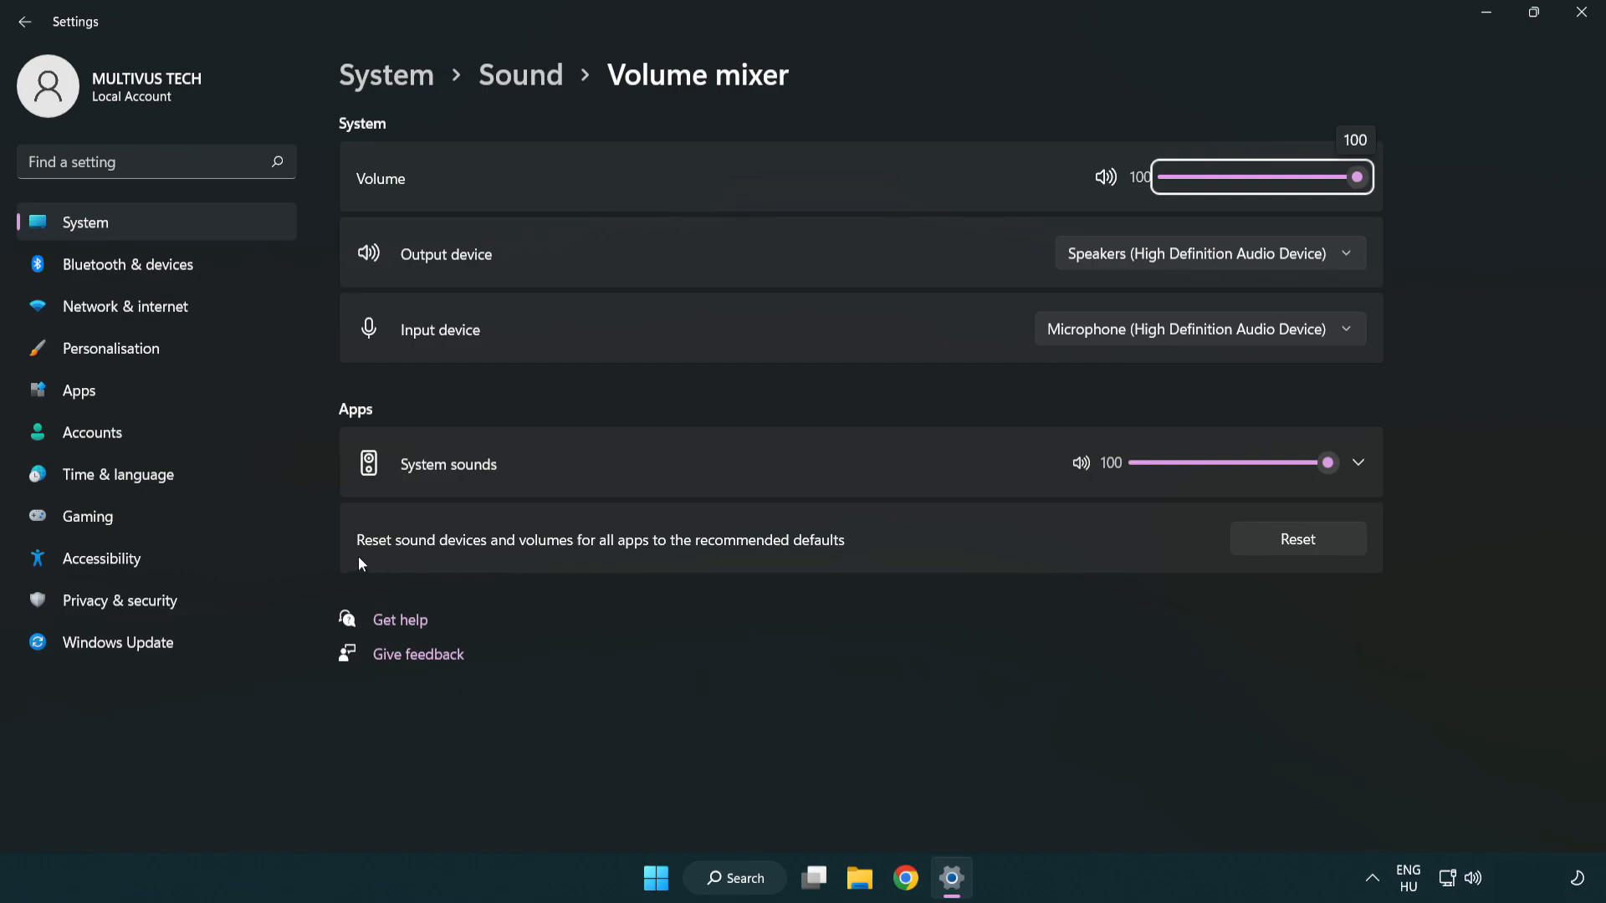
pyautogui.moveTo(783, 555)
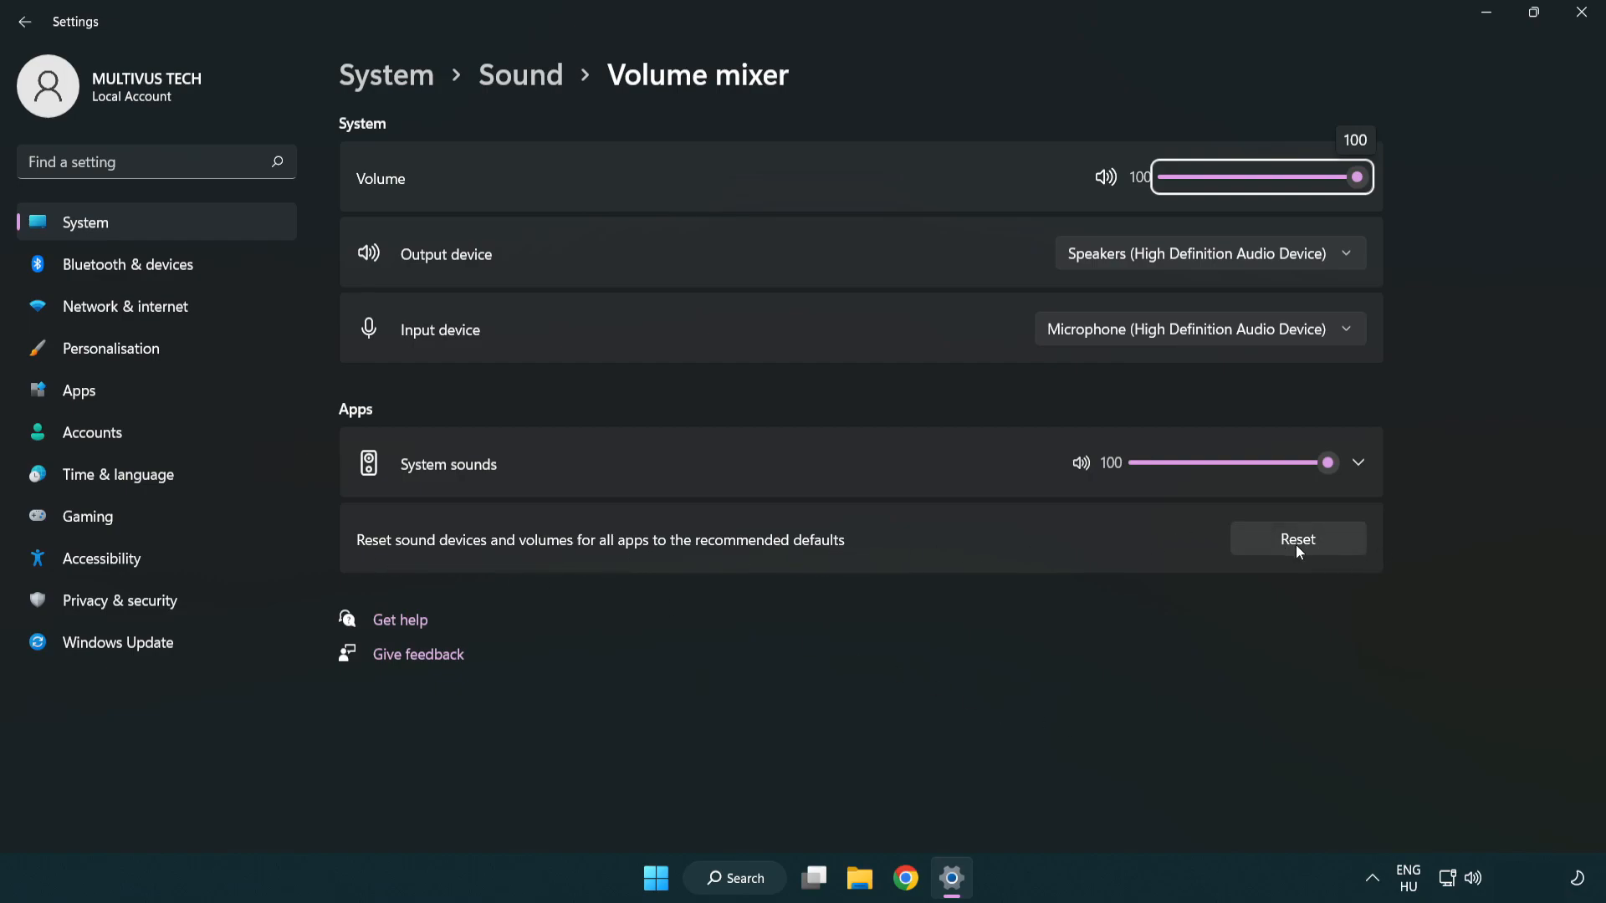
pyautogui.click(1296, 538)
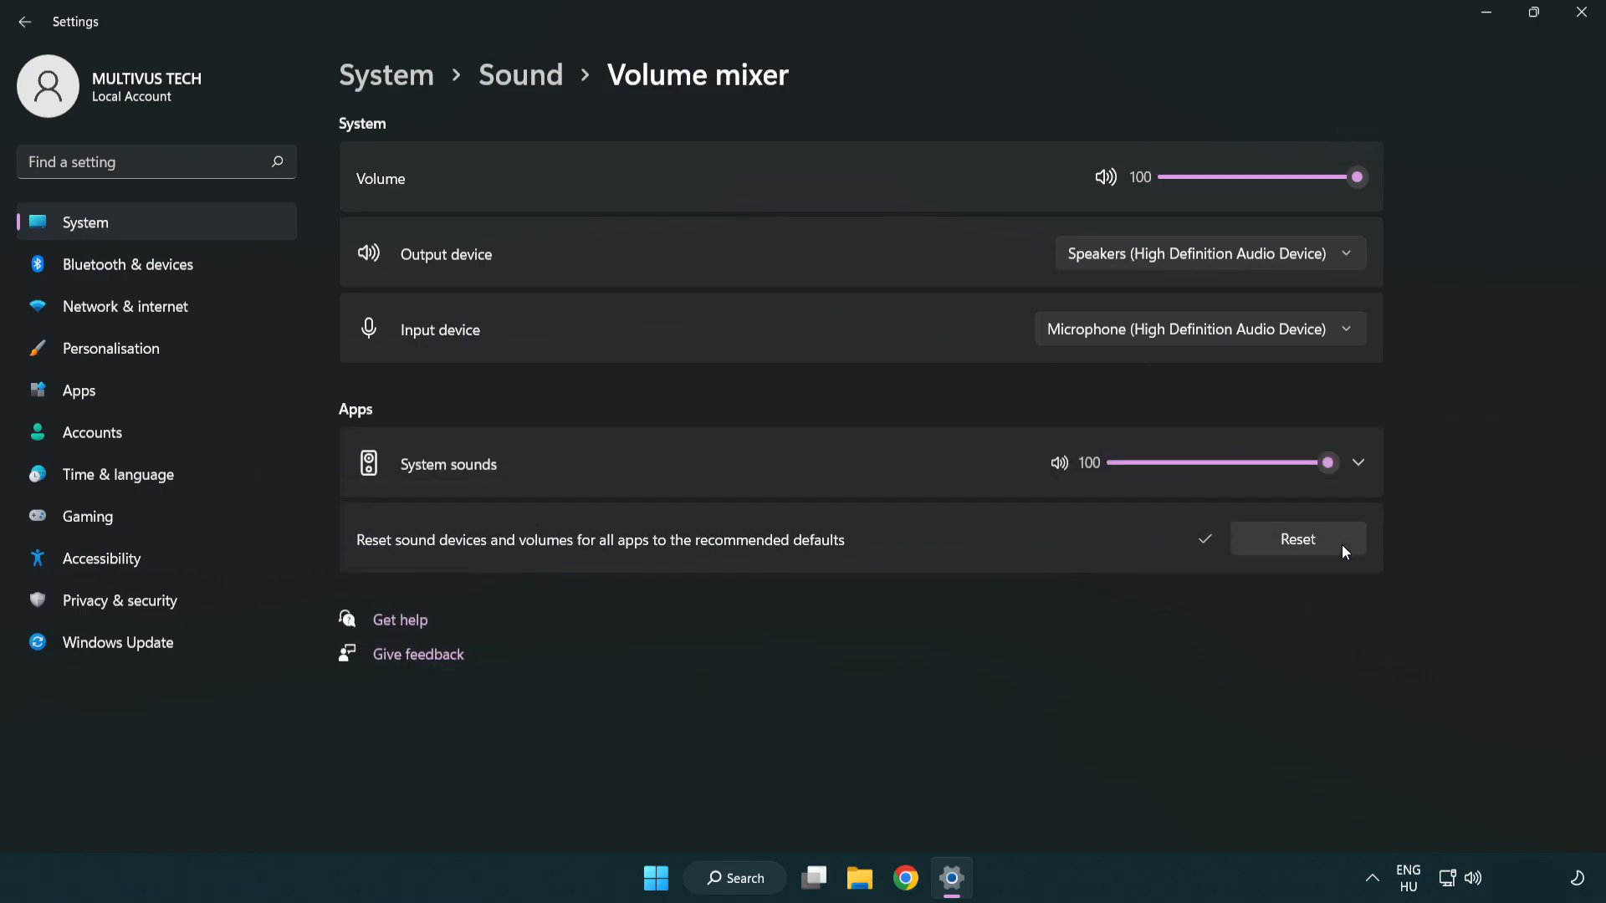
pyautogui.moveTo(1217, 573)
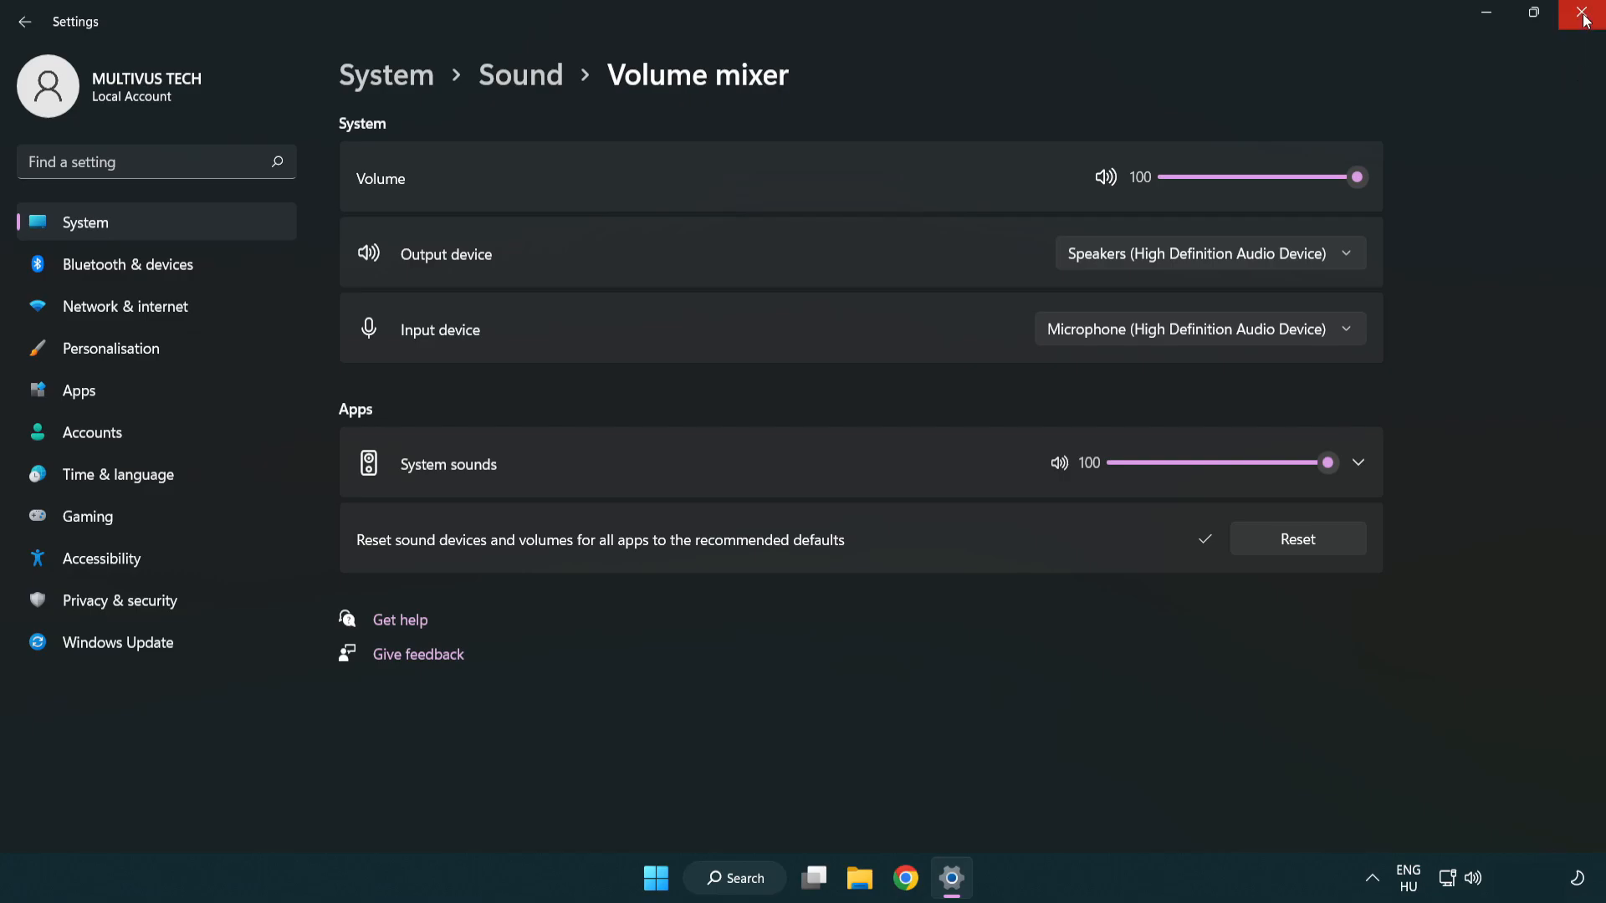
pyautogui.moveTo(1586, 20)
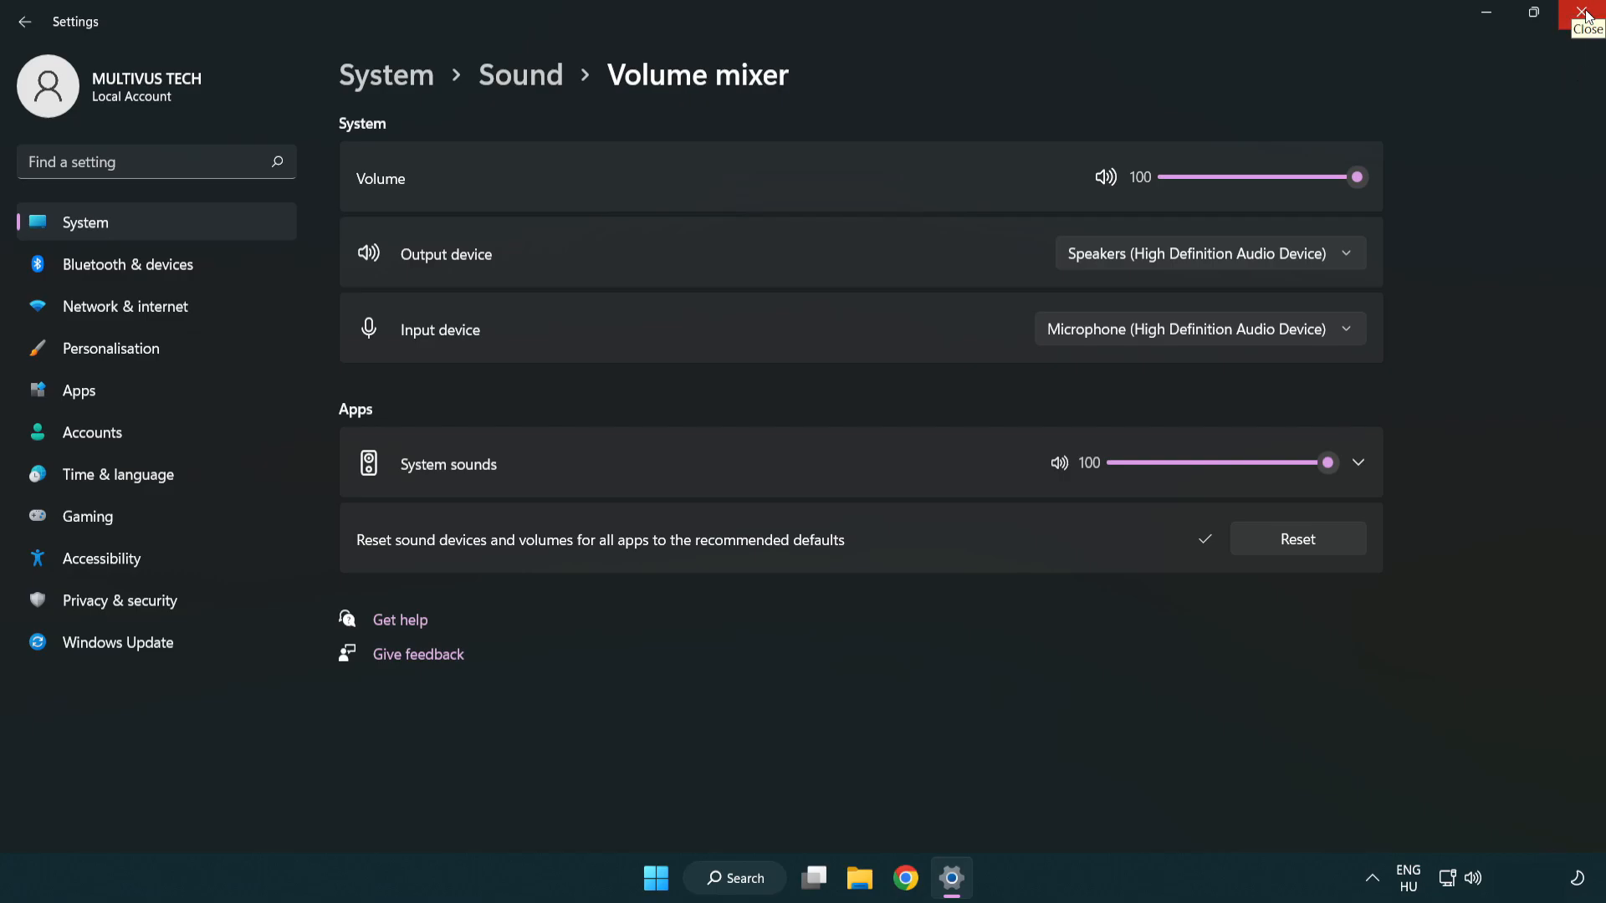
pyautogui.click(1585, 15)
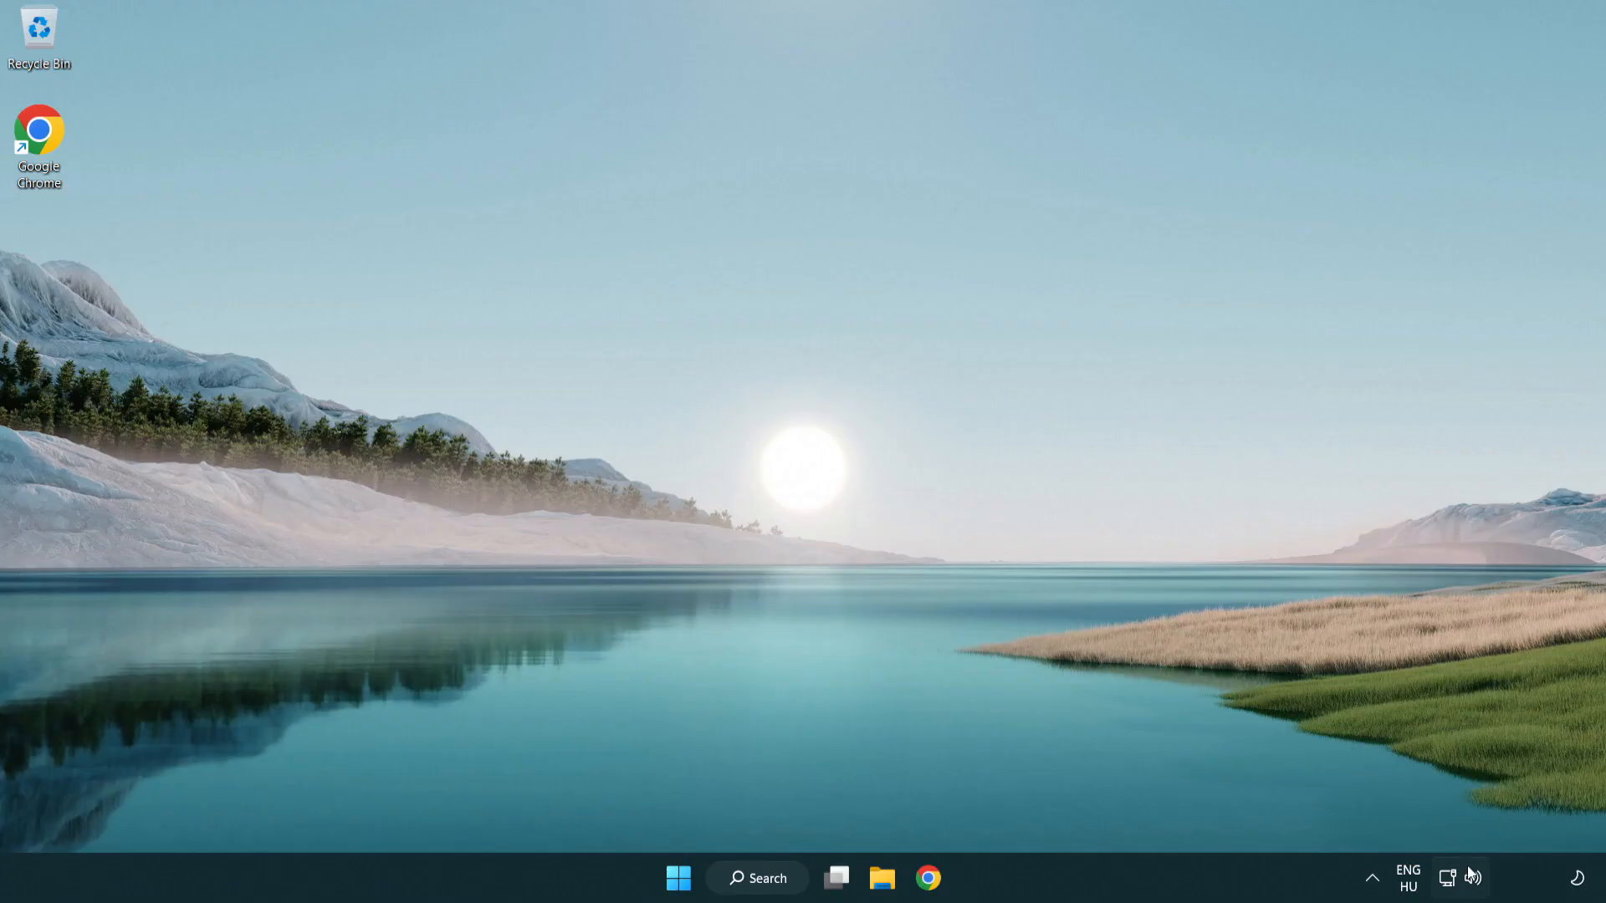
# Step: Reopen the Sound settings page and reach More sound settings under Advanced
pyautogui.rightClick(1472, 878)
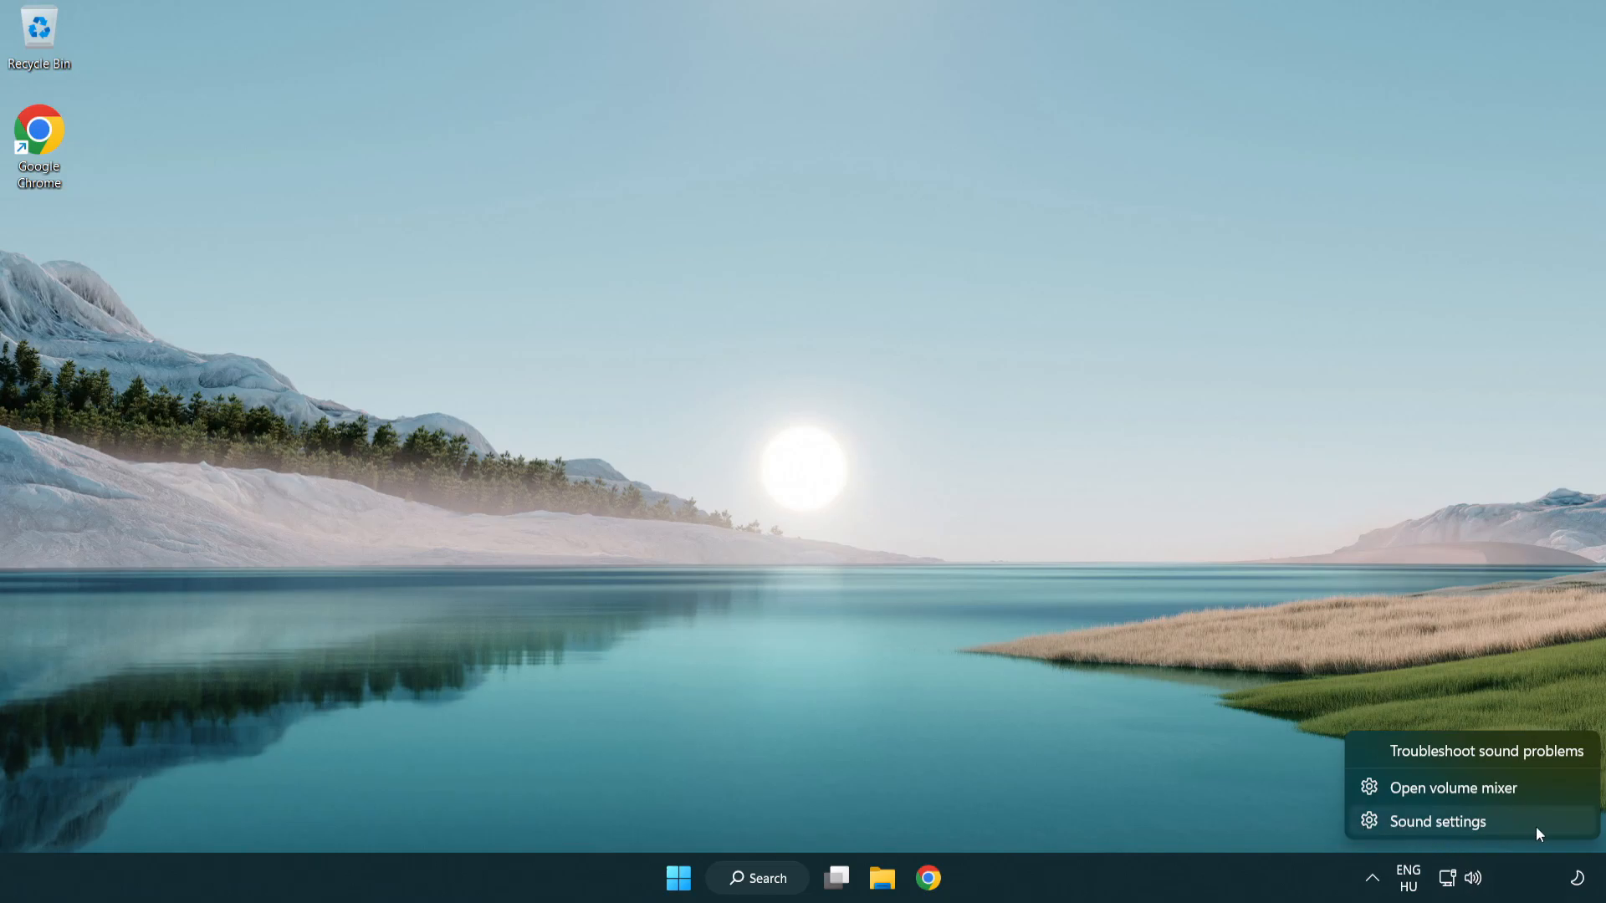
pyautogui.click(1437, 822)
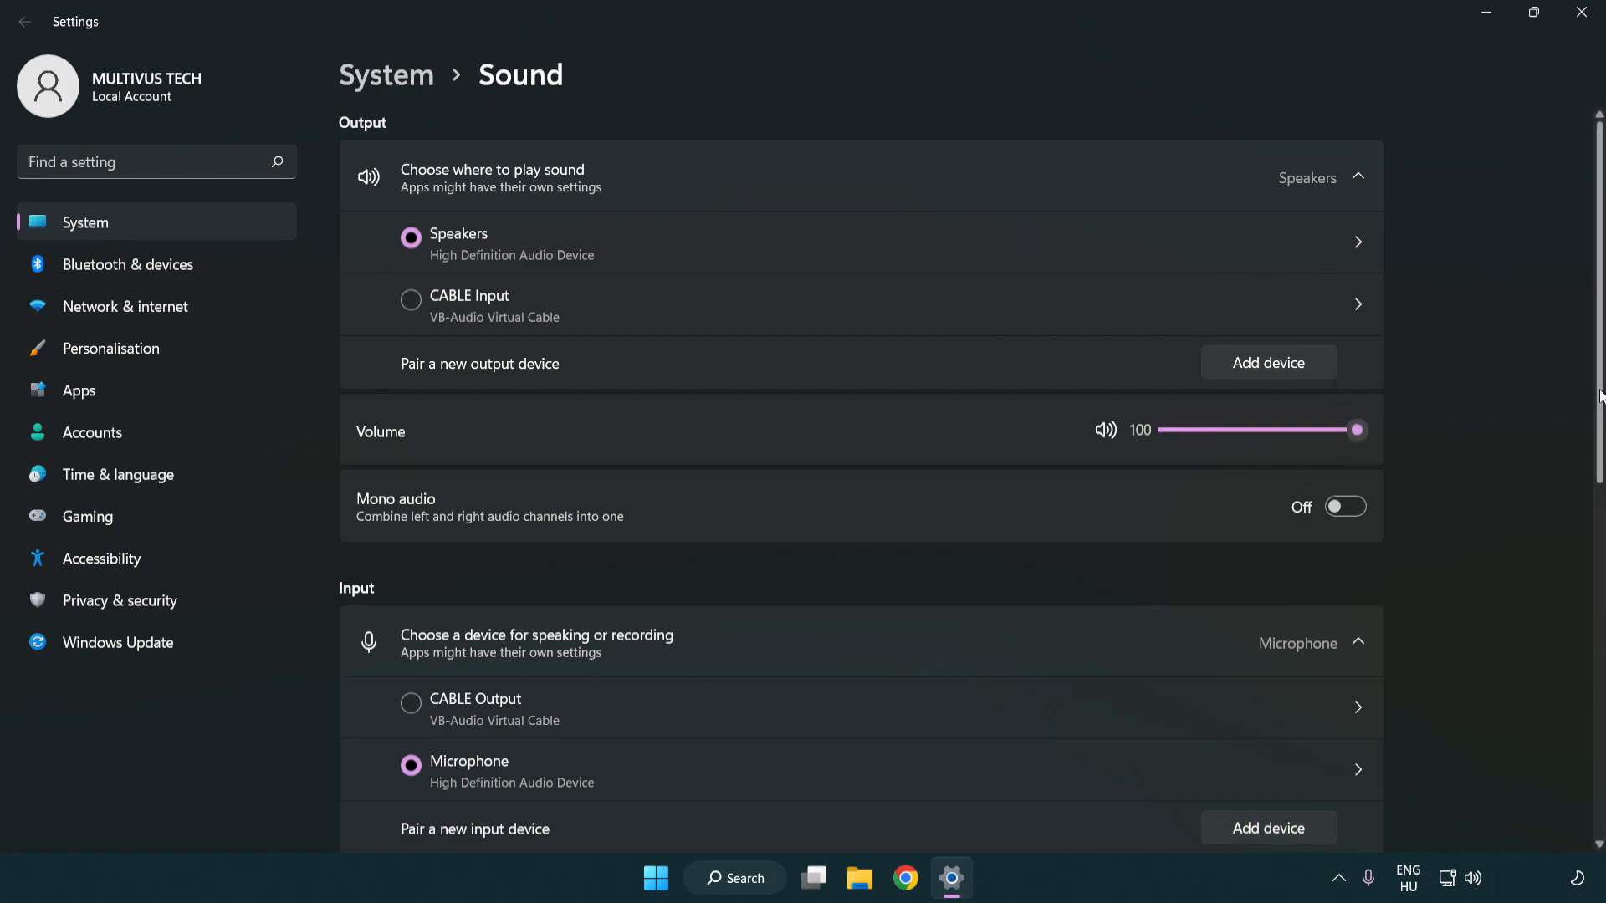
pyautogui.scroll(-3)
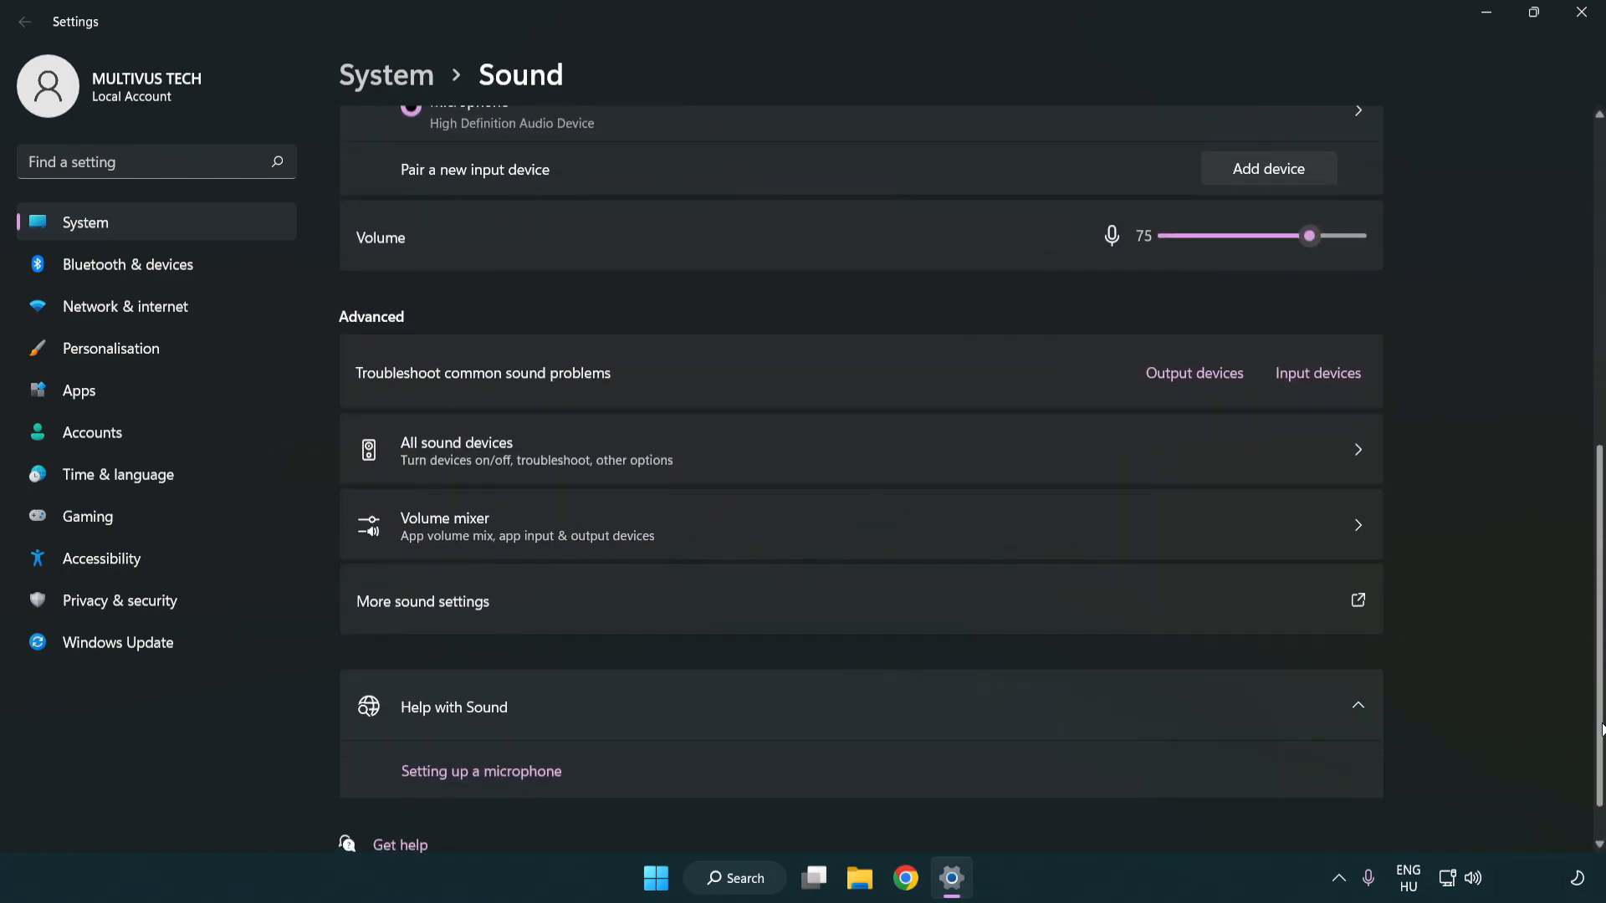
pyautogui.scroll(-3)
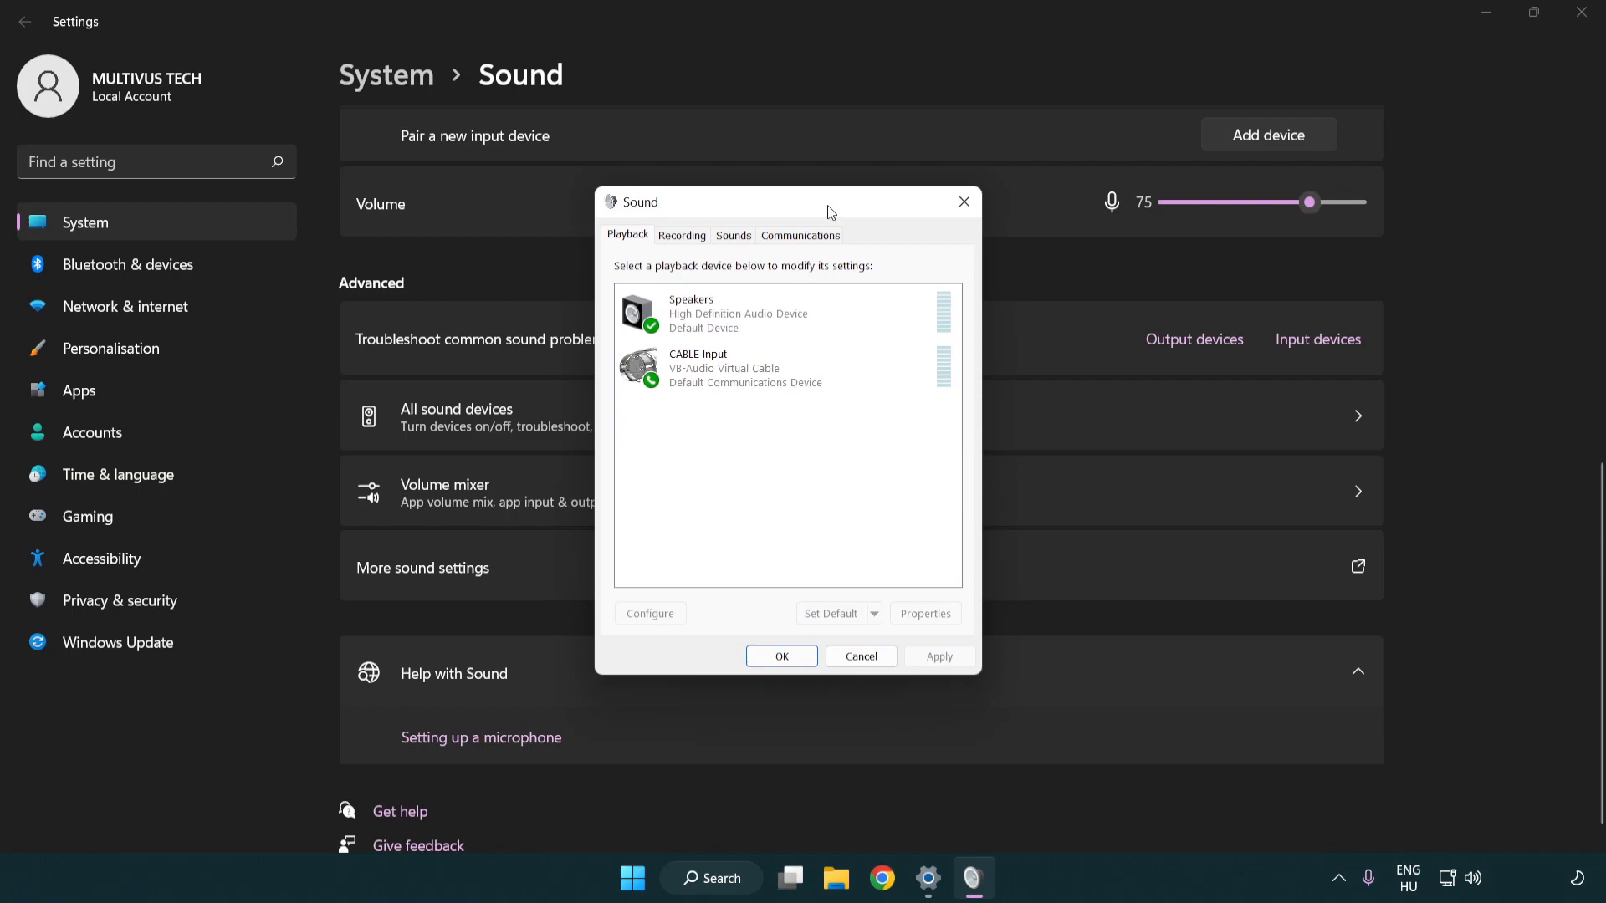
# Step: Disable the CABLE Input (VB-Audio Virtual Cable) playback device, leaving Speakers as default
pyautogui.click(746, 372)
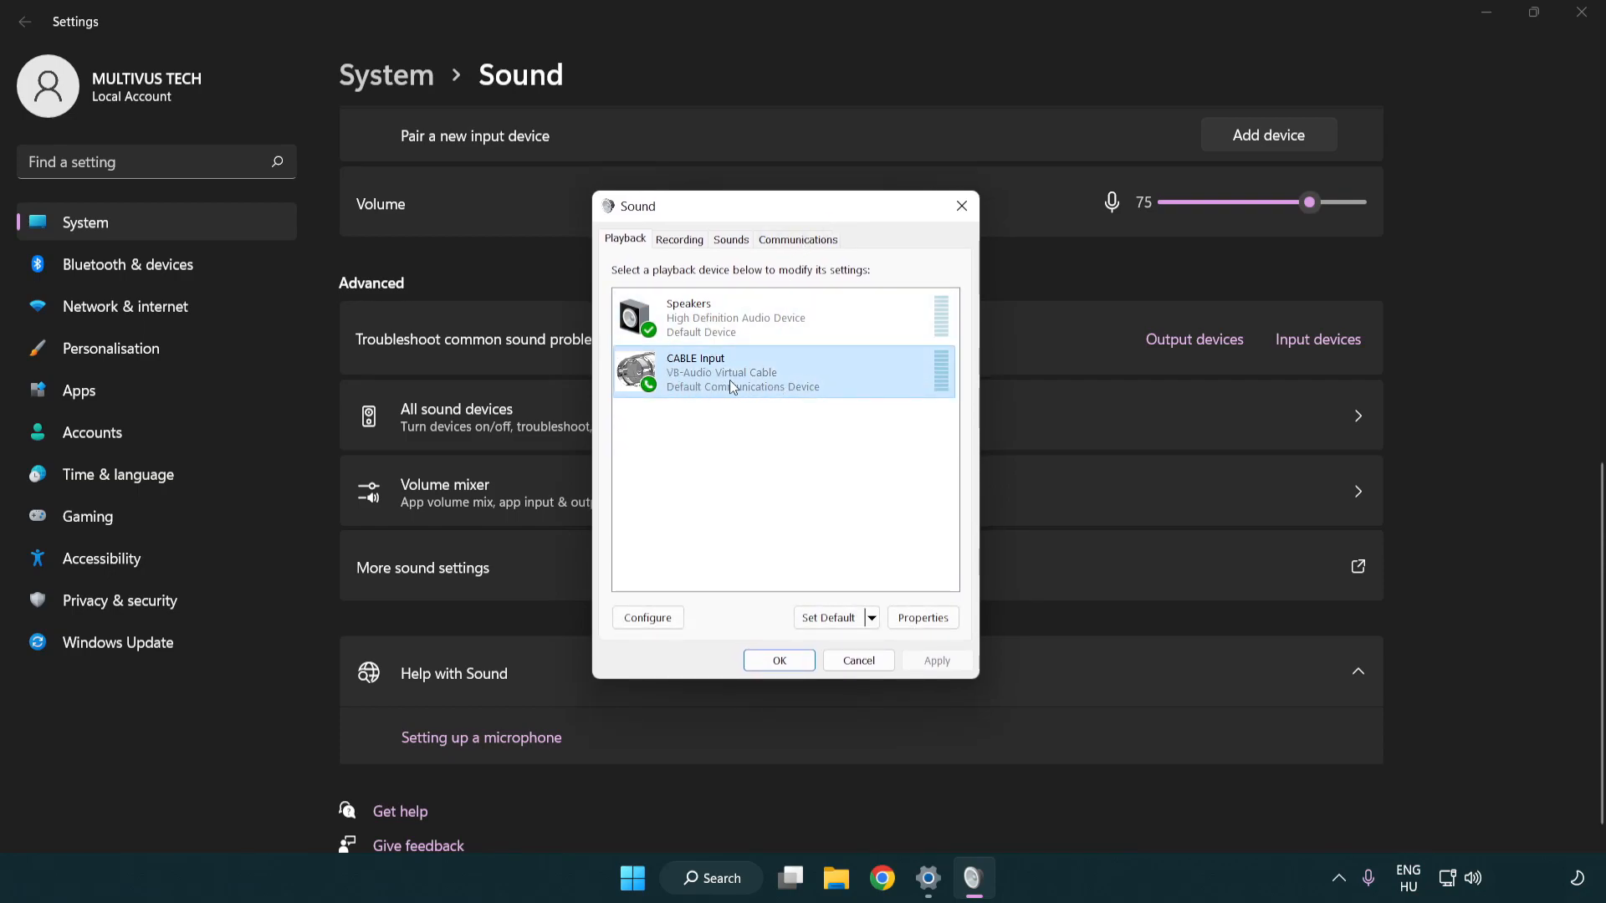
pyautogui.rightClick(731, 371)
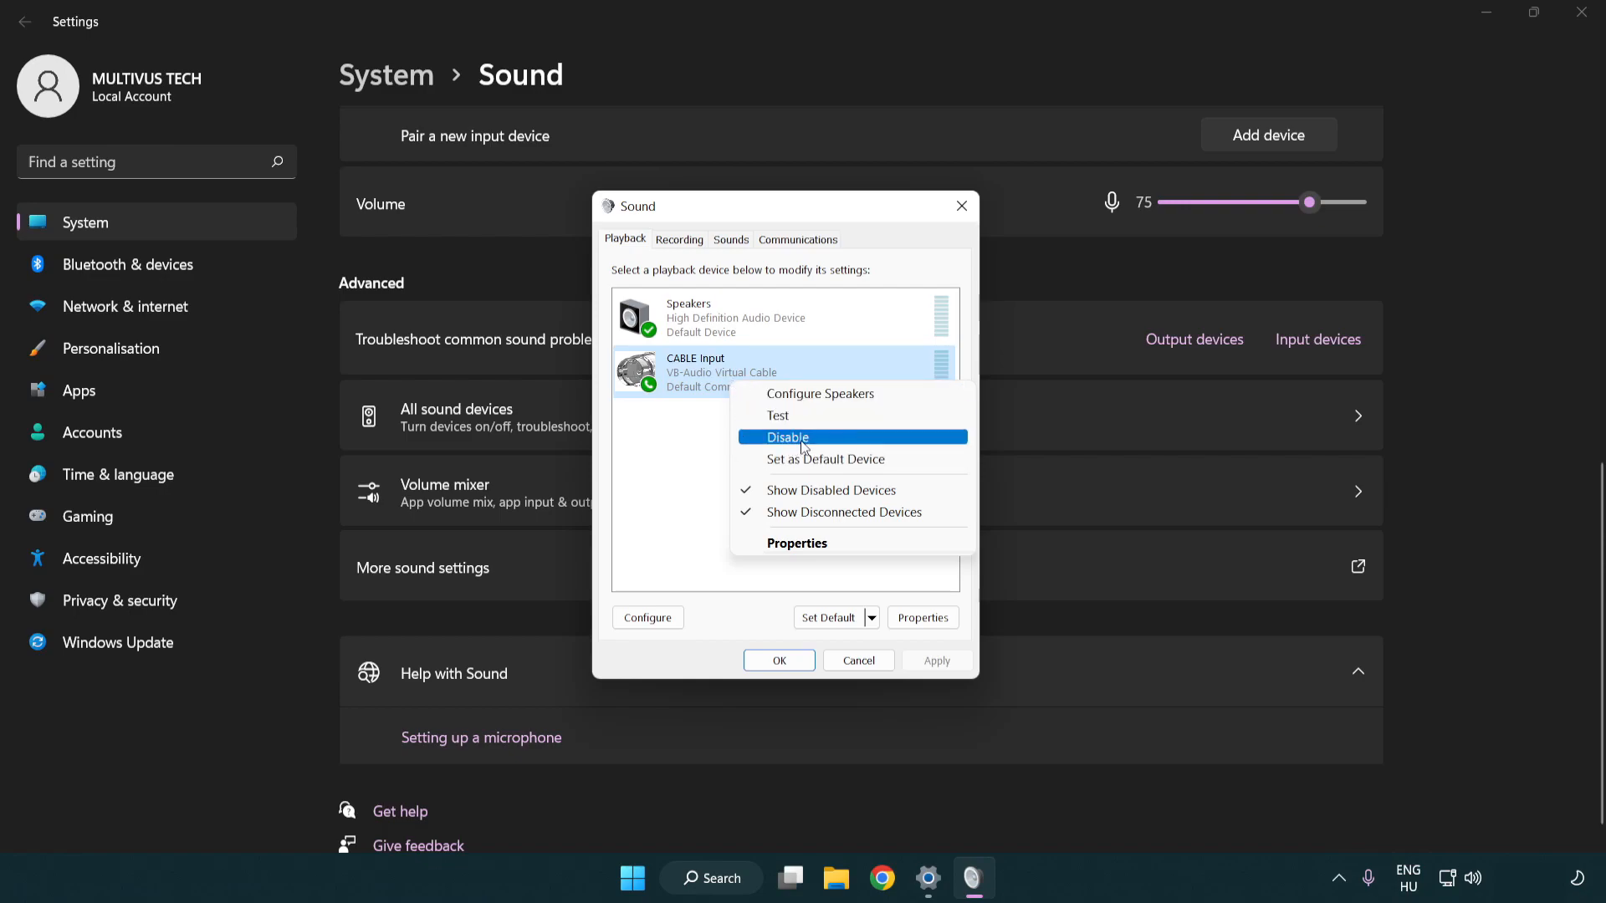
pyautogui.click(786, 437)
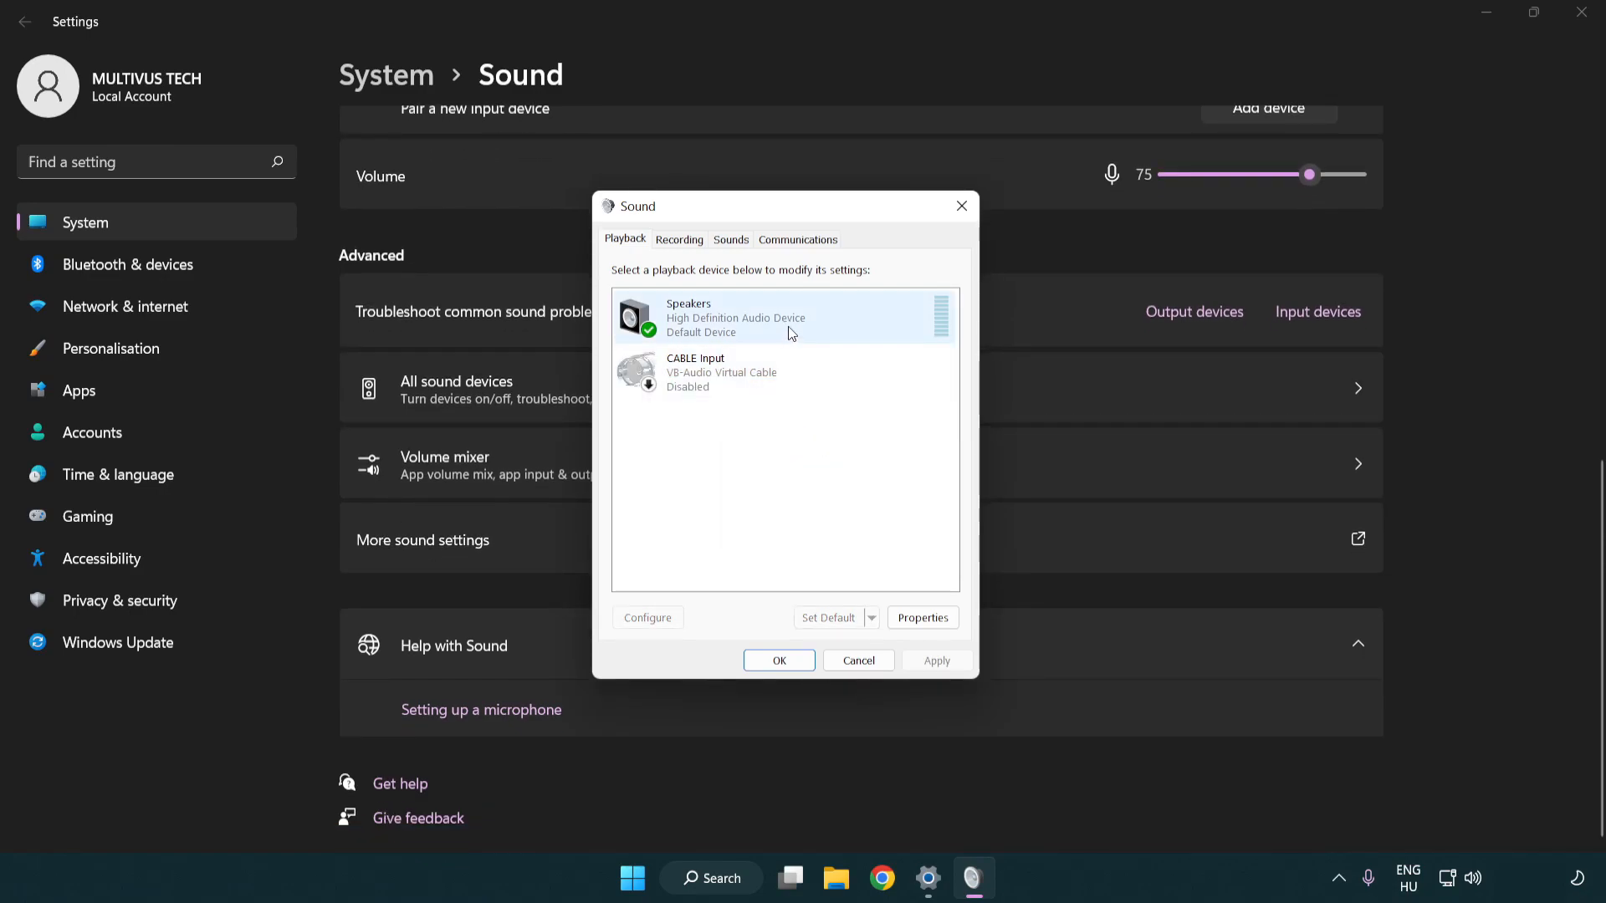
pyautogui.rightClick(736, 318)
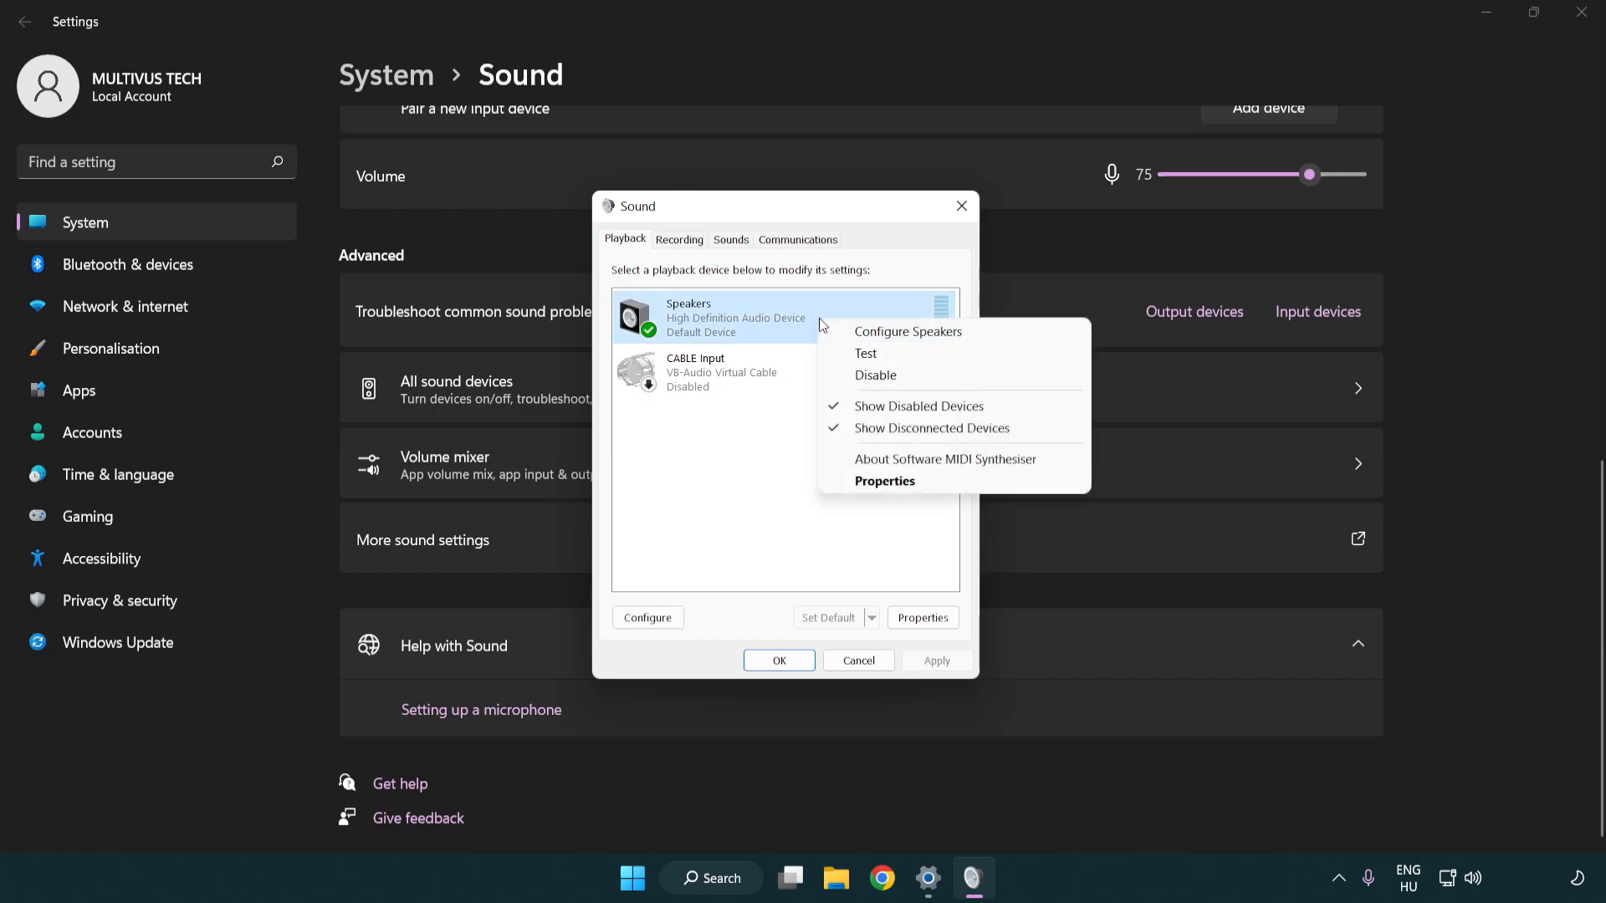
pyautogui.moveTo(906, 331)
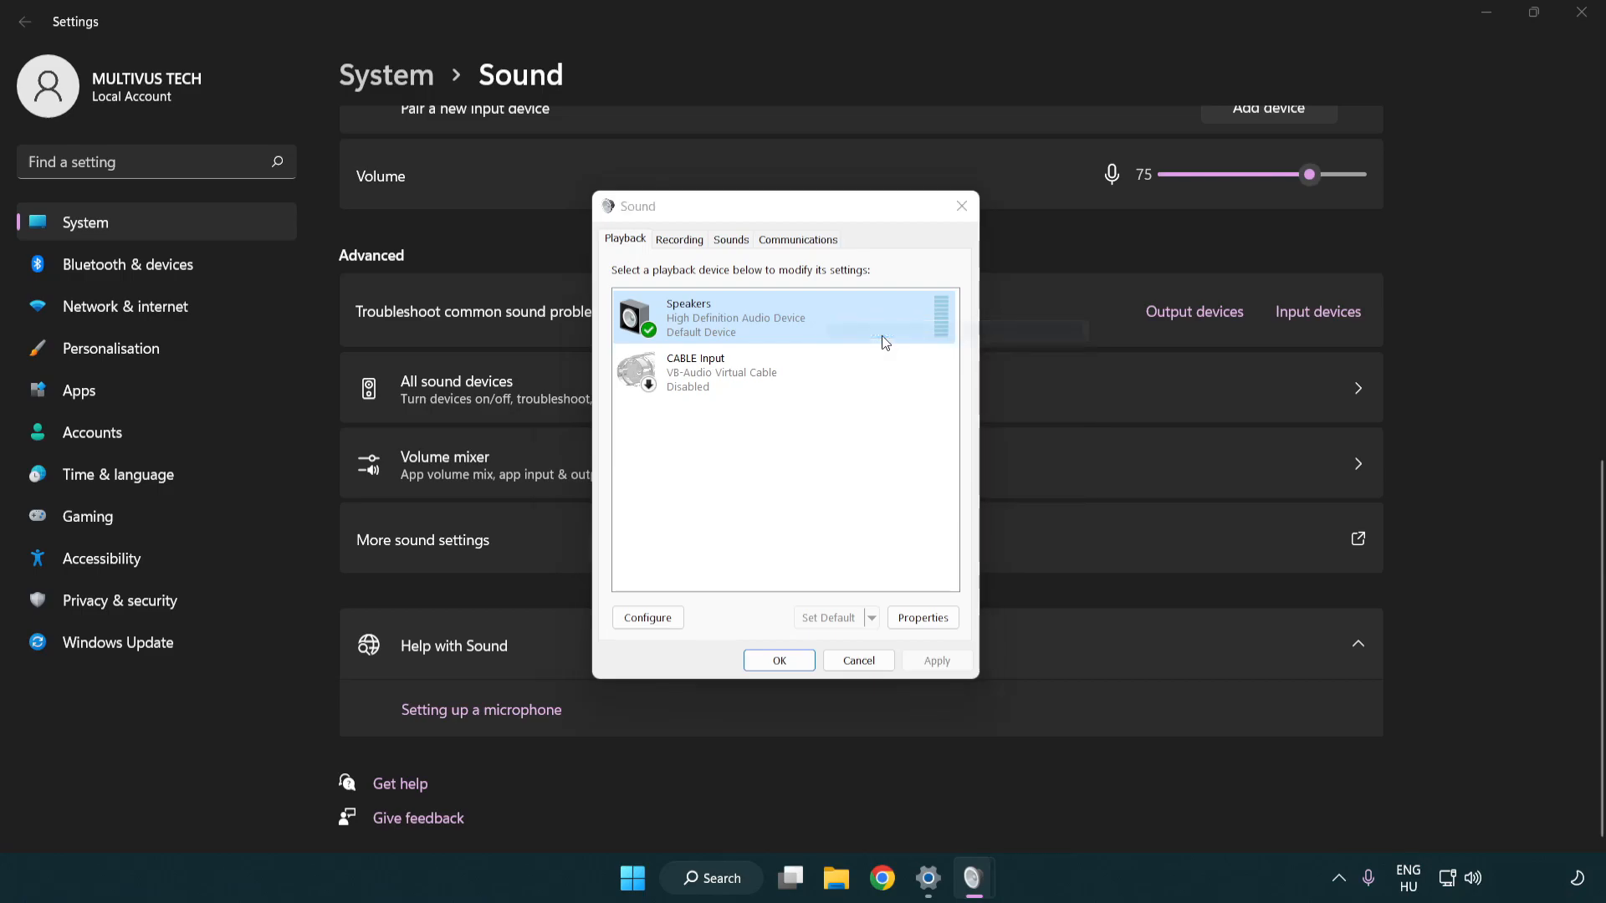
# Step: Configure Speakers as 7.1 Surround with full-range front and surround speakers
pyautogui.click(648, 617)
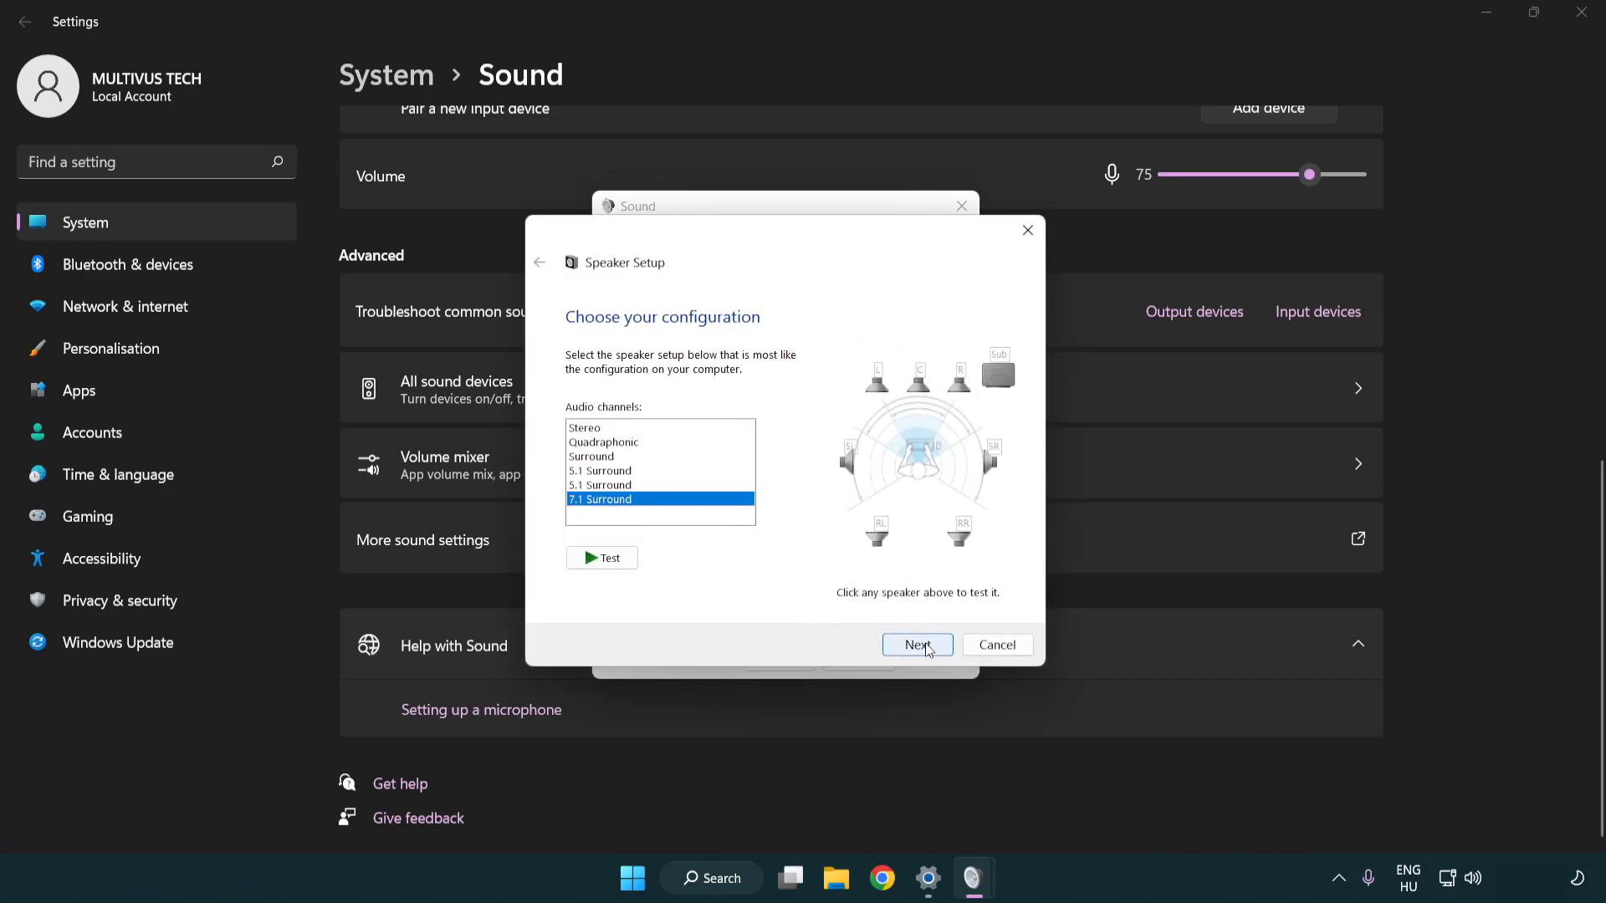
pyautogui.click(917, 644)
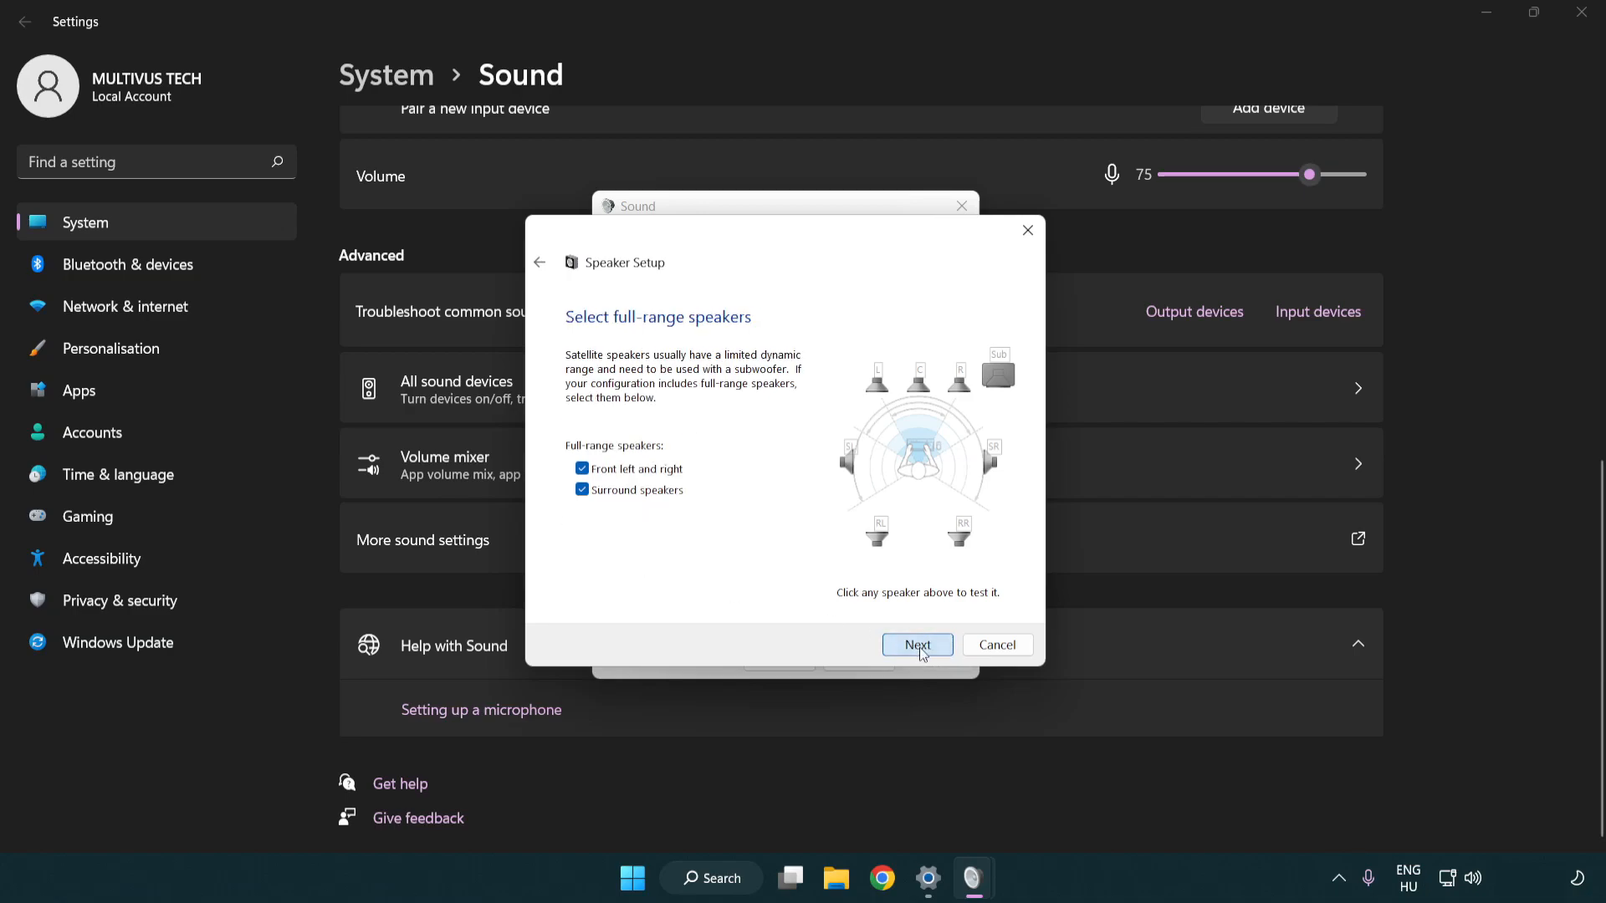
pyautogui.click(915, 644)
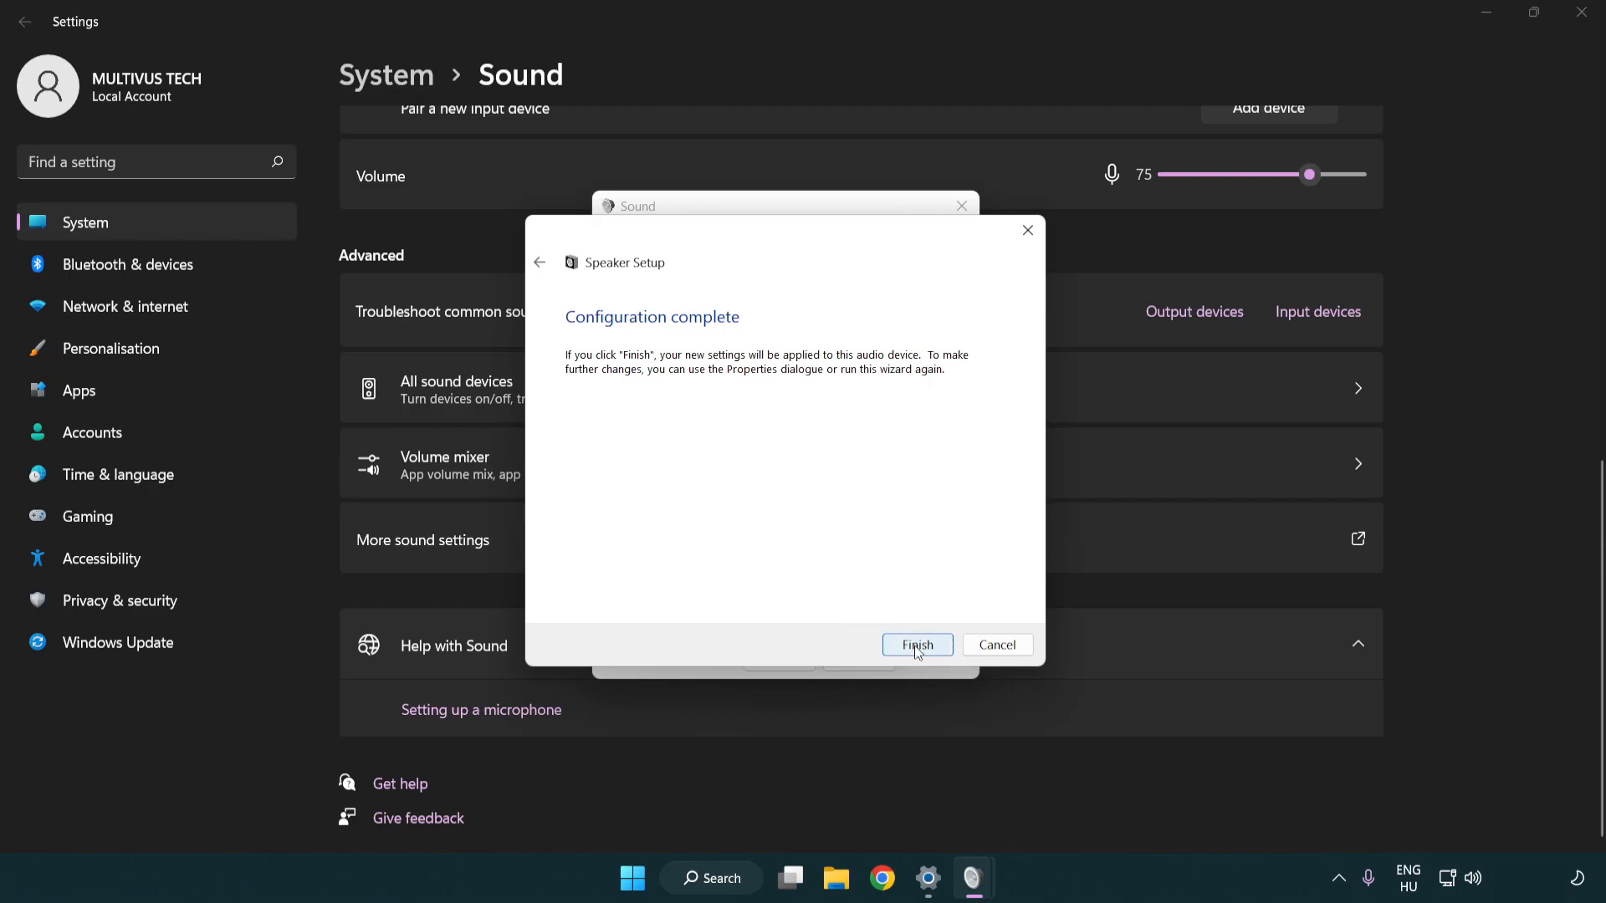
pyautogui.click(915, 646)
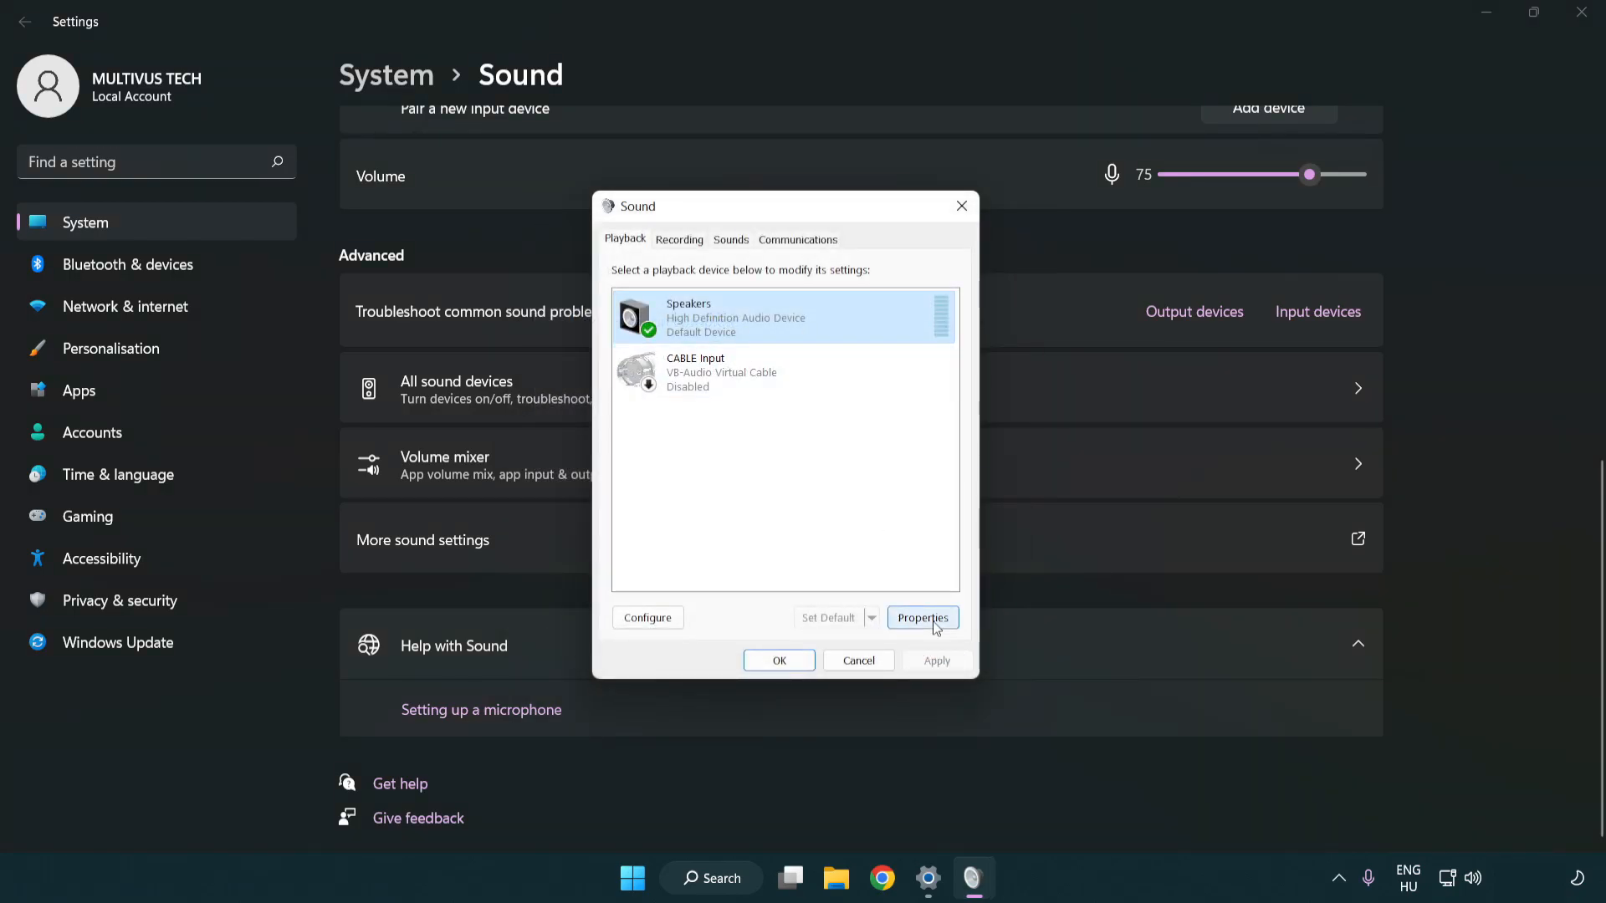
# Step: Bring up Speakers Properties, viewing Enhancements and then the Advanced settings
pyautogui.click(920, 617)
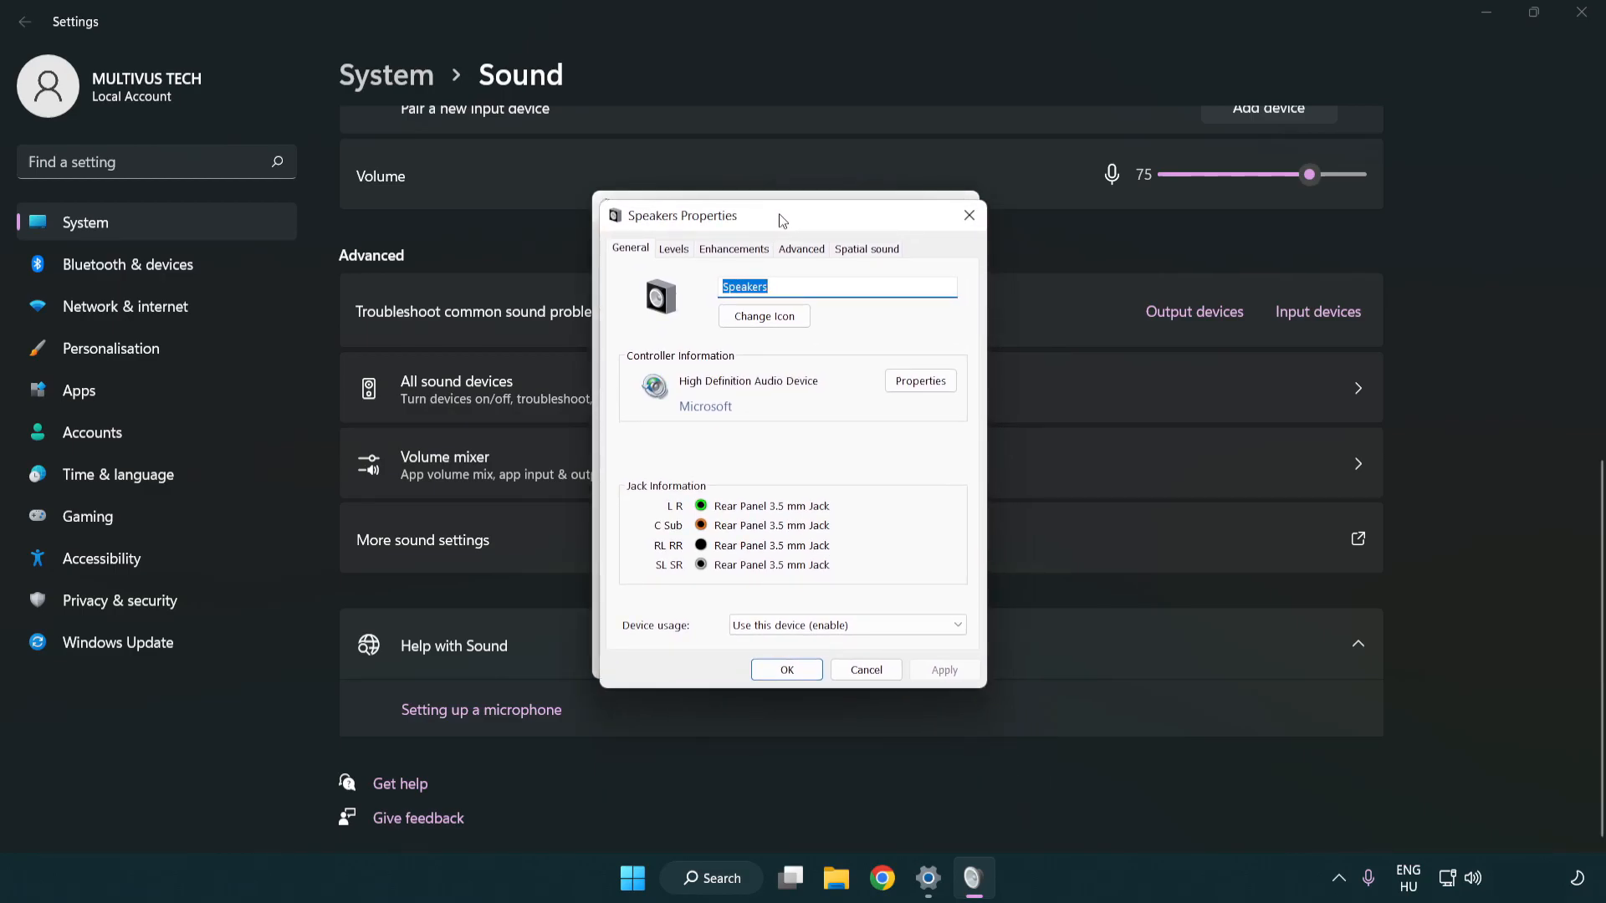
pyautogui.click(733, 247)
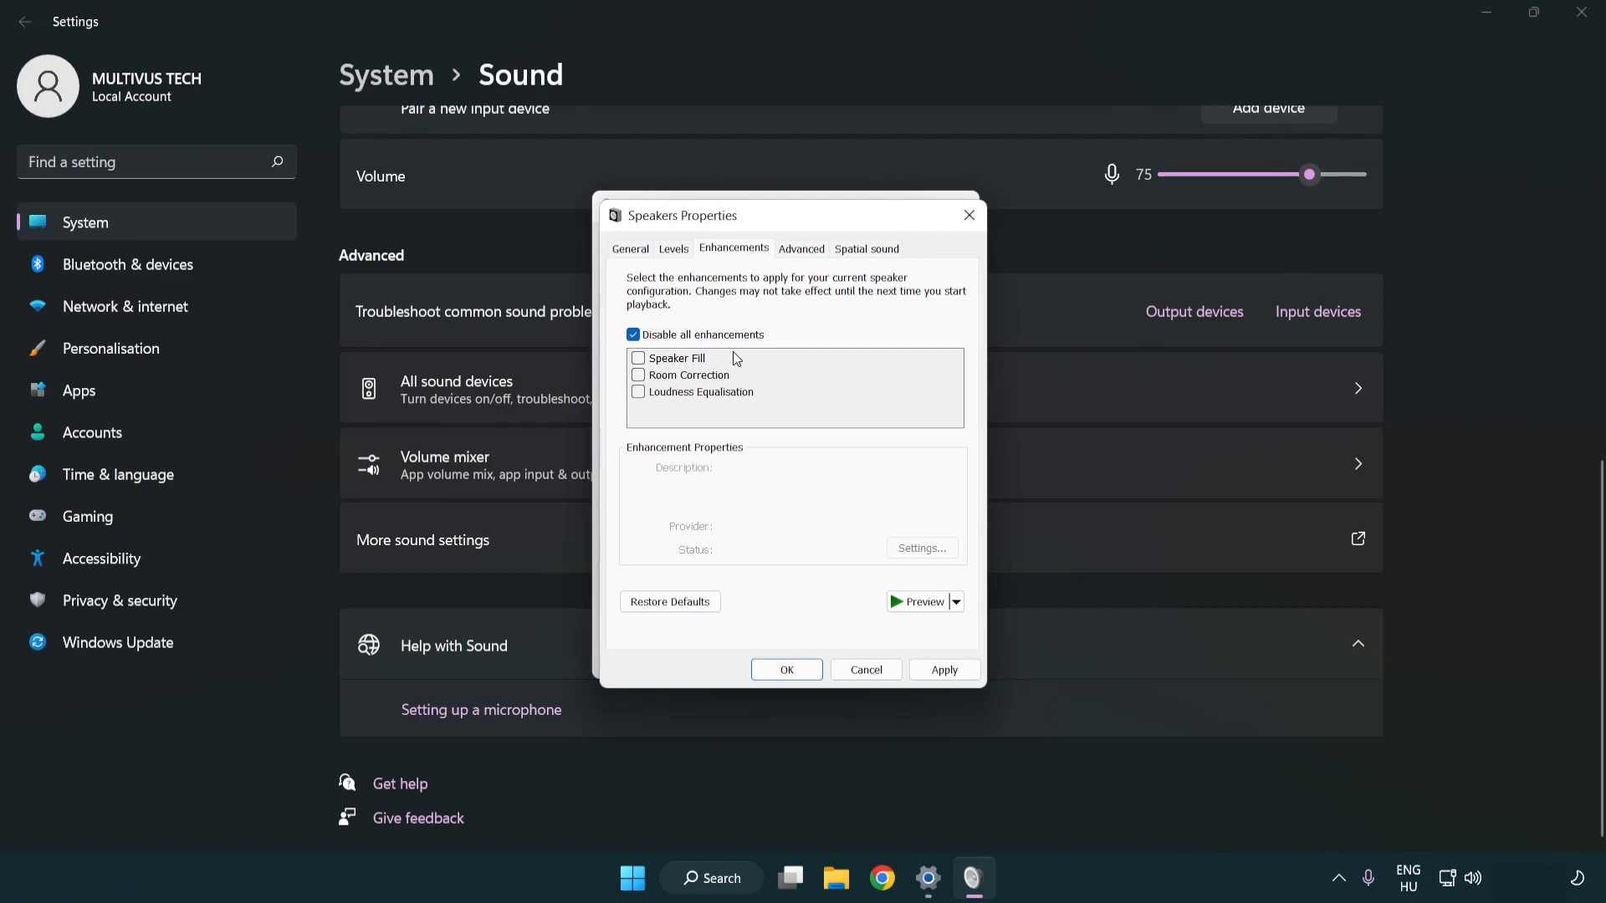
pyautogui.moveTo(804, 254)
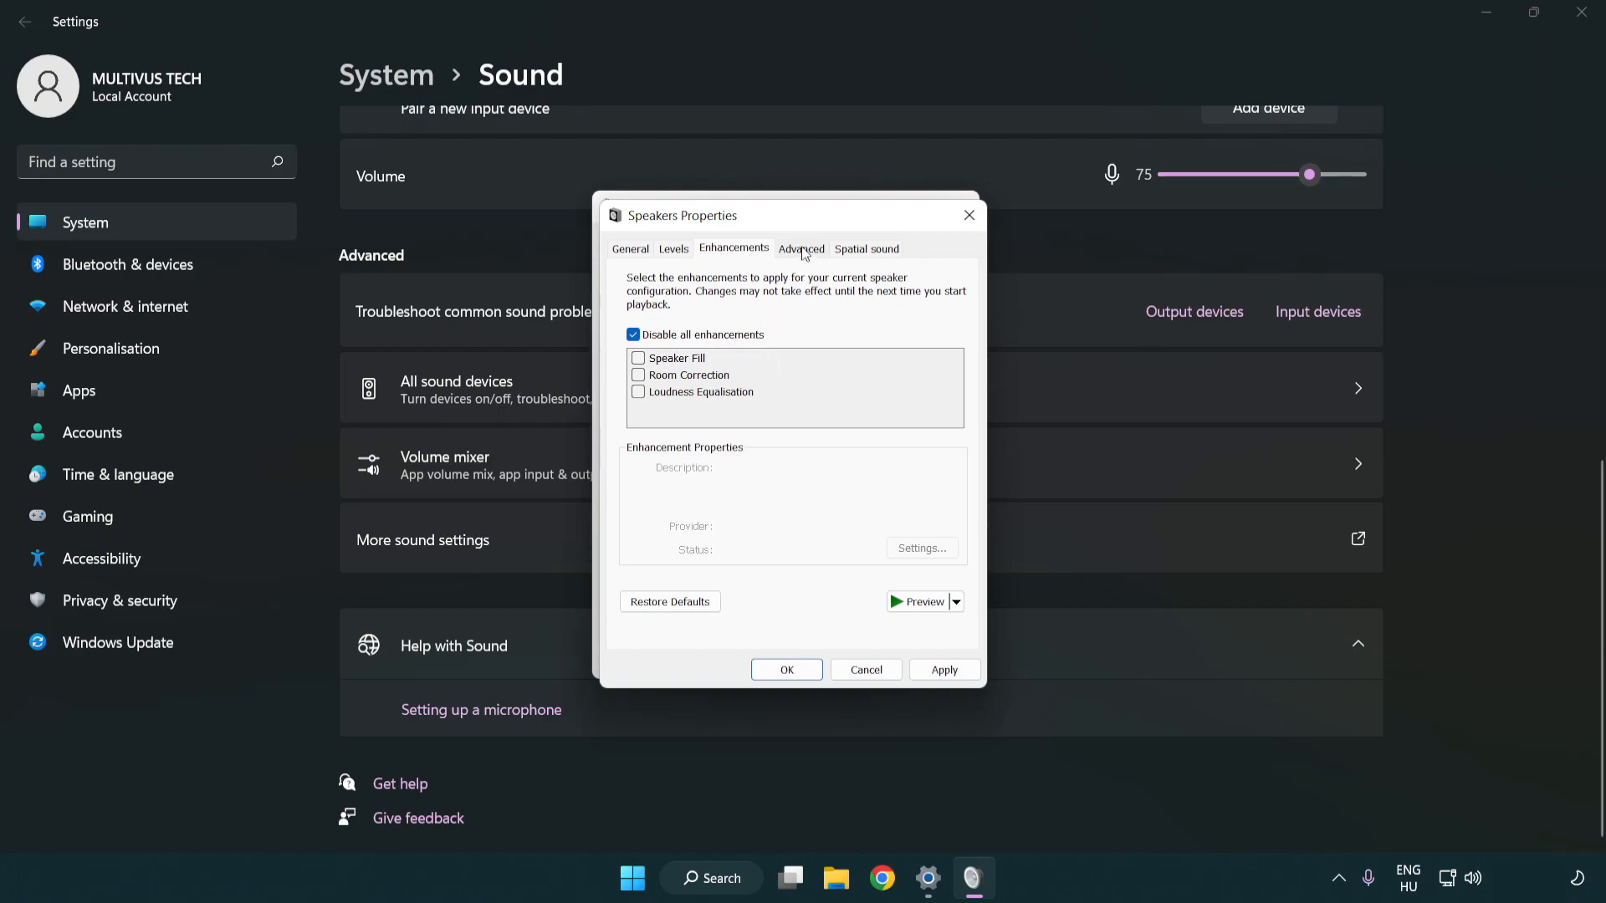
pyautogui.click(802, 248)
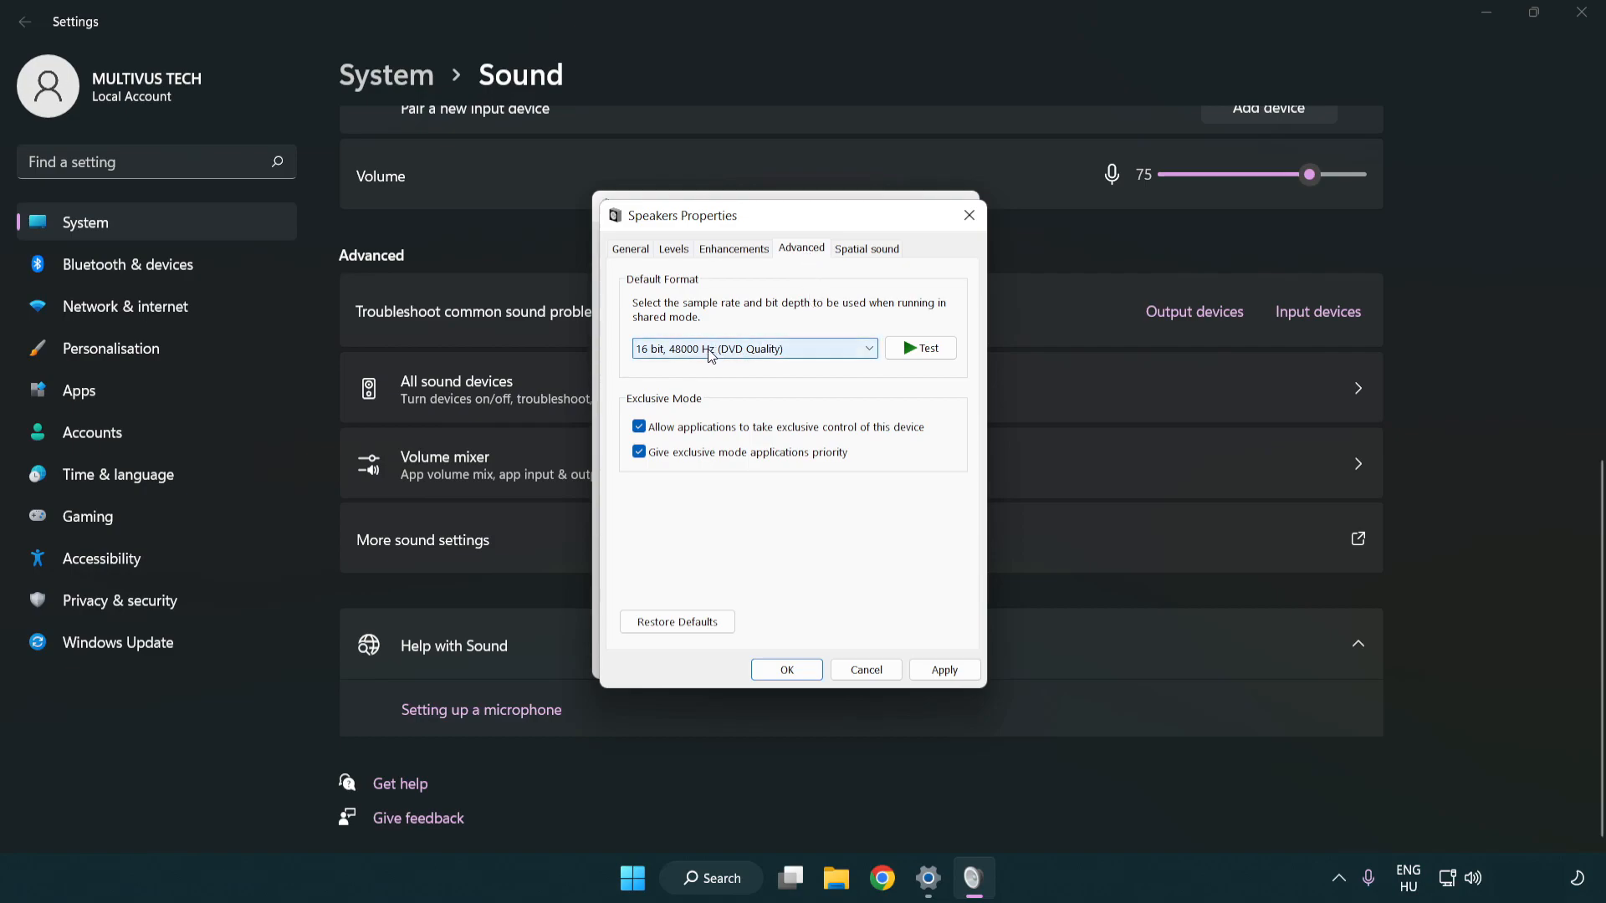
# Step: Keep the default format at 16 bit, 48000 Hz (DVD Quality) and confirm both sound dialogs
pyautogui.click(753, 348)
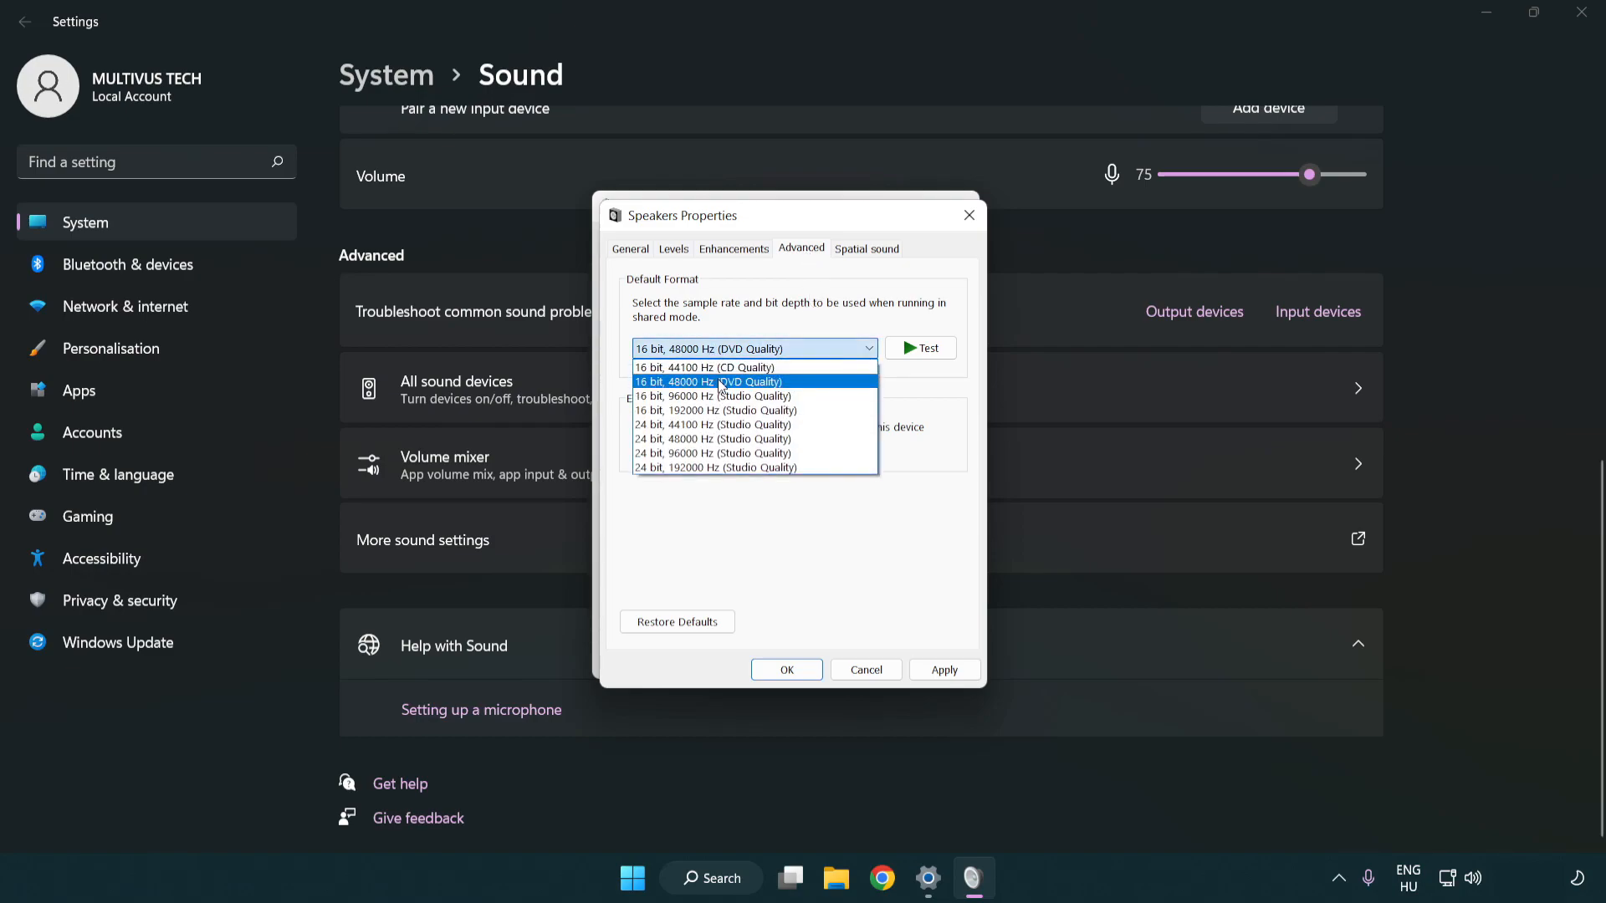
pyautogui.click(709, 382)
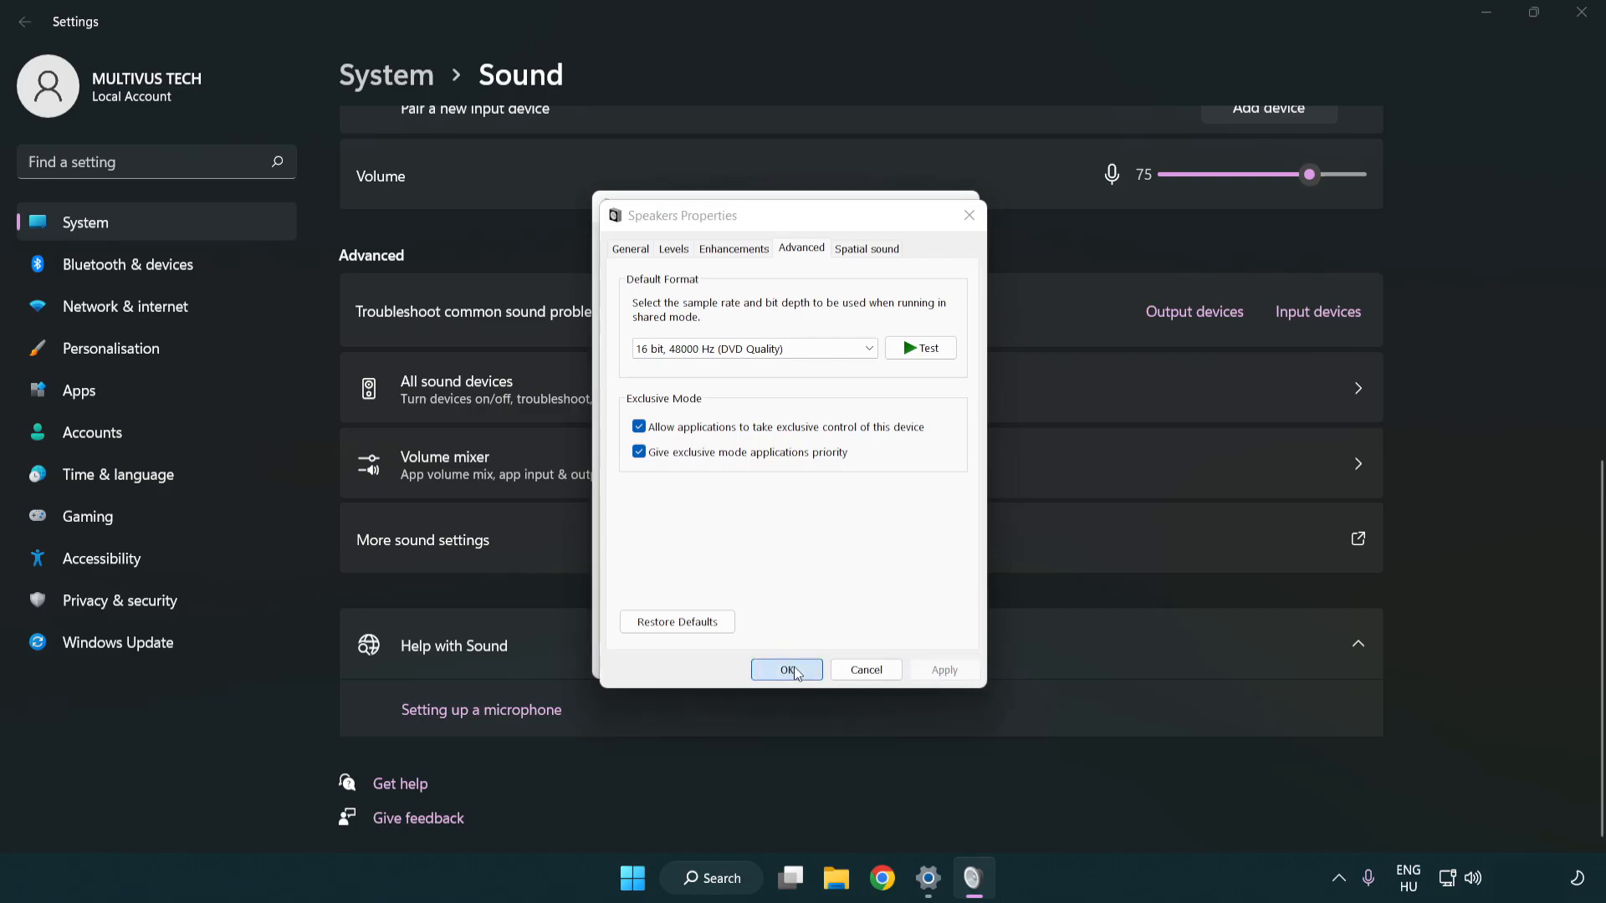
pyautogui.click(786, 669)
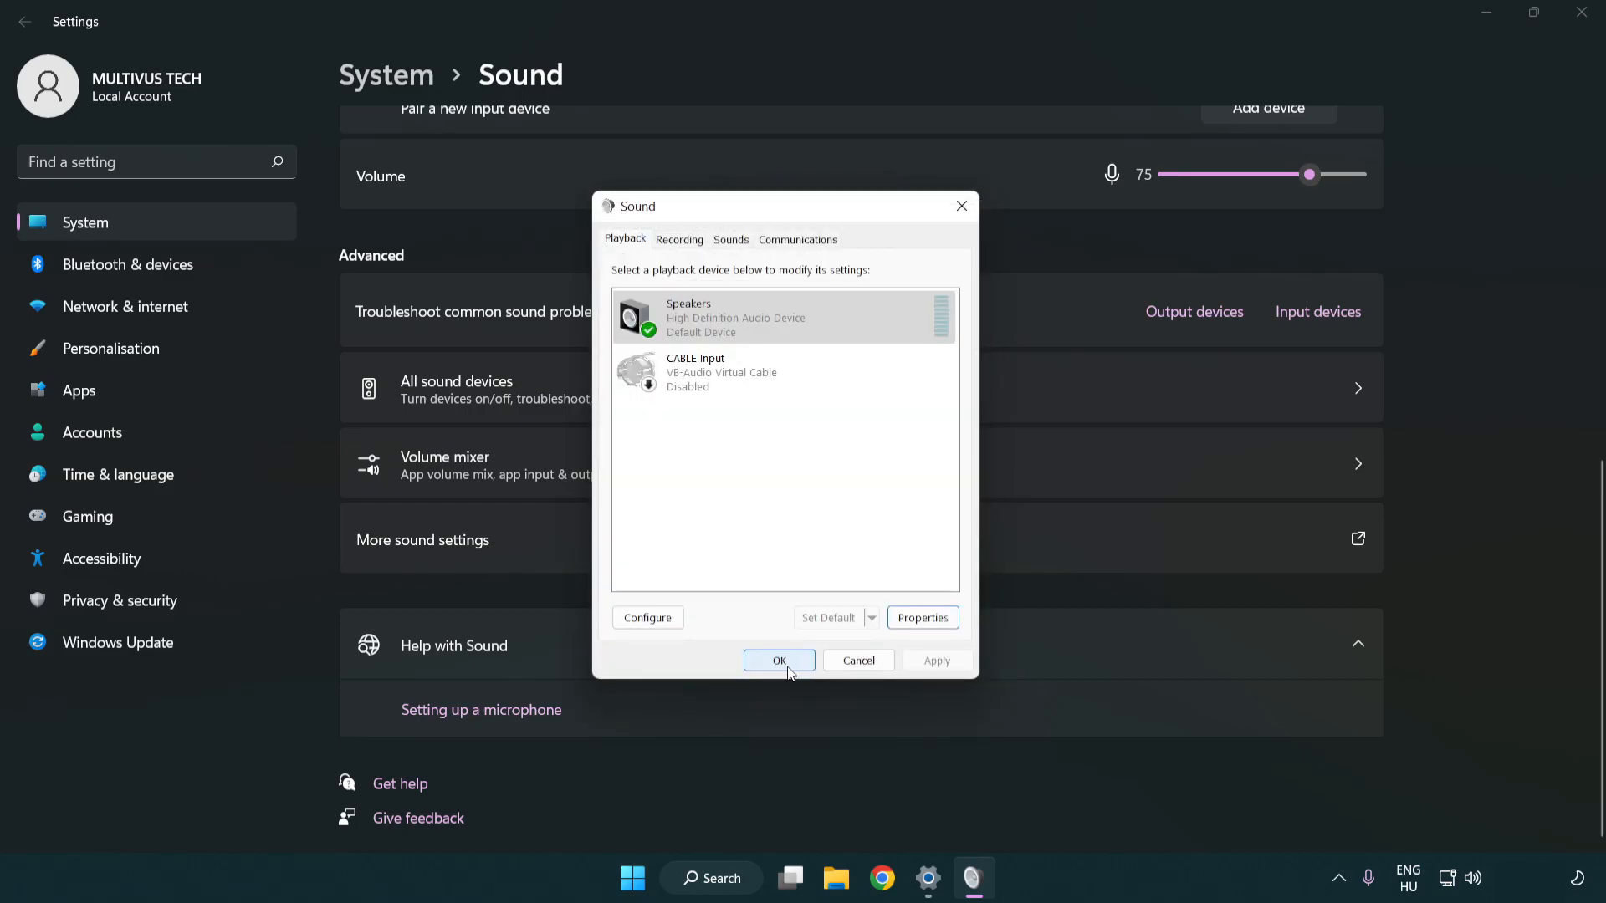
pyautogui.click(778, 659)
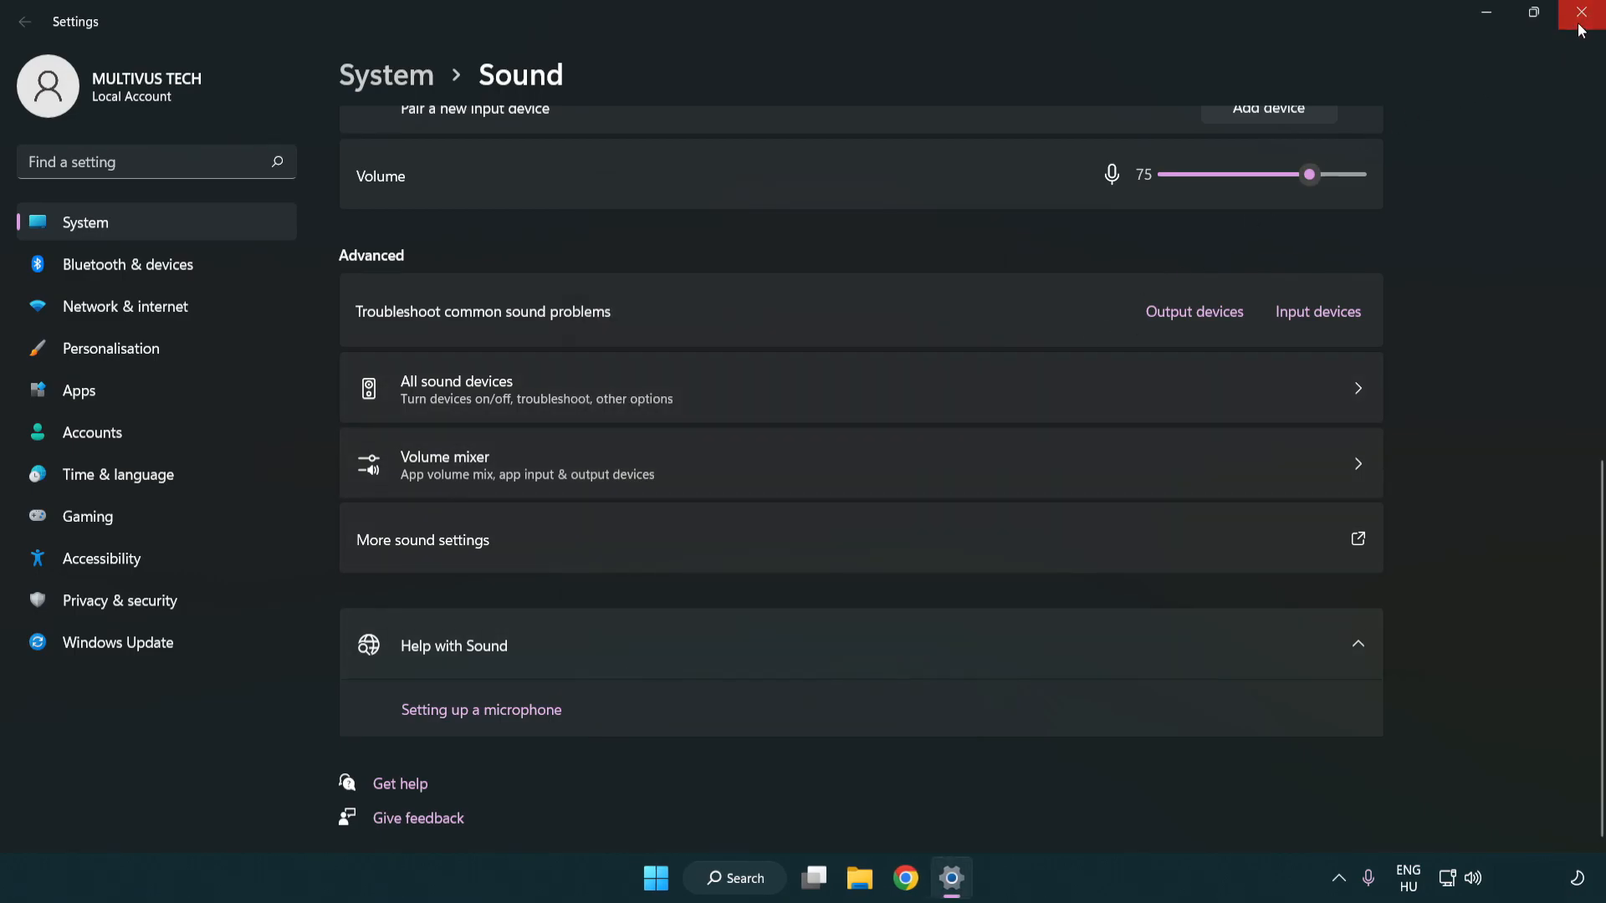
# Step: Close Settings and search for 'device manager' from the taskbar
pyautogui.click(1581, 12)
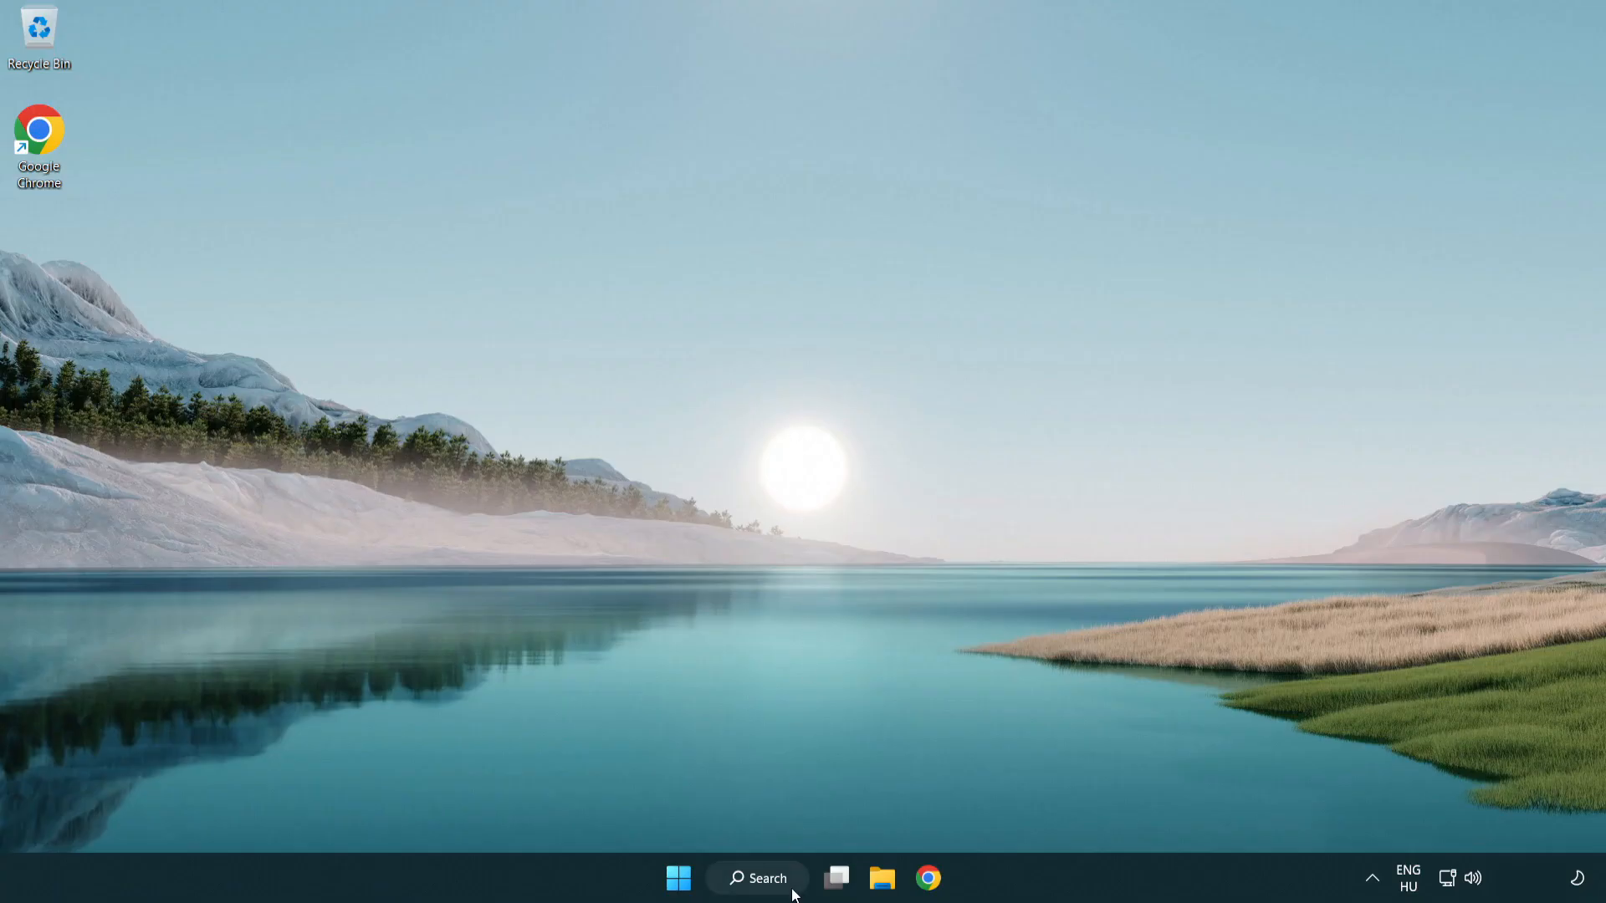
pyautogui.click(756, 878)
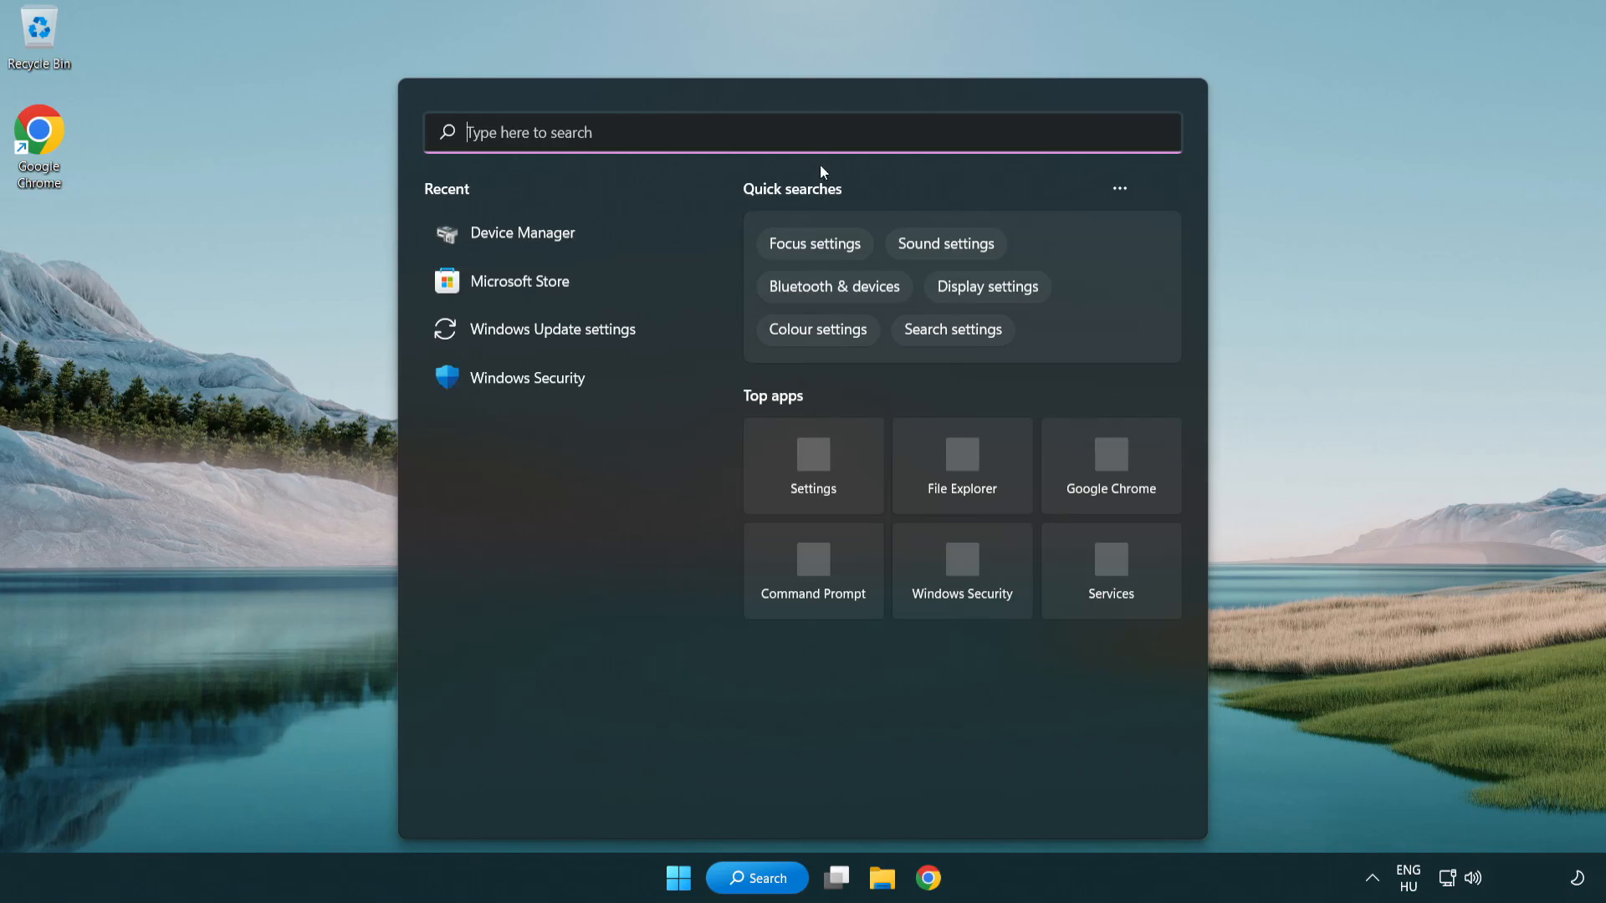
pyautogui.write('device manager')
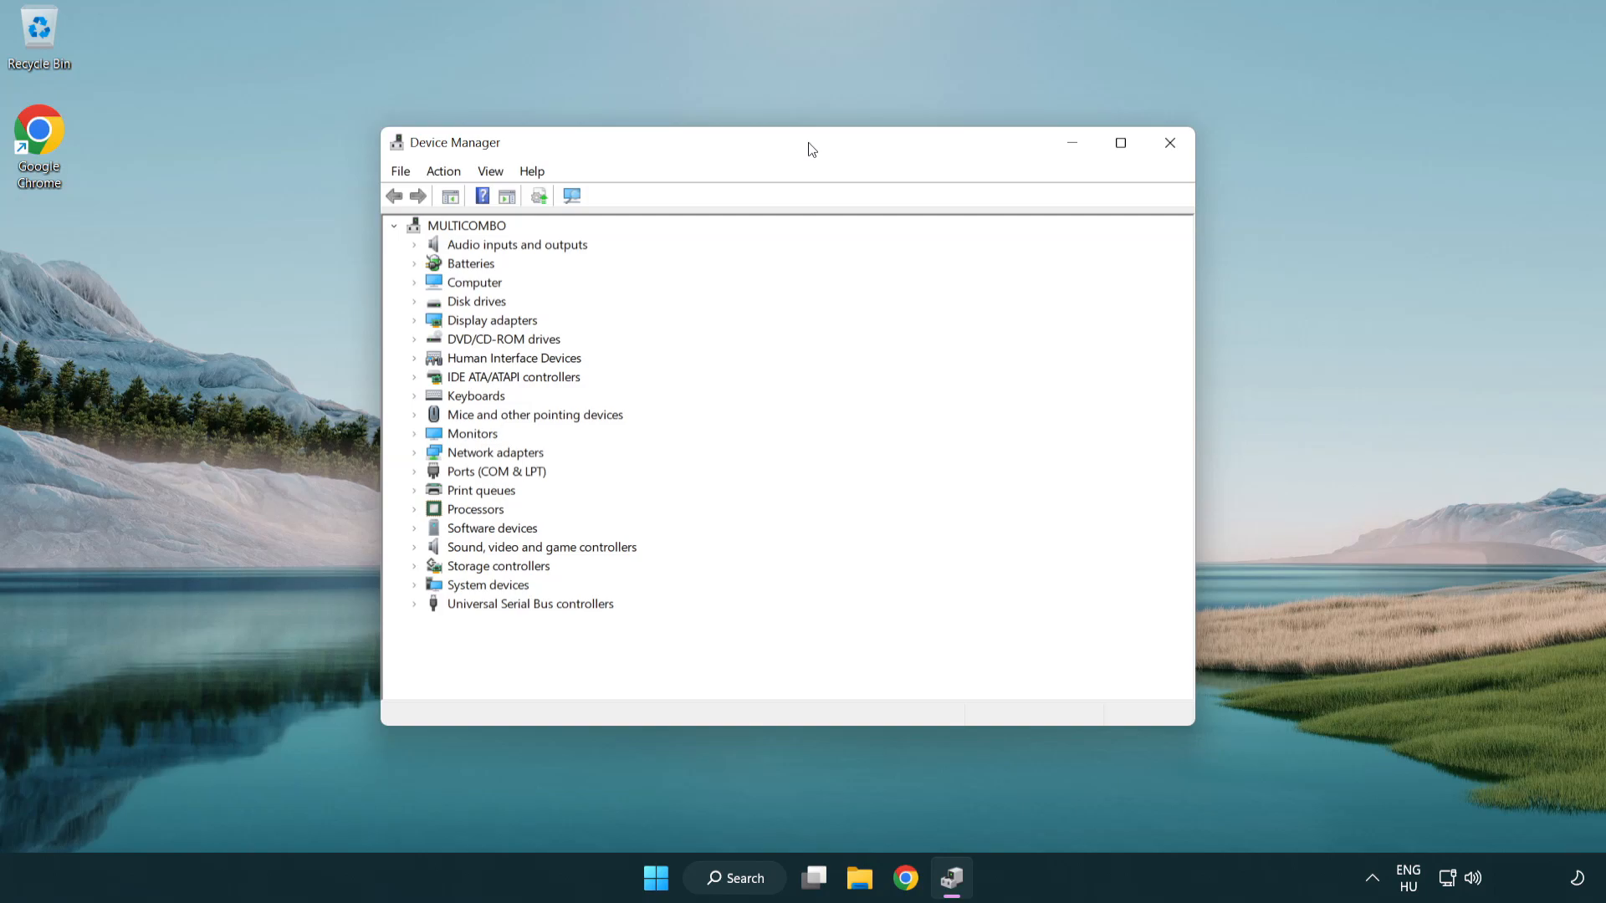
# Step: Expand Sound, video and game controllers and bring up actions for High Definition Audio Device
pyautogui.click(540, 545)
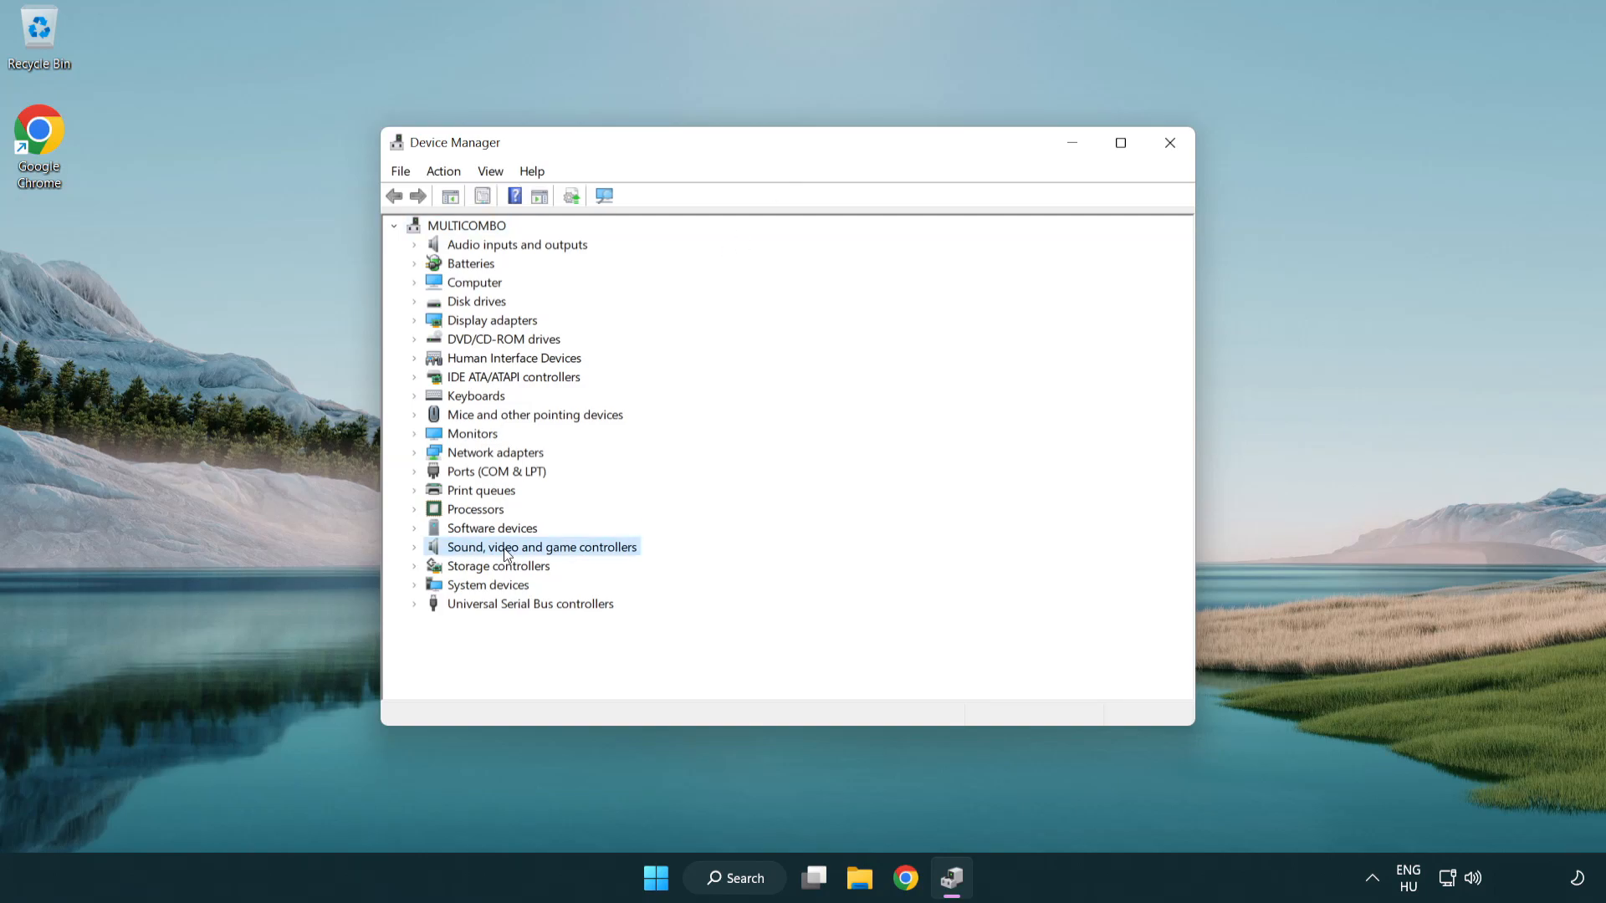
pyautogui.click(415, 547)
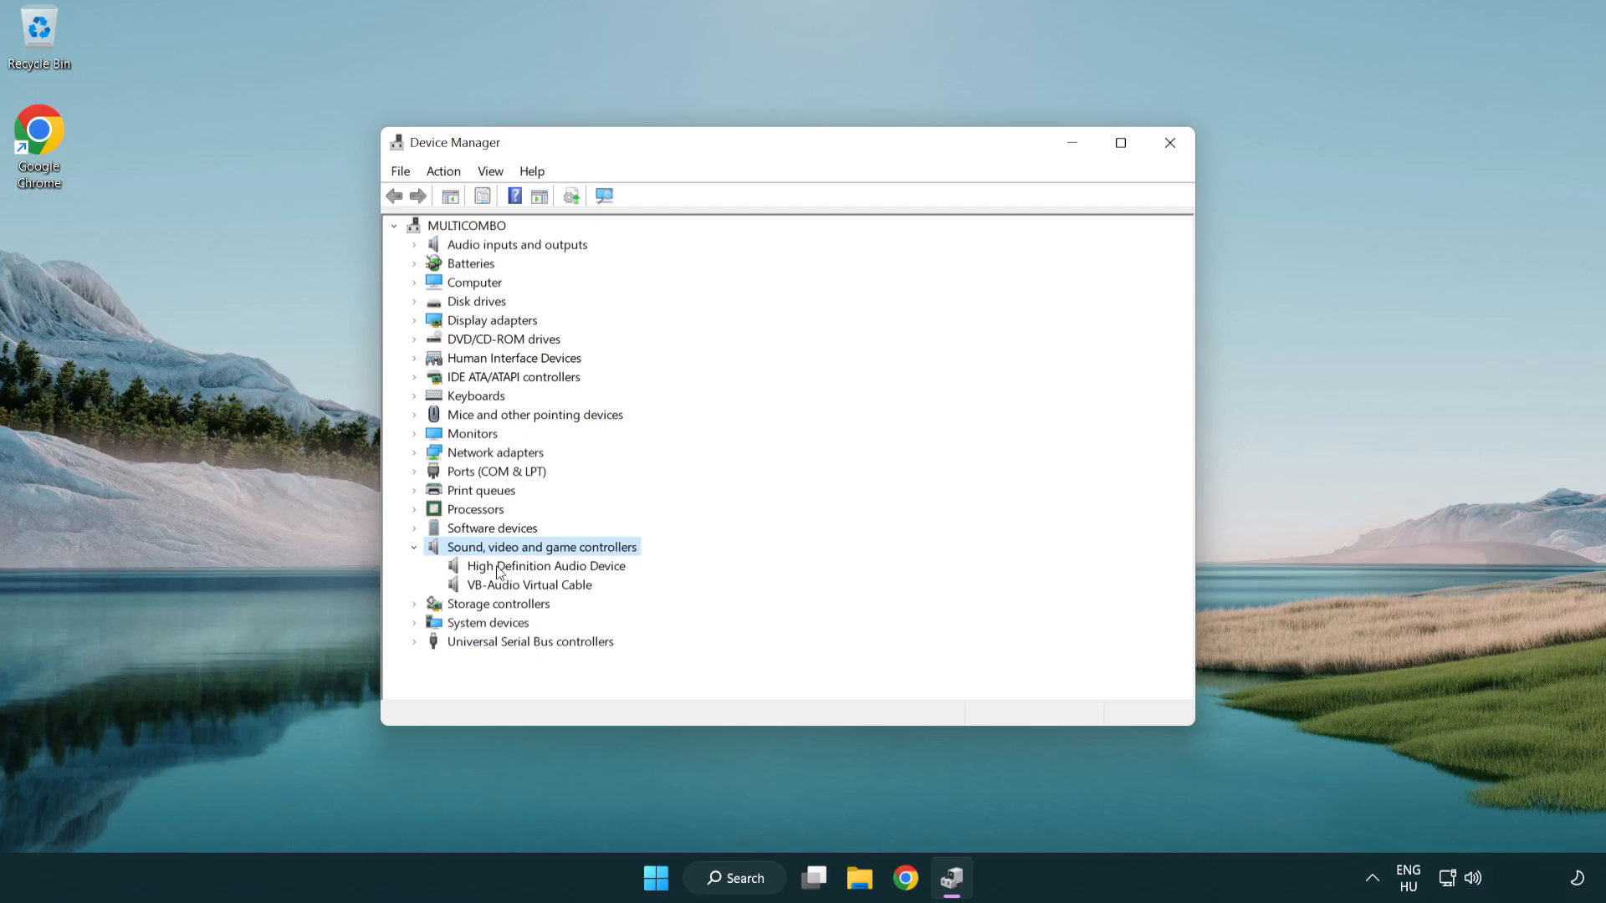
pyautogui.click(545, 566)
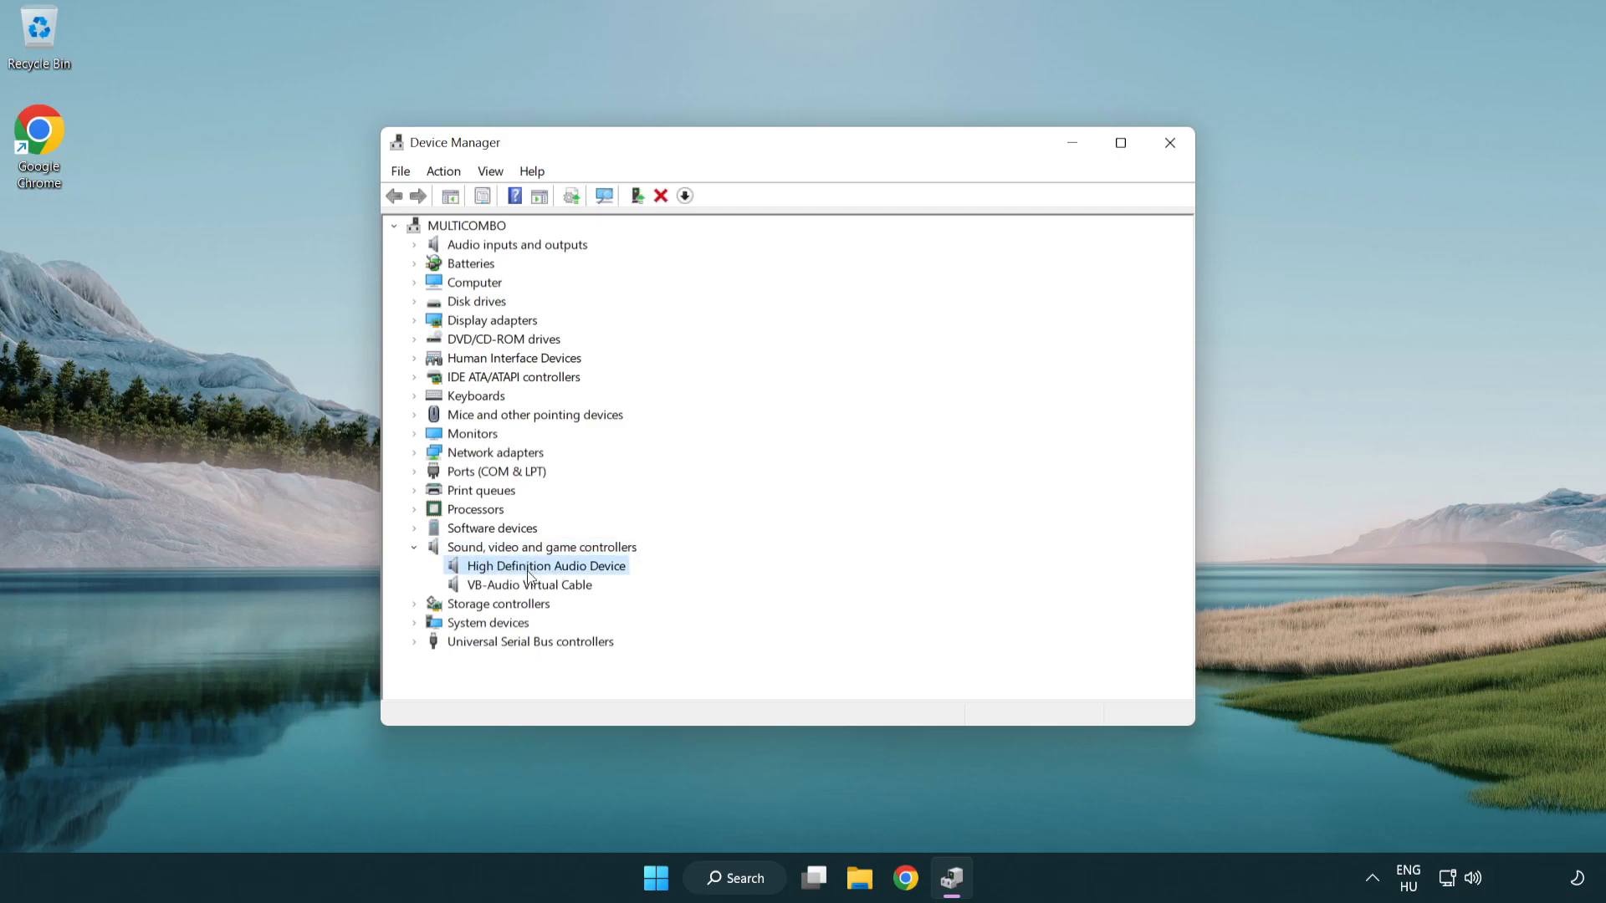
pyautogui.rightClick(544, 565)
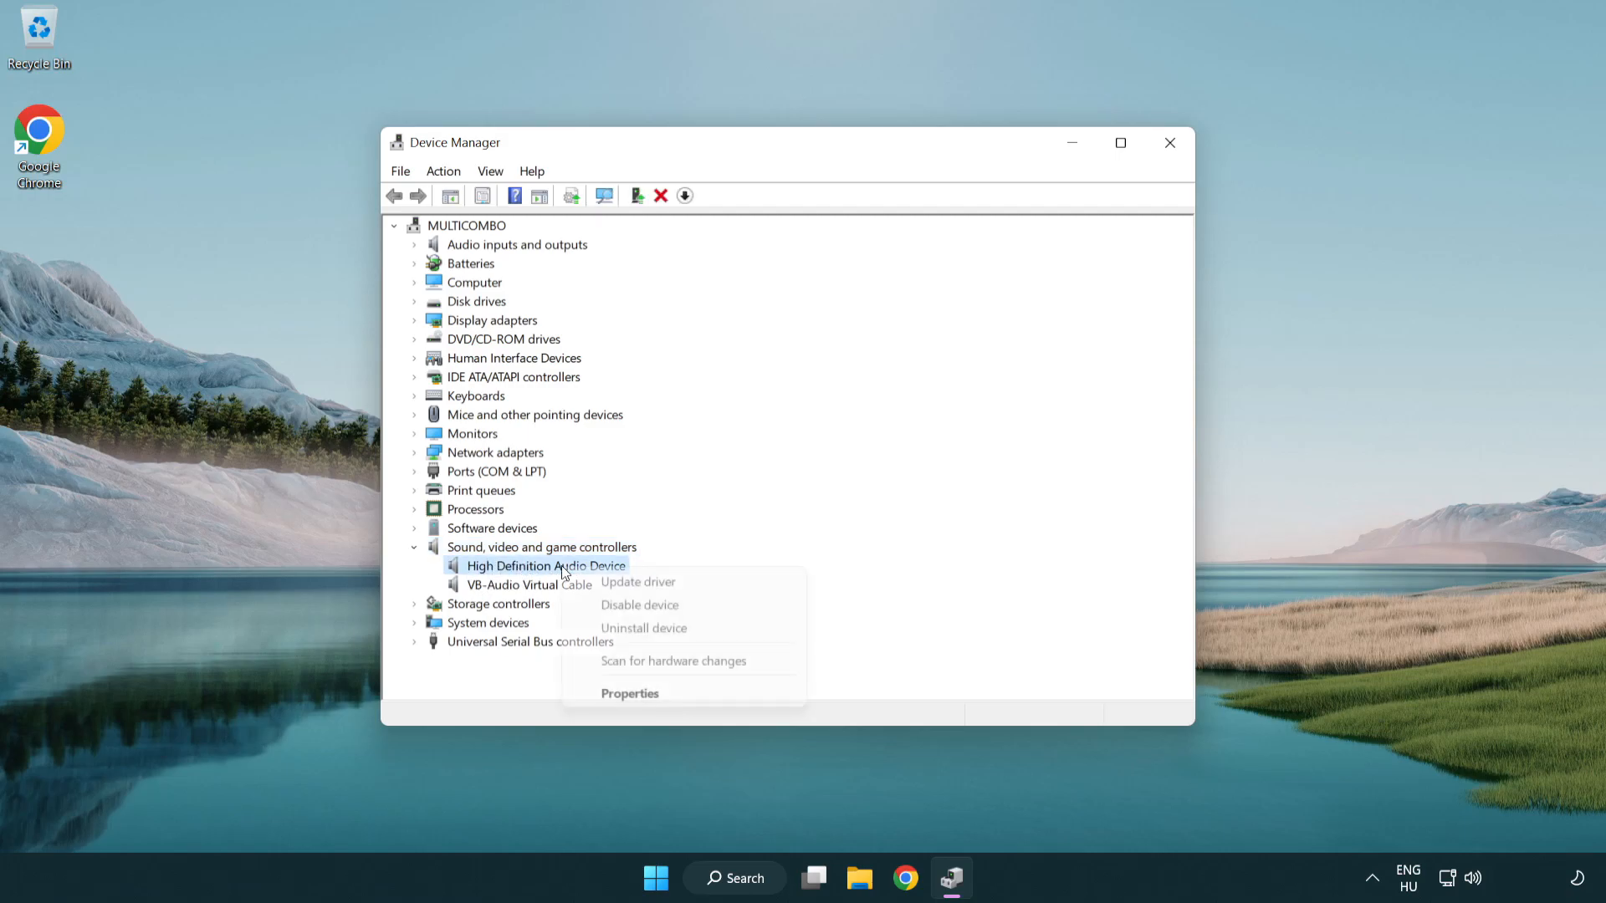
pyautogui.moveTo(637, 583)
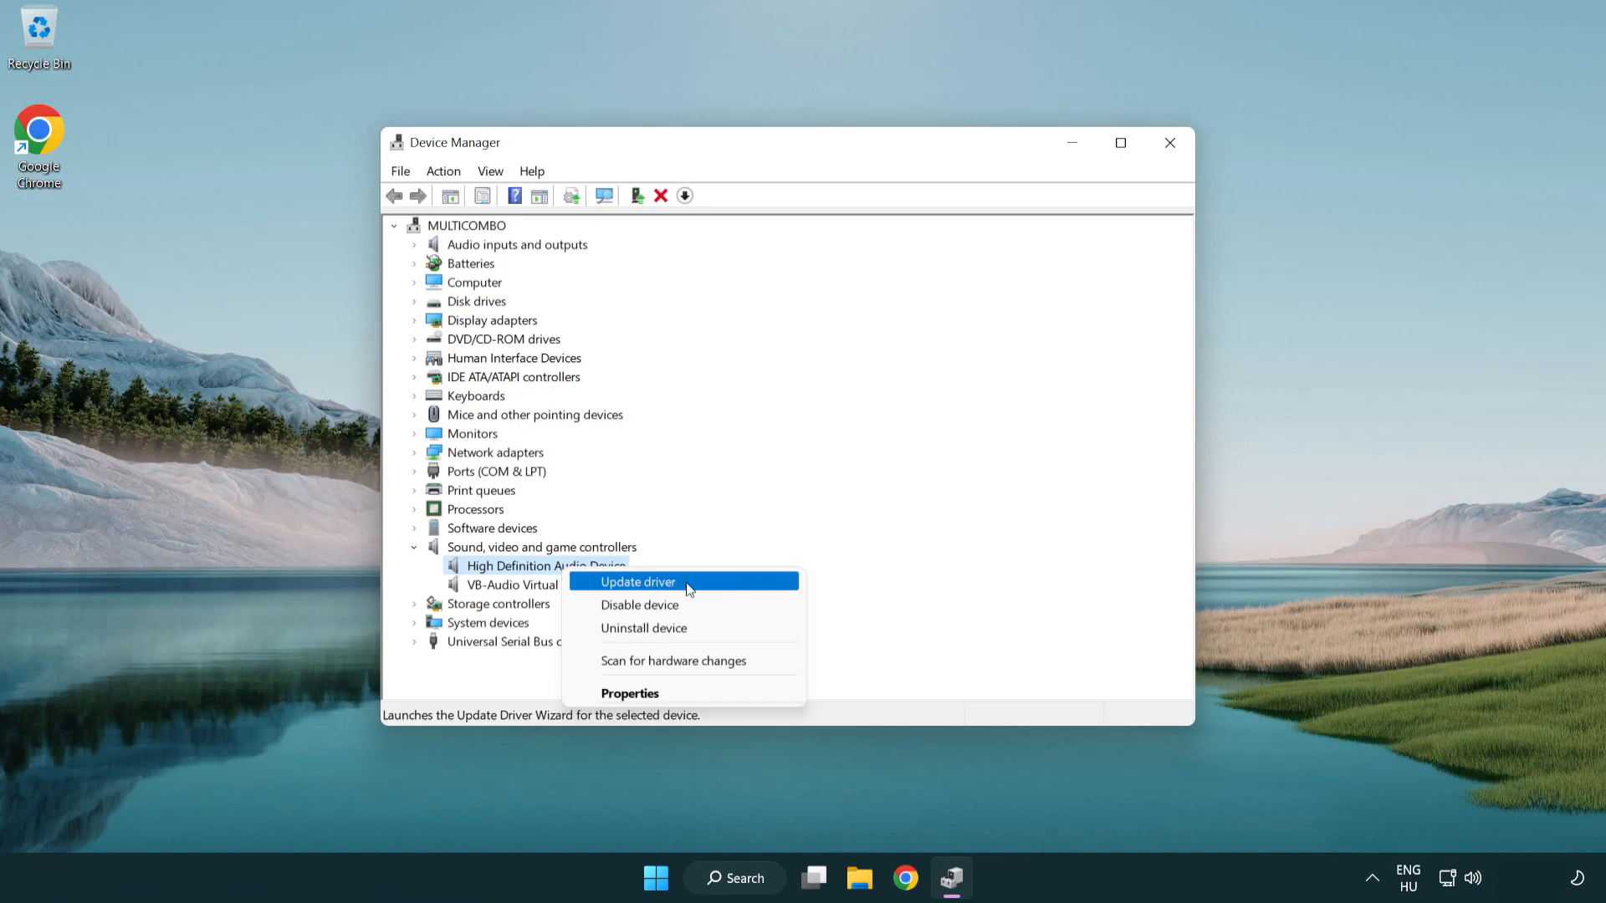
# Step: Reinstall the High Definition Audio Device driver picked from the compatible list, confirming the warning
pyautogui.click(637, 582)
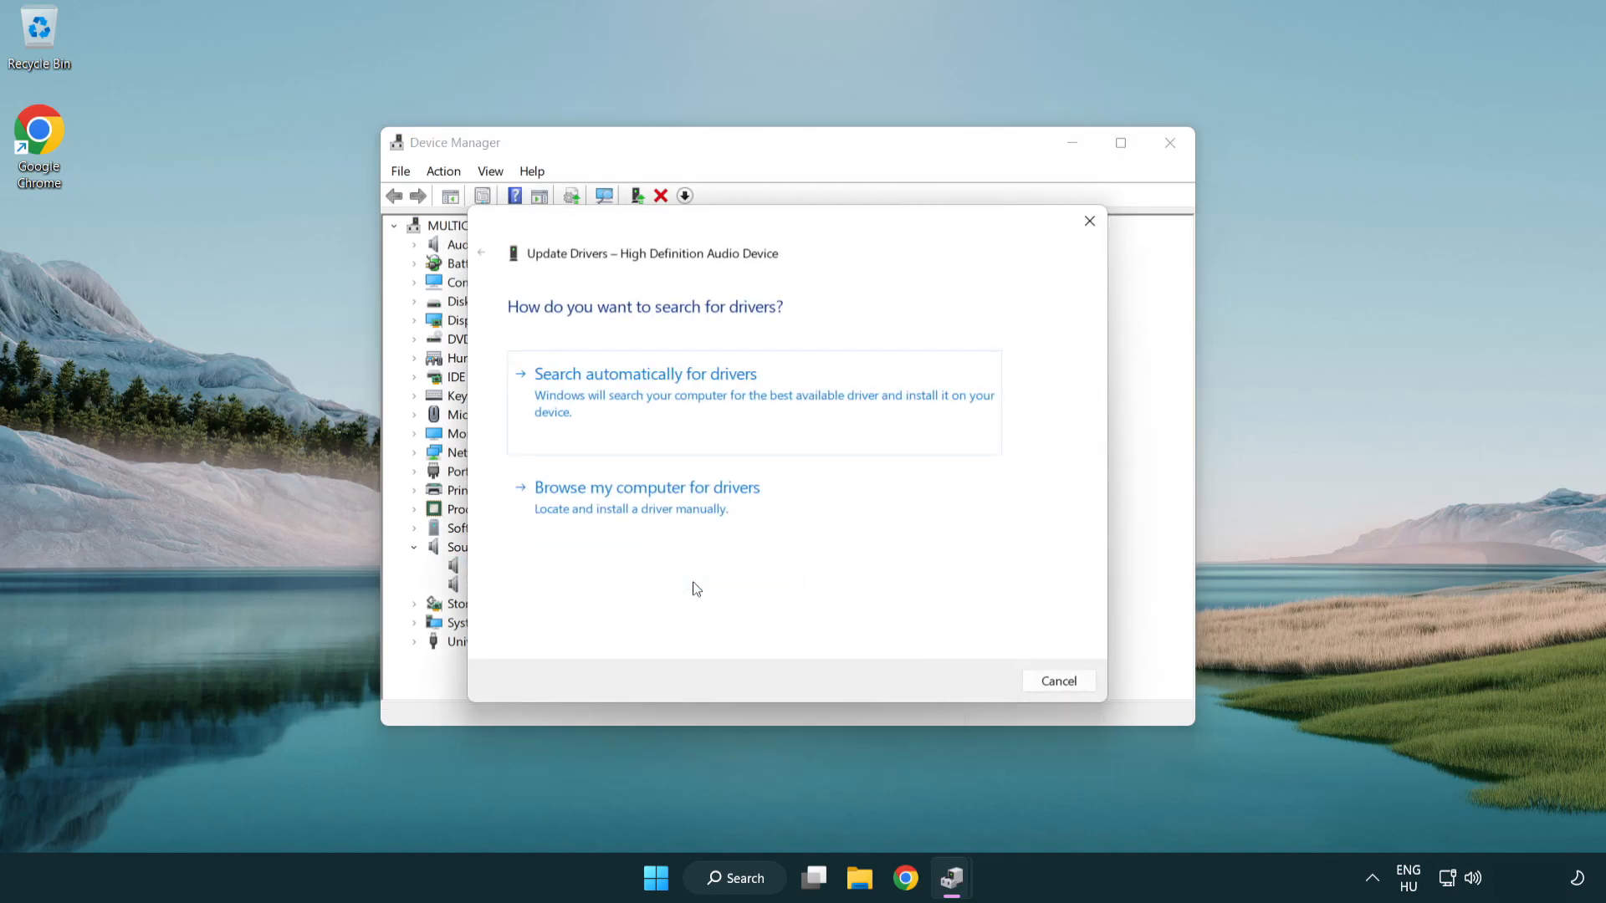
pyautogui.moveTo(856, 404)
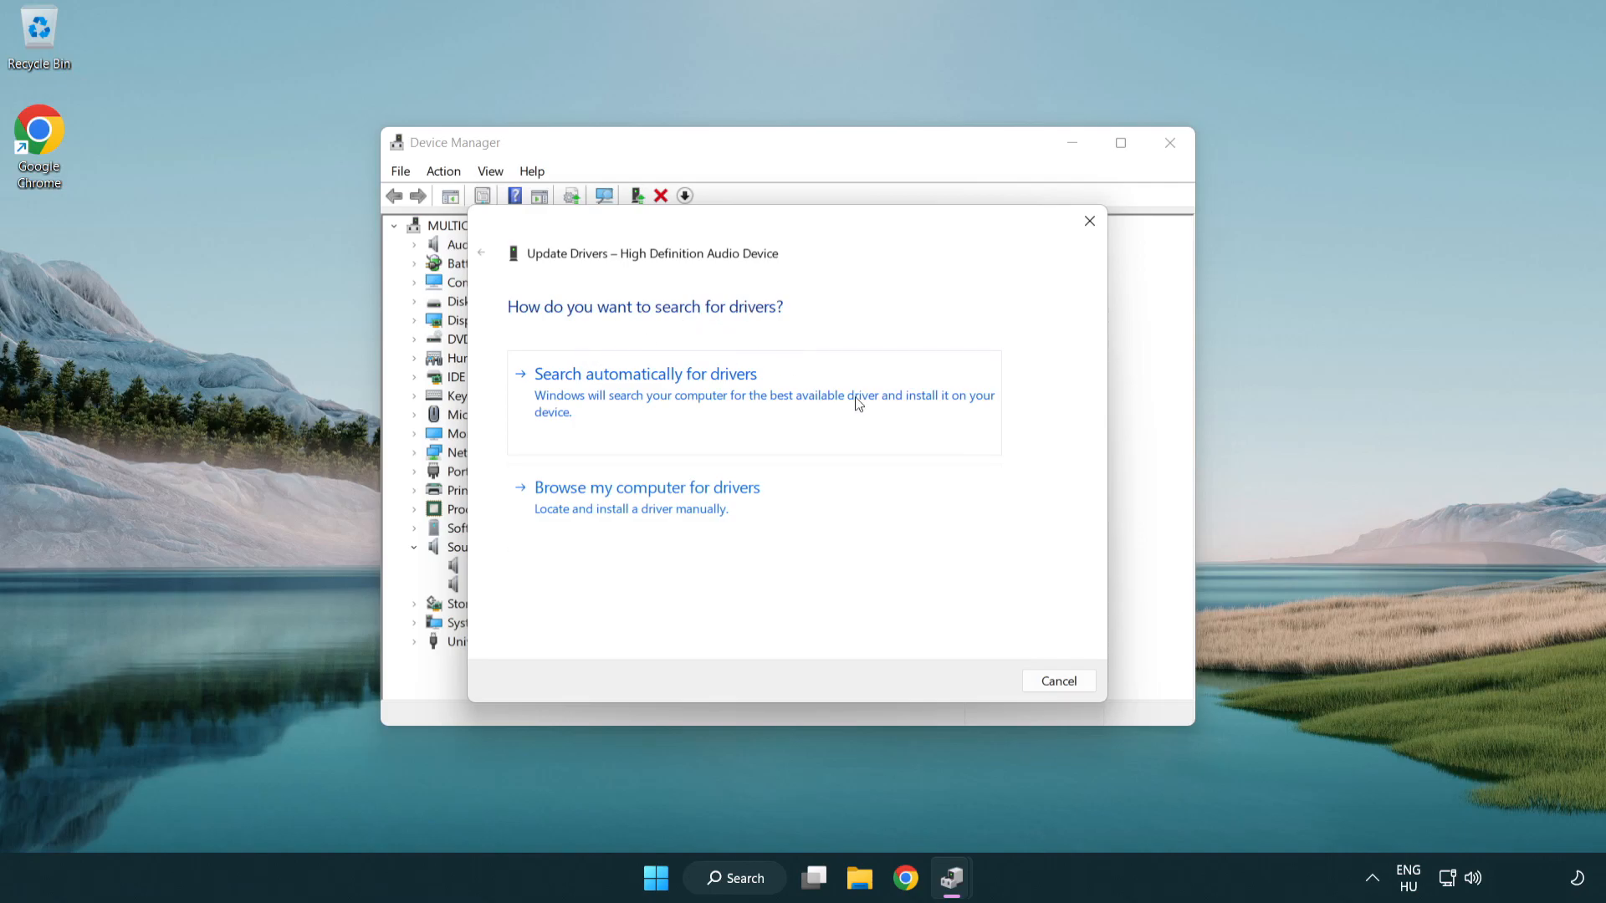
pyautogui.moveTo(649, 525)
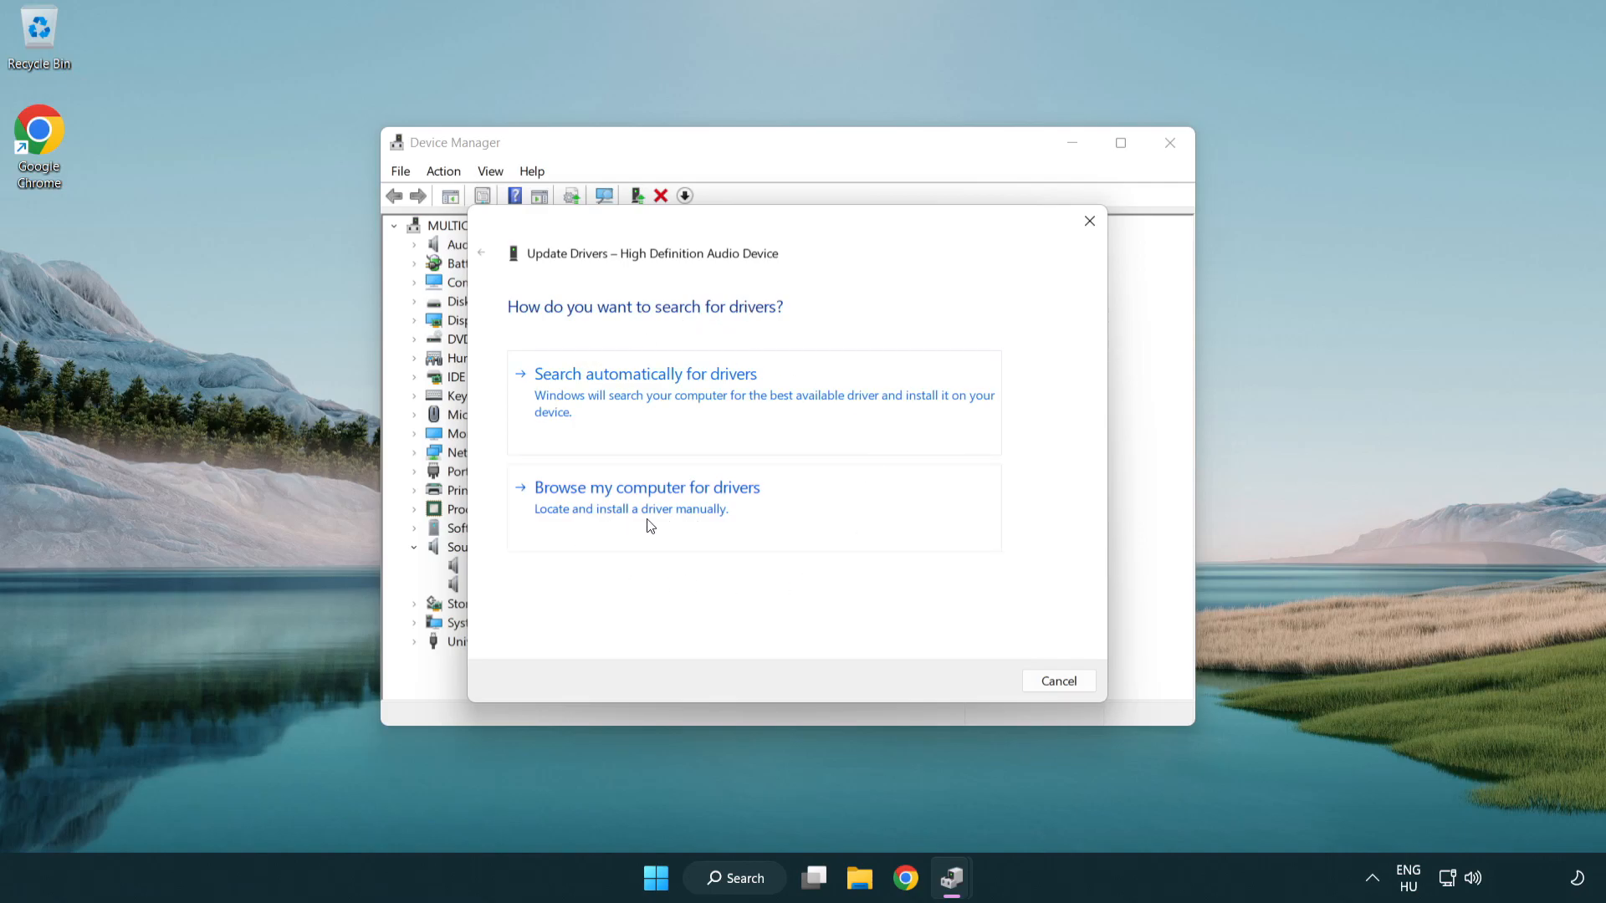
pyautogui.click(646, 487)
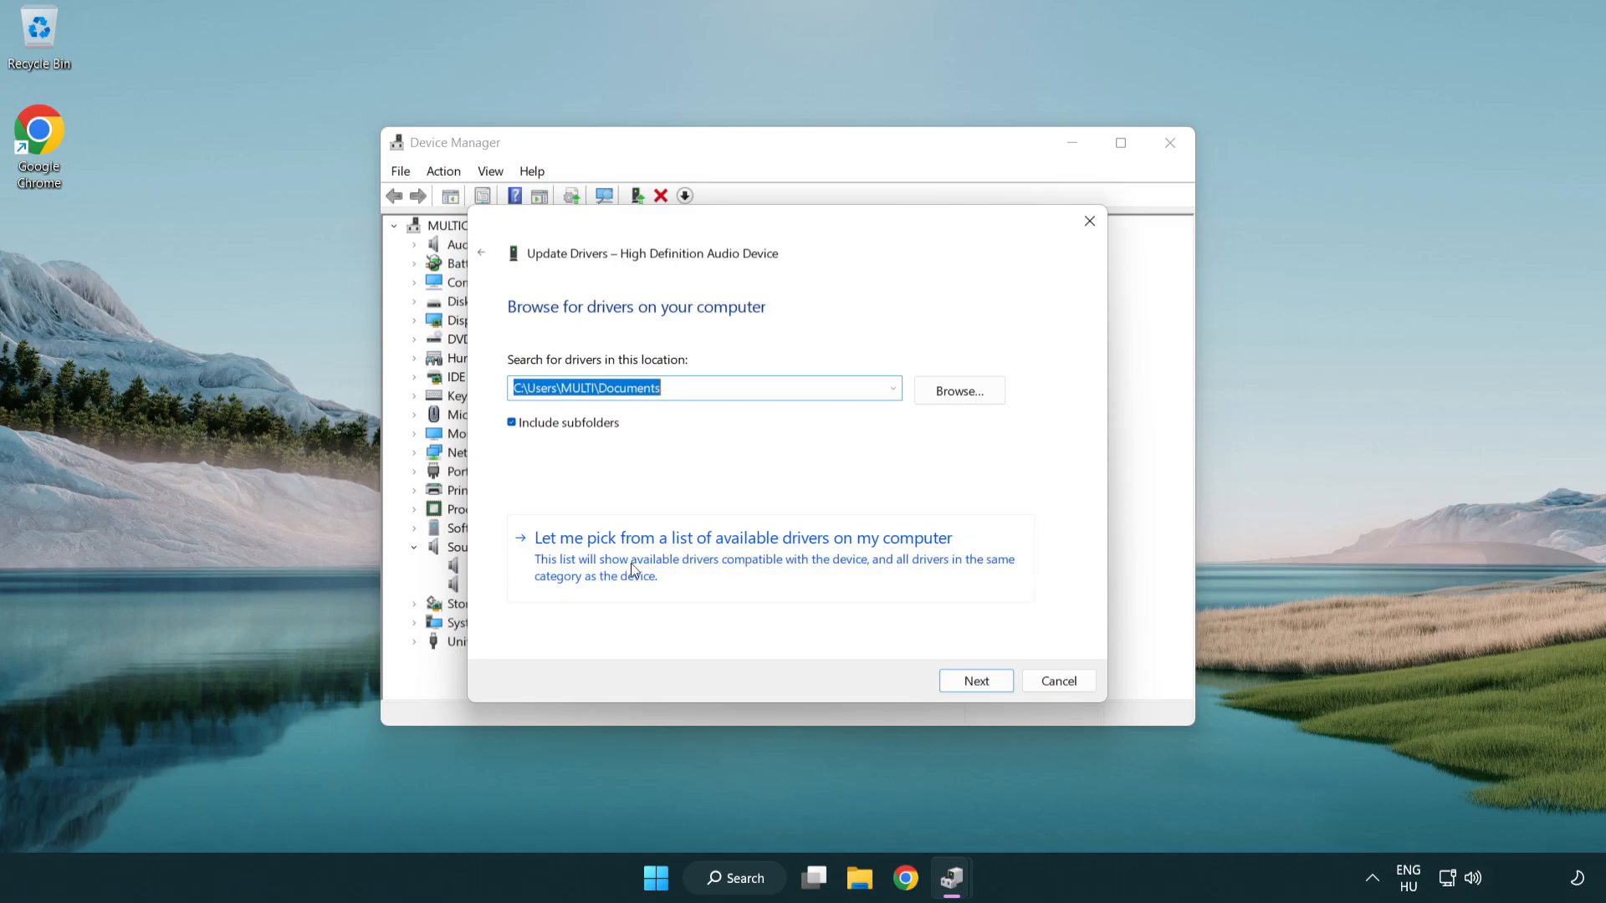
pyautogui.moveTo(773, 570)
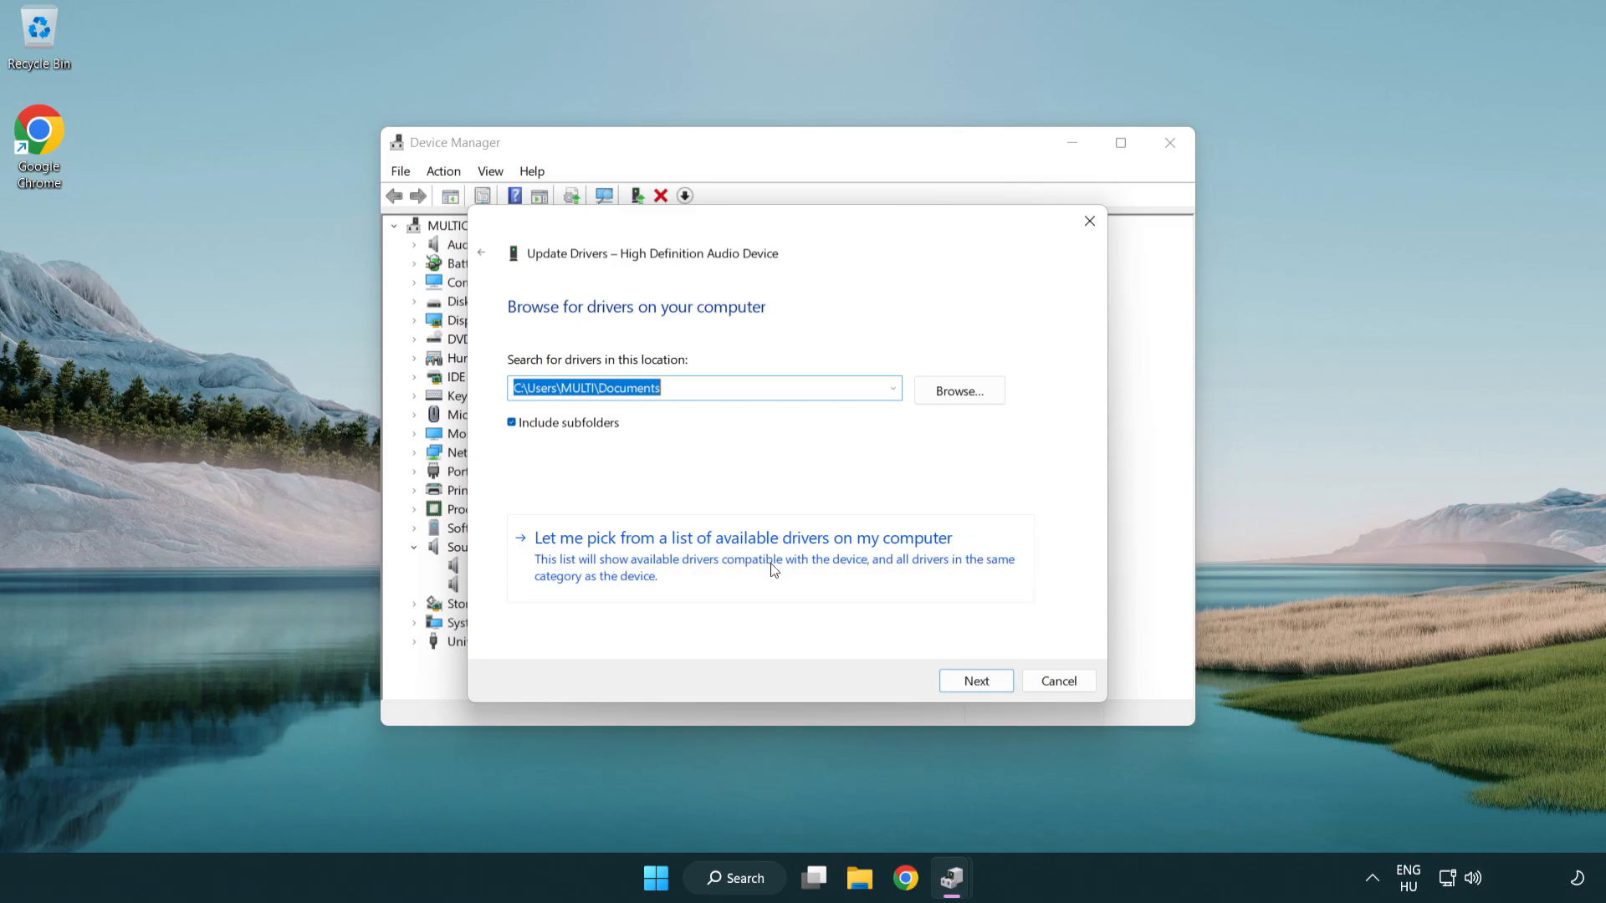
pyautogui.click(741, 537)
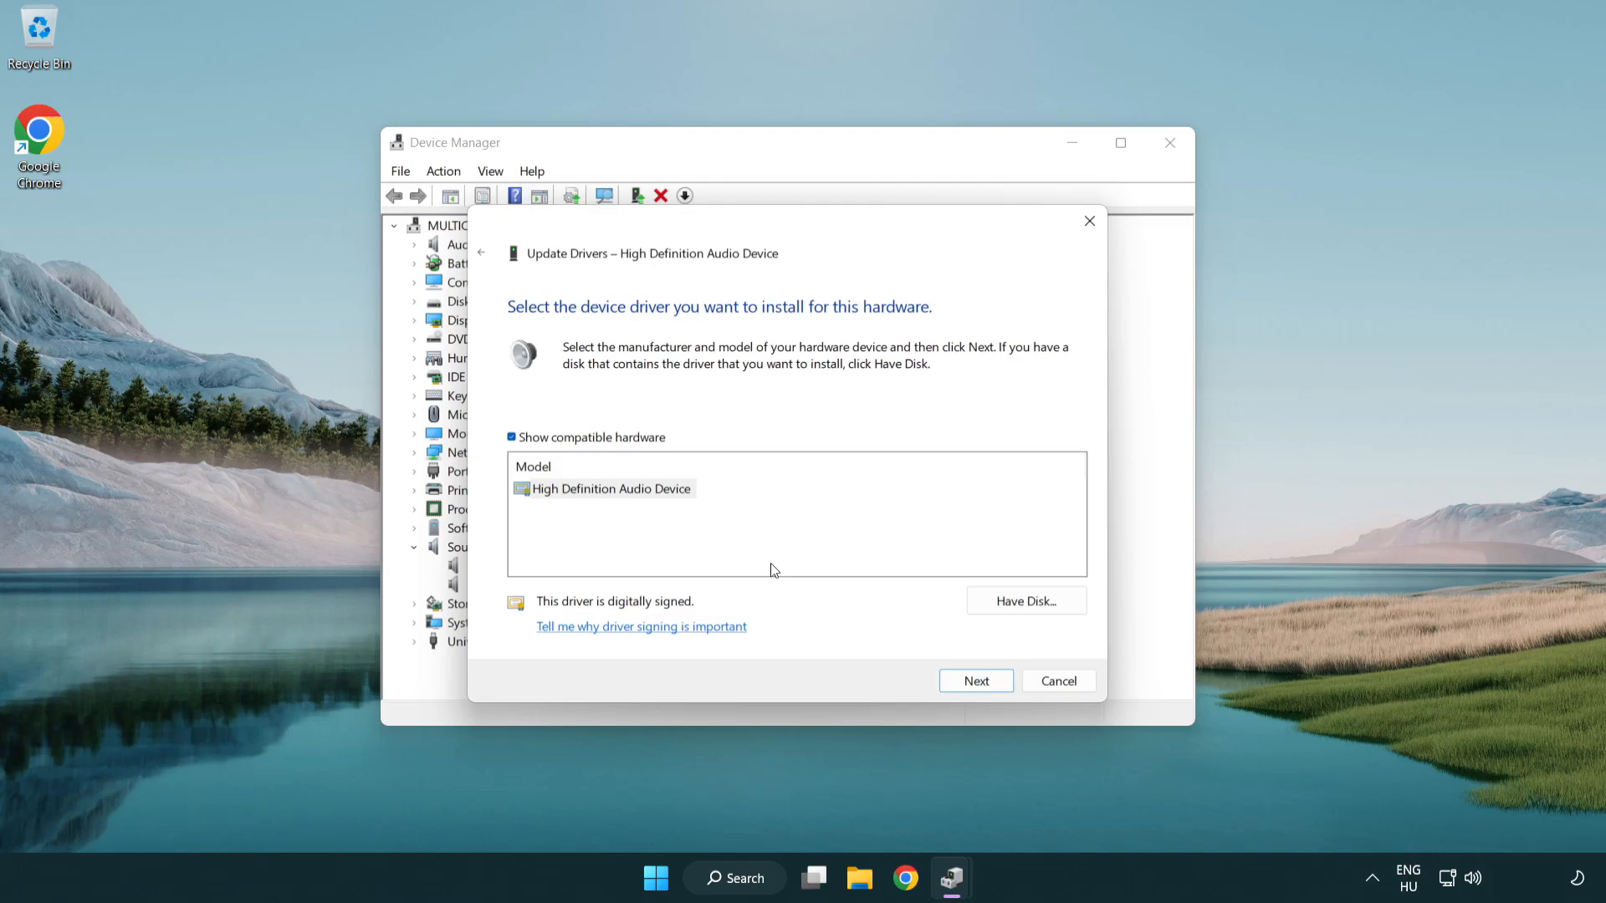
pyautogui.click(611, 488)
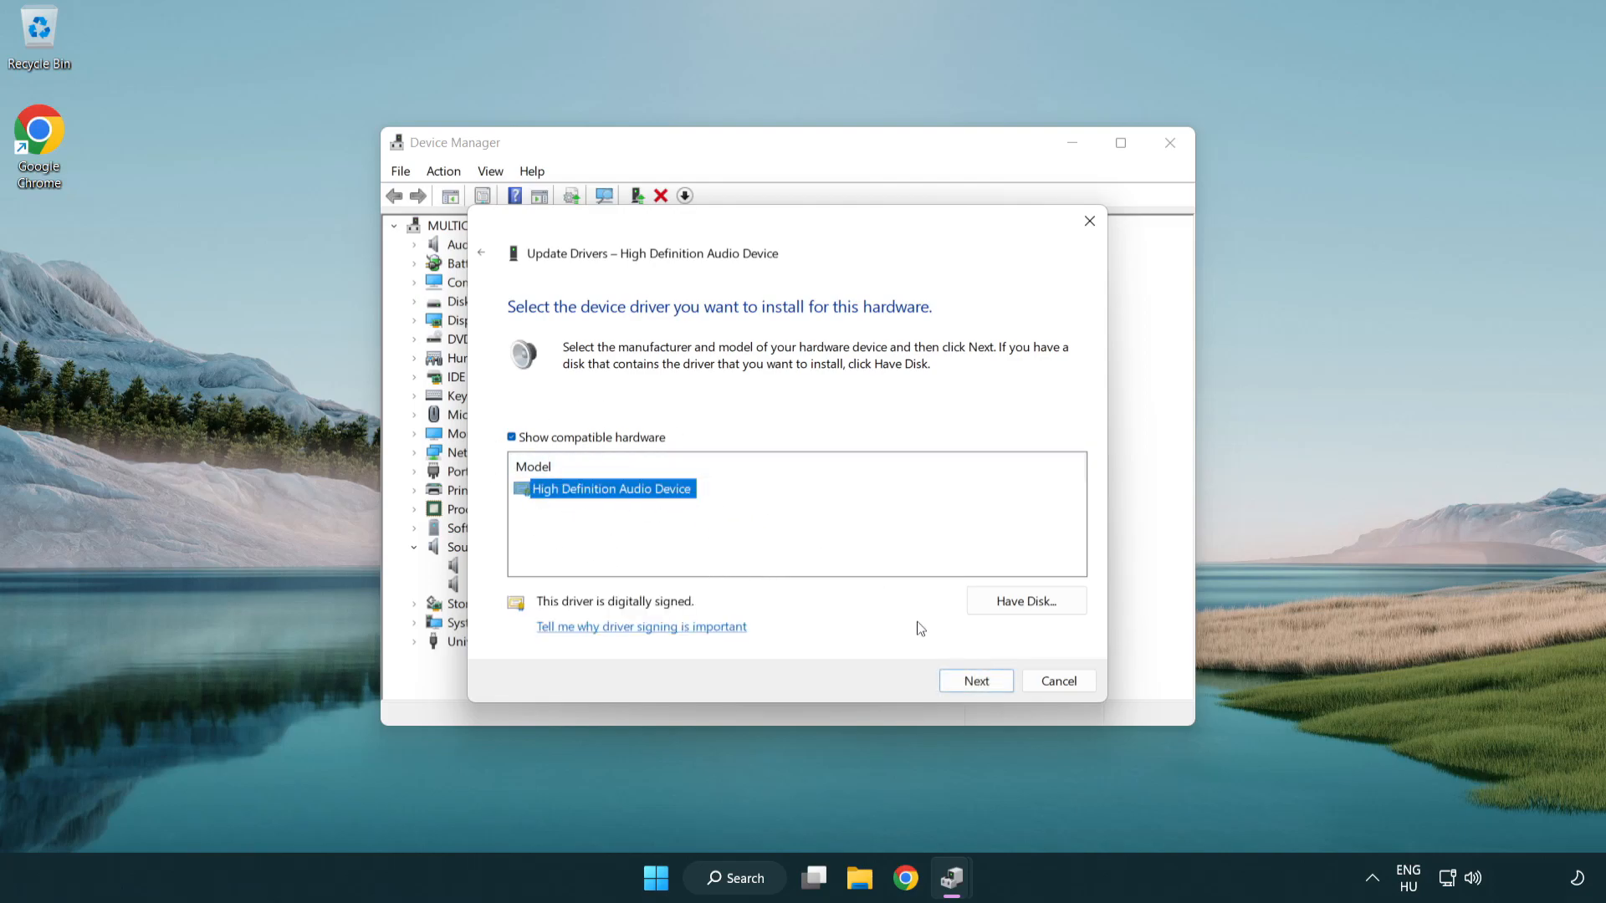
pyautogui.click(974, 680)
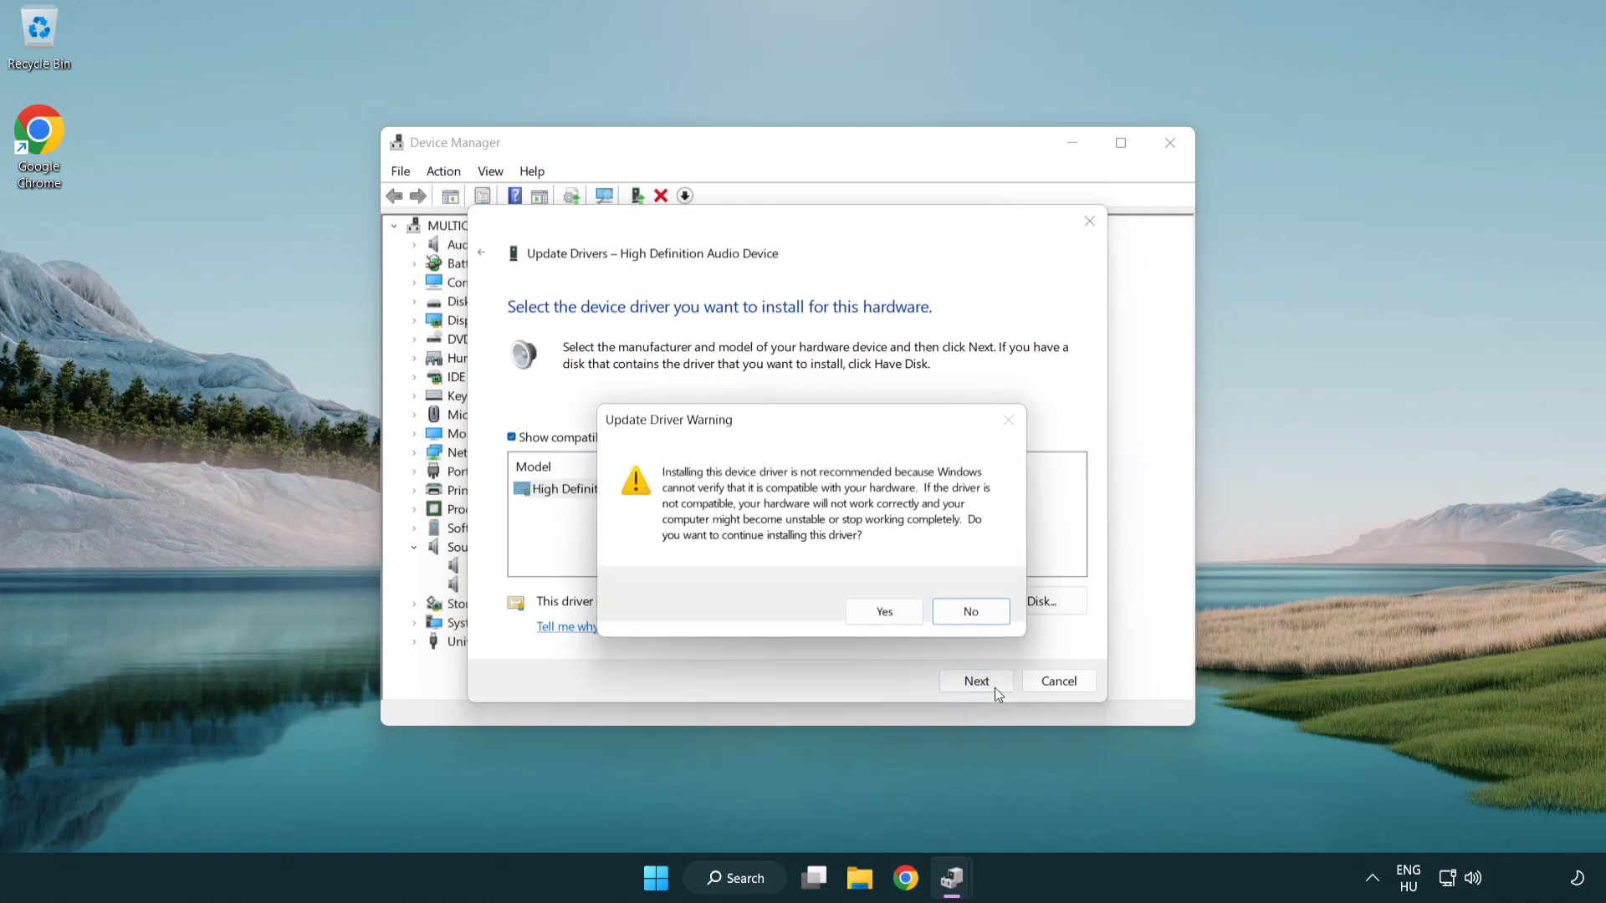
pyautogui.click(881, 612)
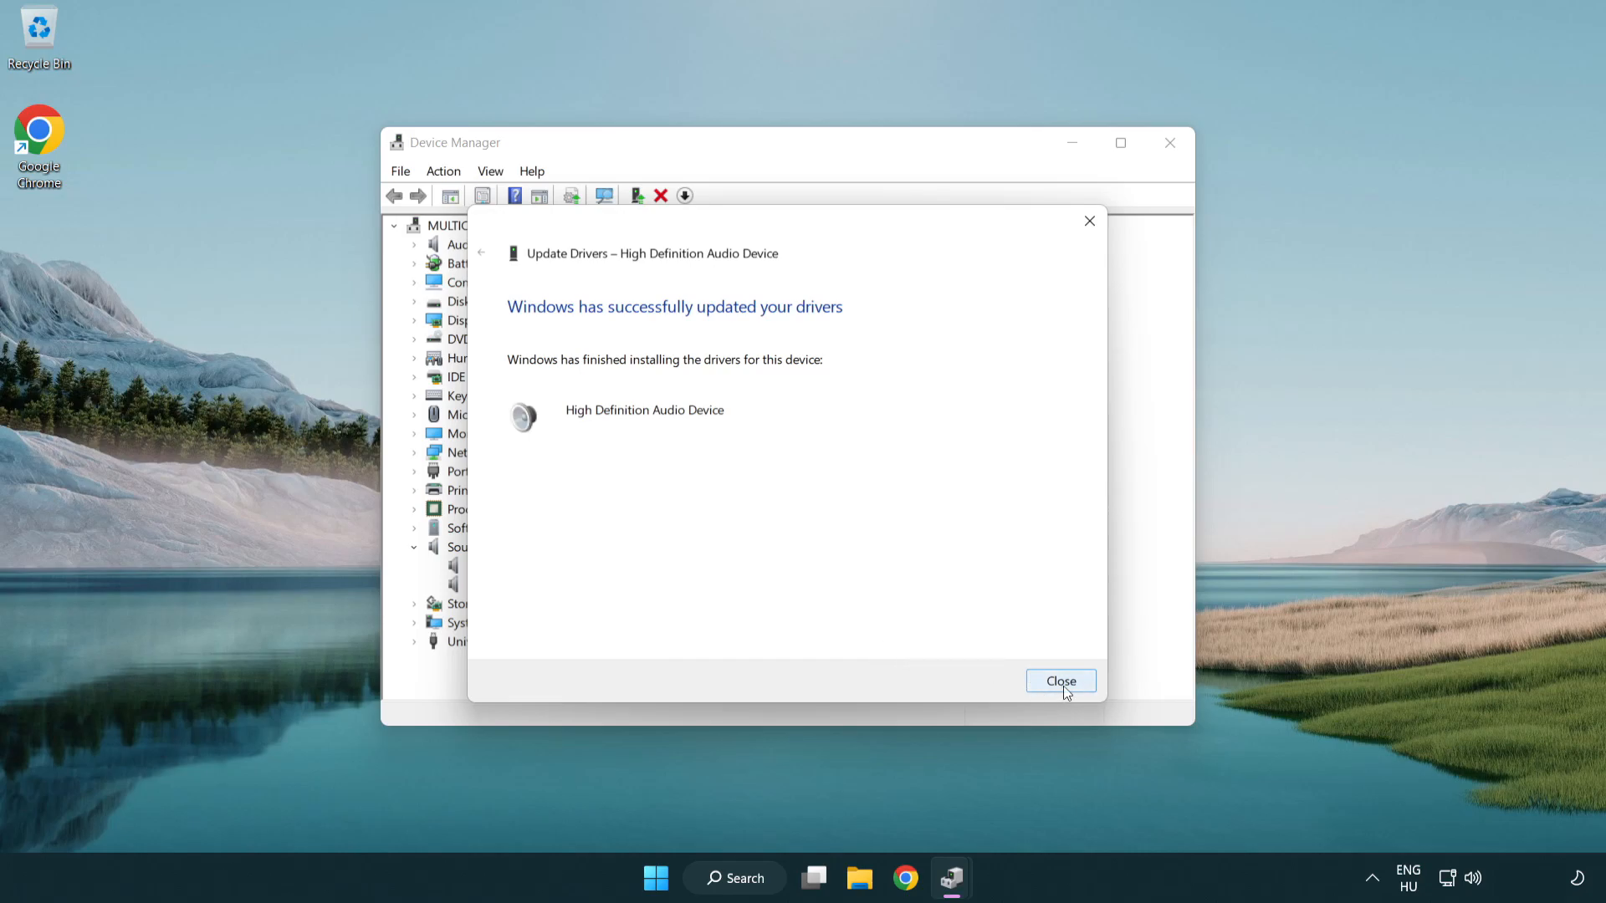
pyautogui.click(1061, 681)
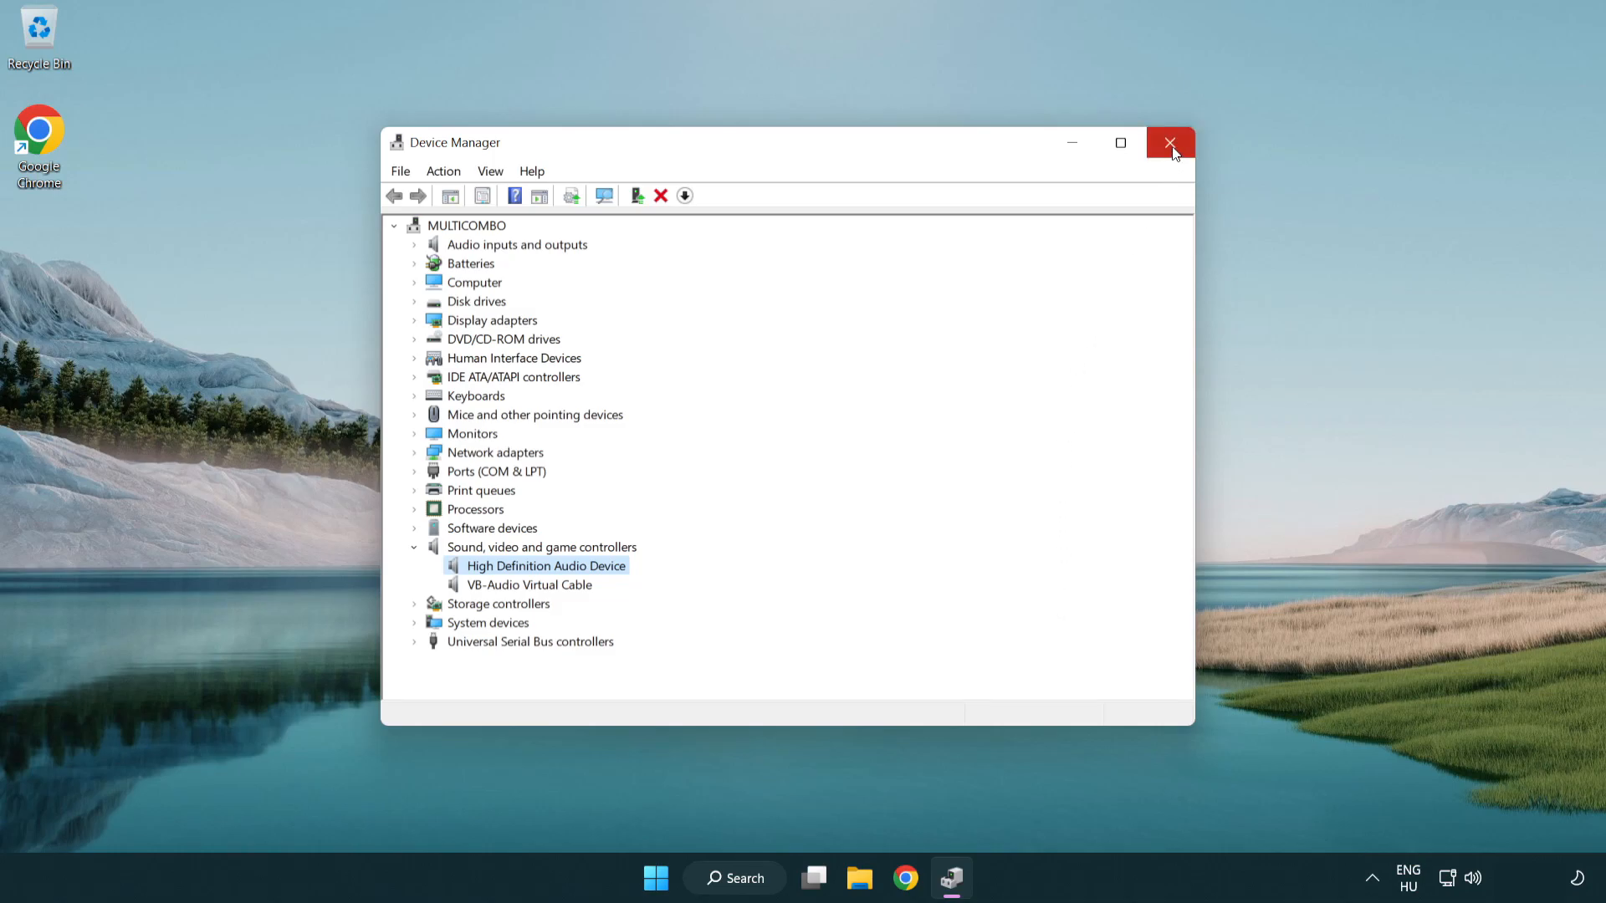
# Step: Close Device Manager, then reach the Start menu's power options
pyautogui.click(1169, 143)
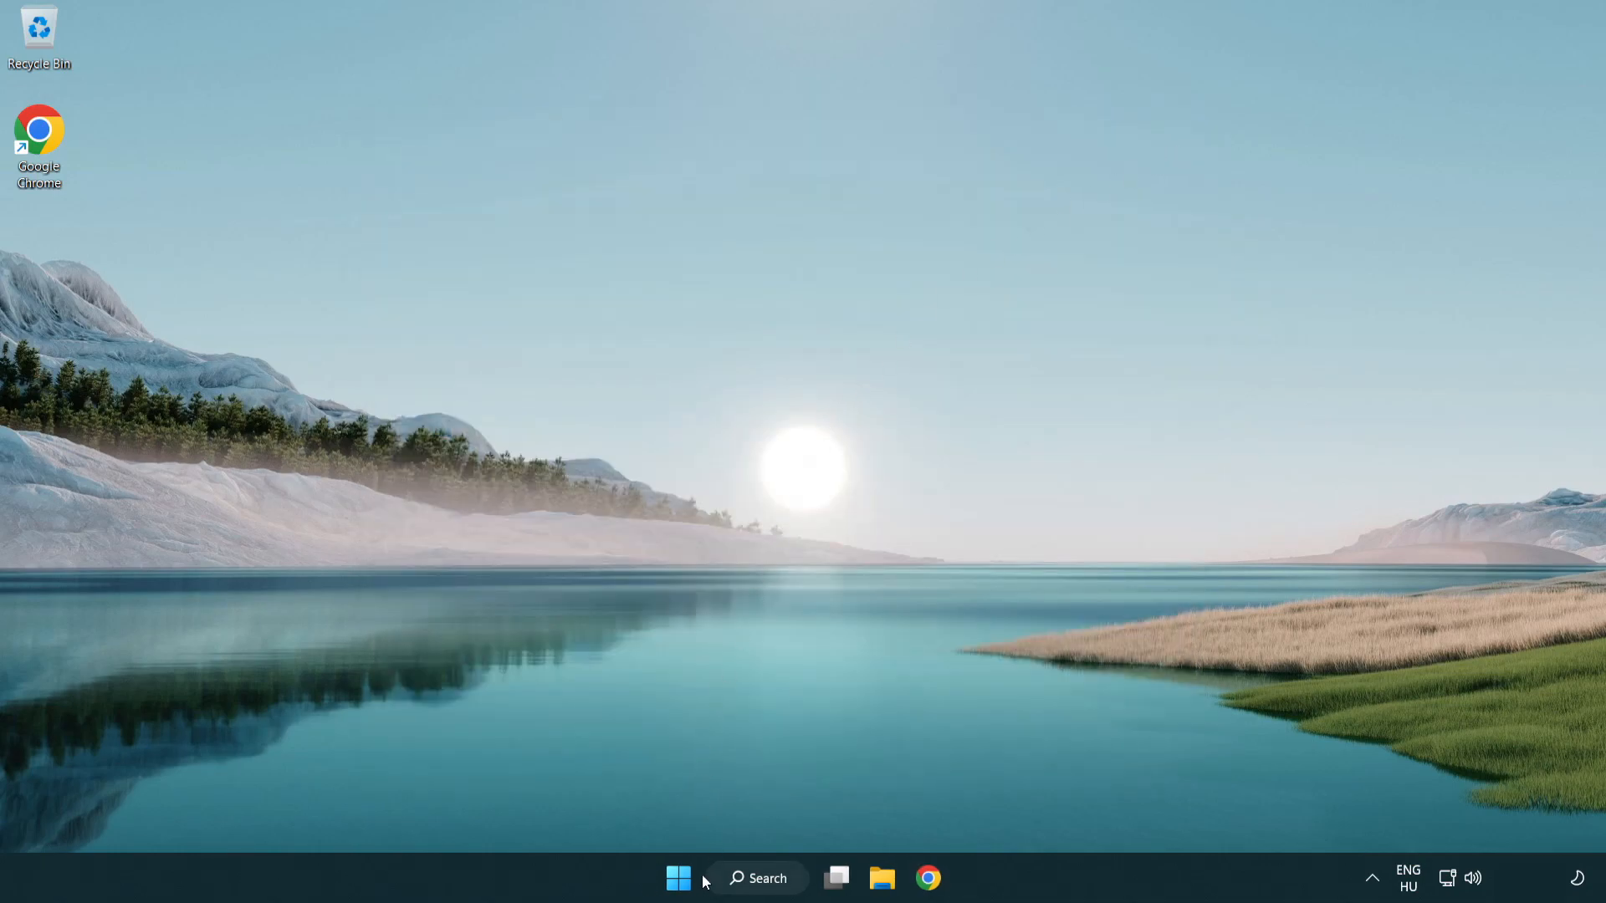
pyautogui.click(677, 878)
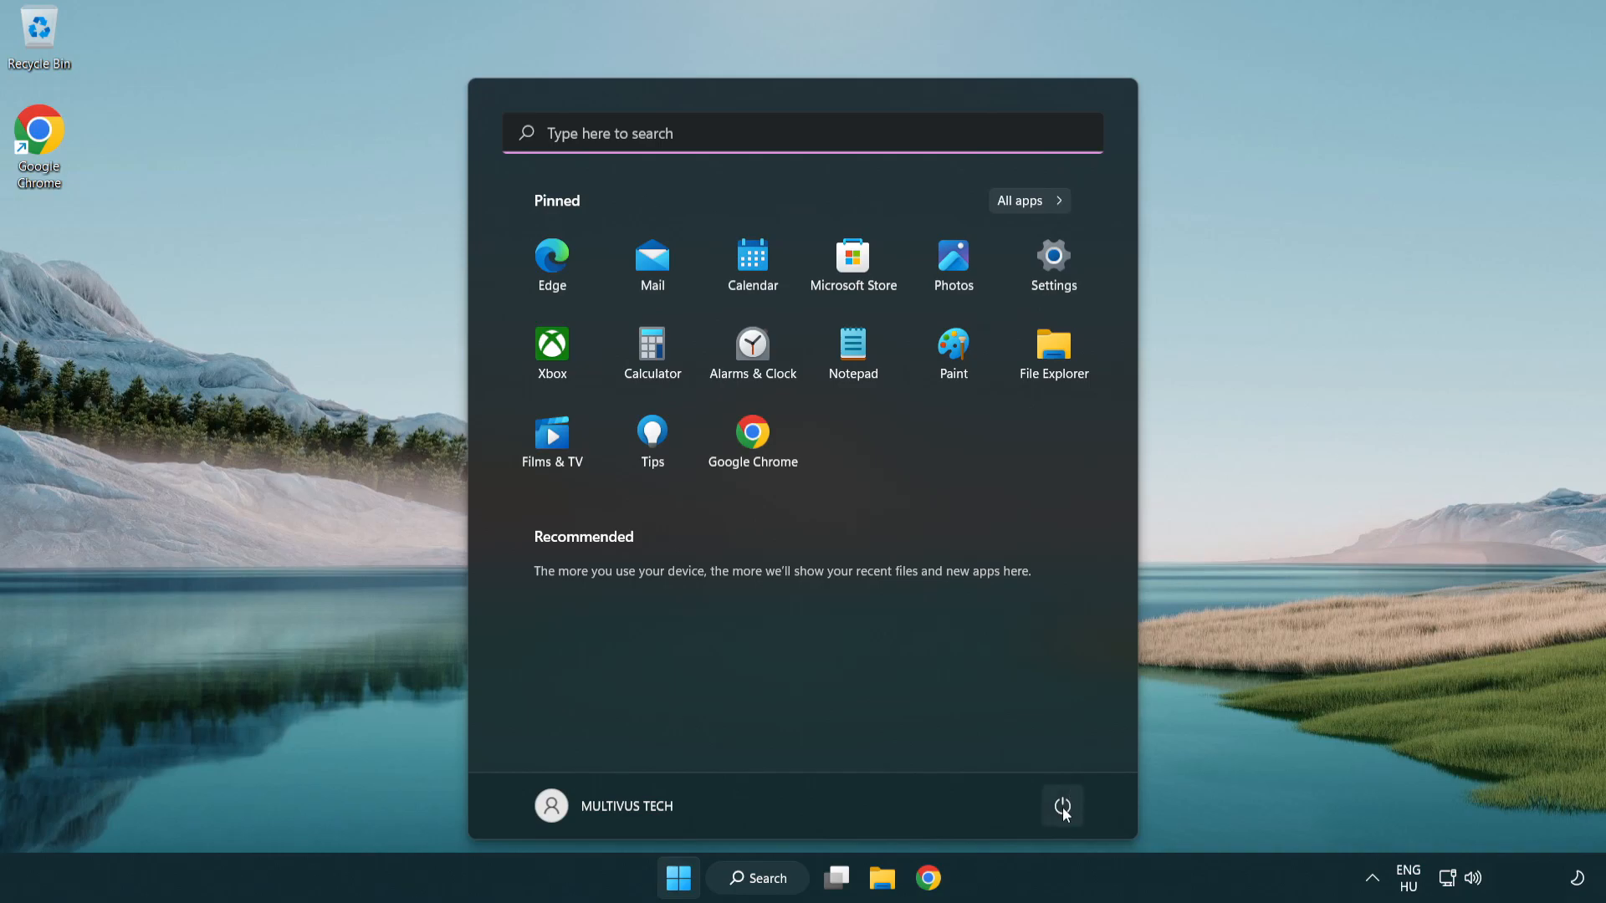
pyautogui.click(1062, 807)
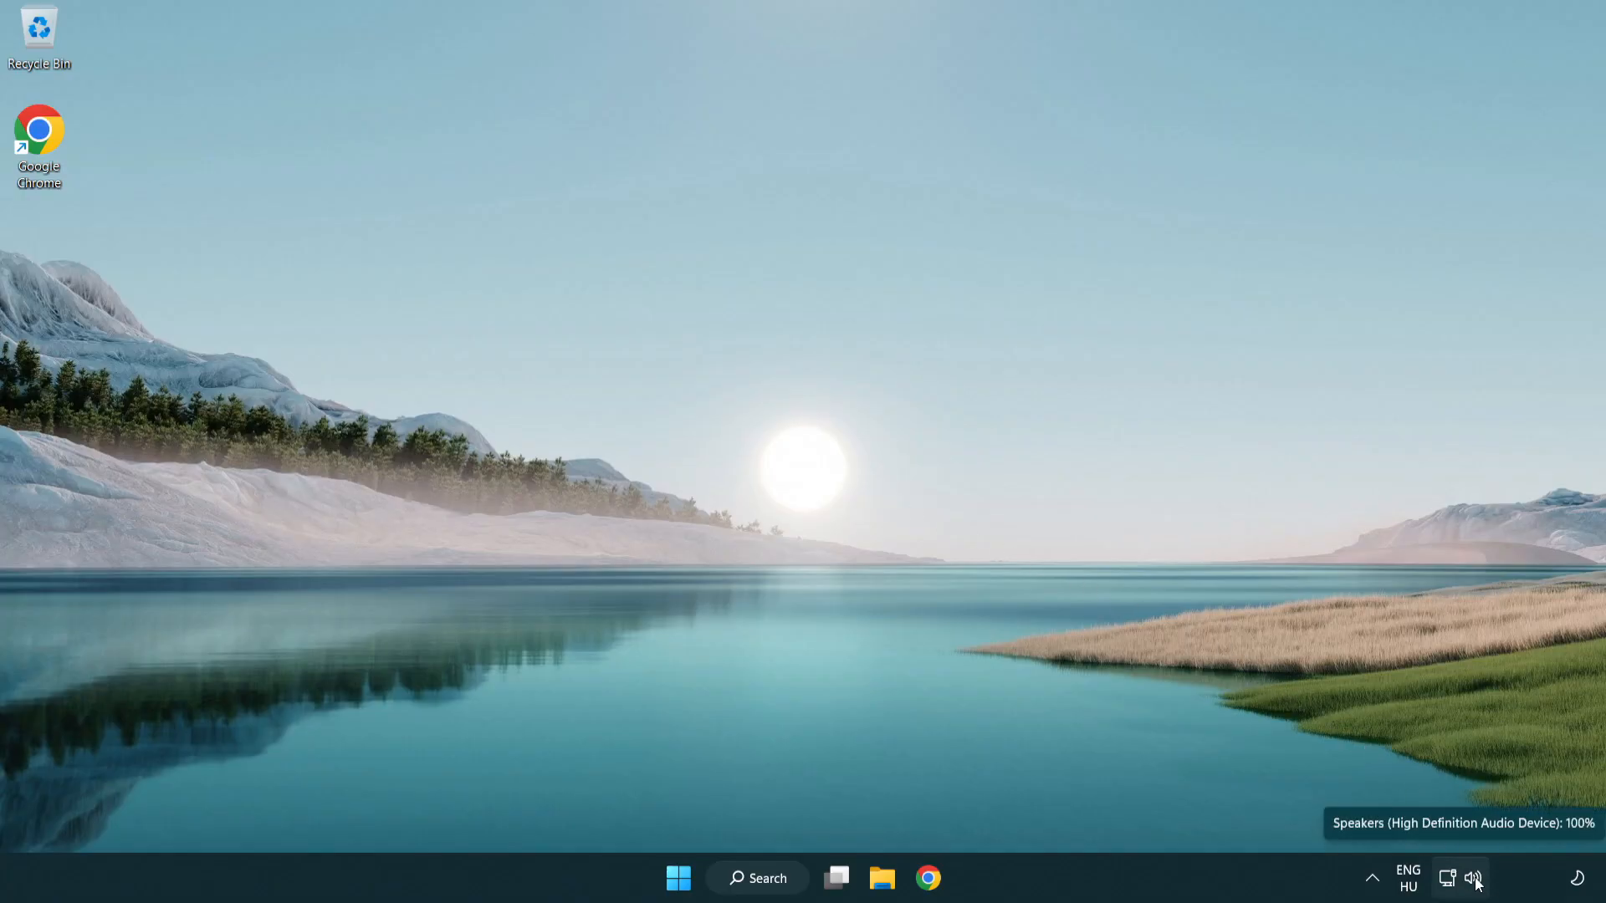
# Step: Launch Troubleshoot sound problems from the system-tray speaker icon's context menu
pyautogui.rightClick(1474, 878)
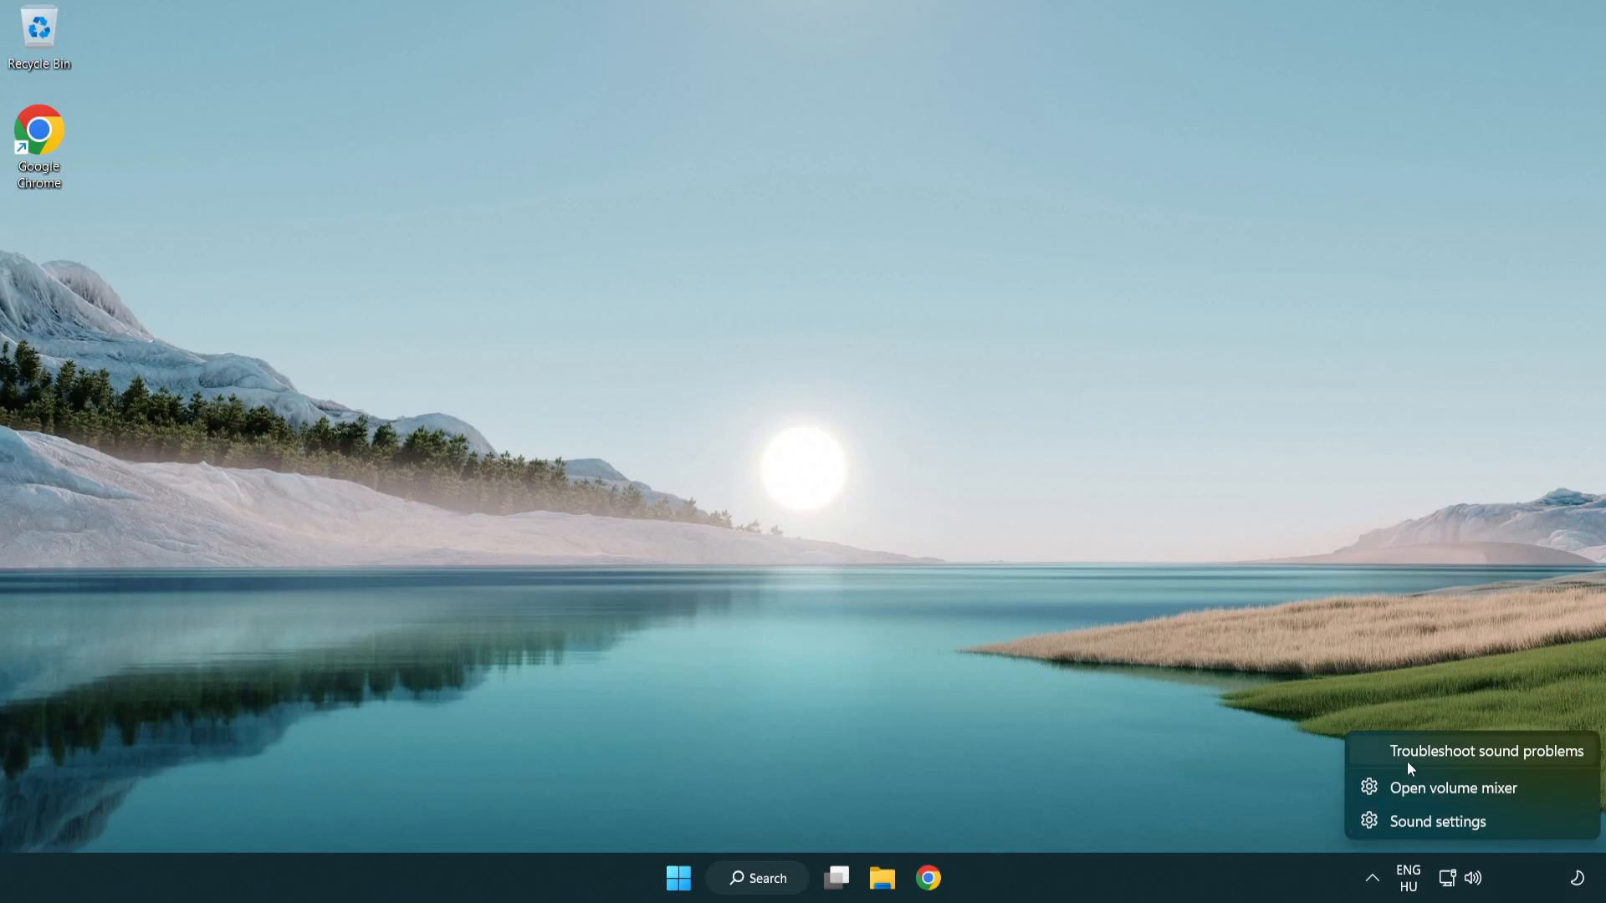
pyautogui.moveTo(1467, 761)
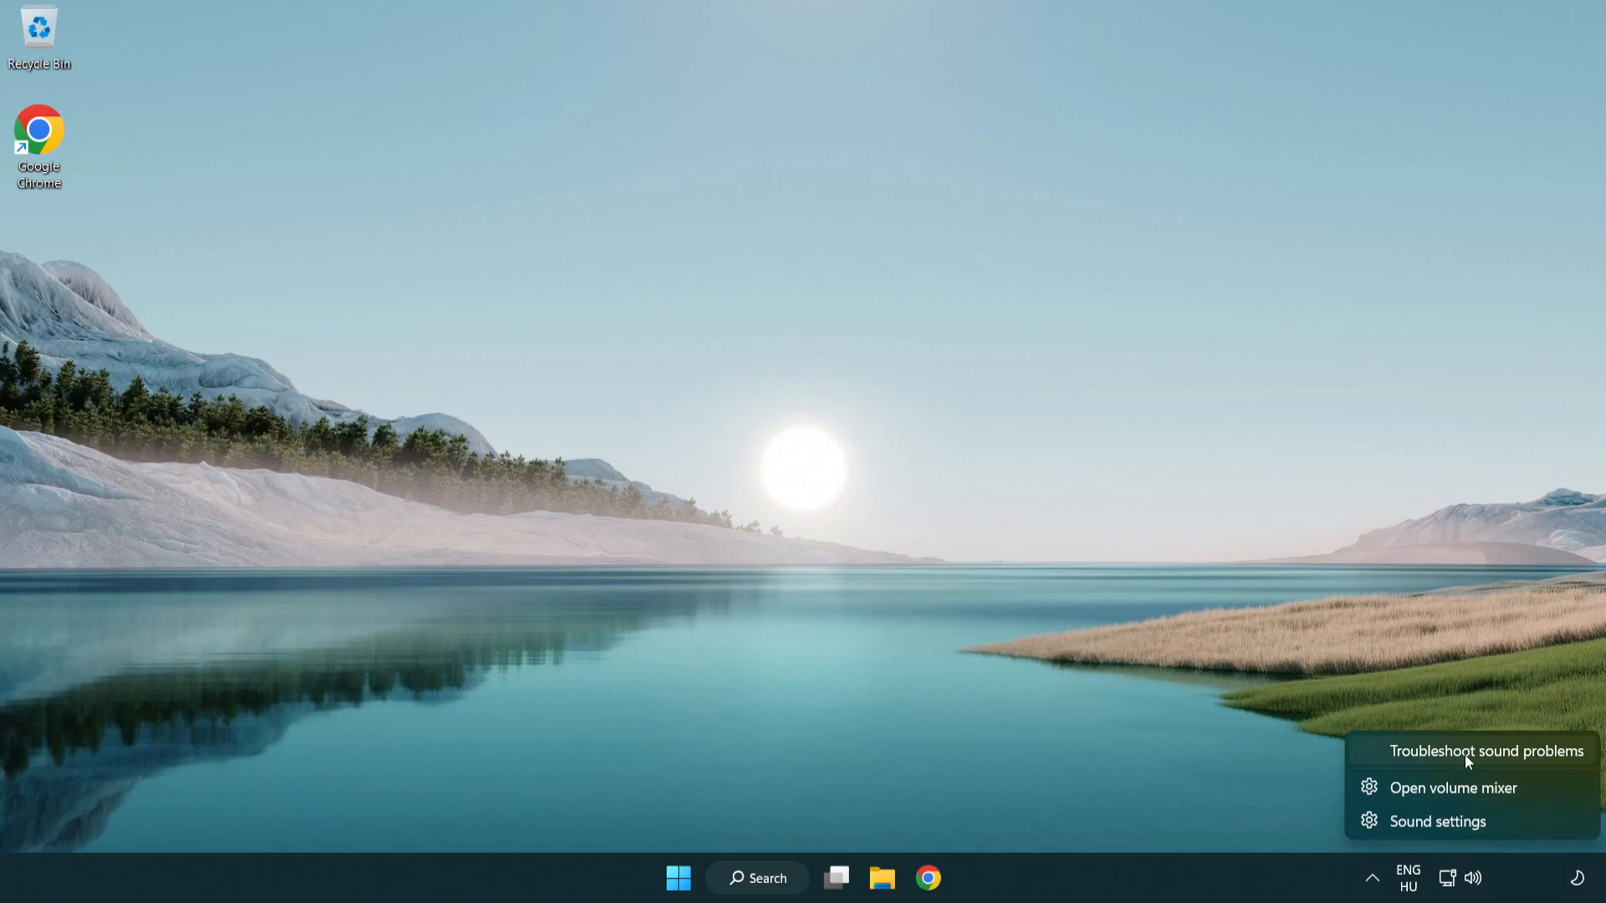
pyautogui.click(1486, 751)
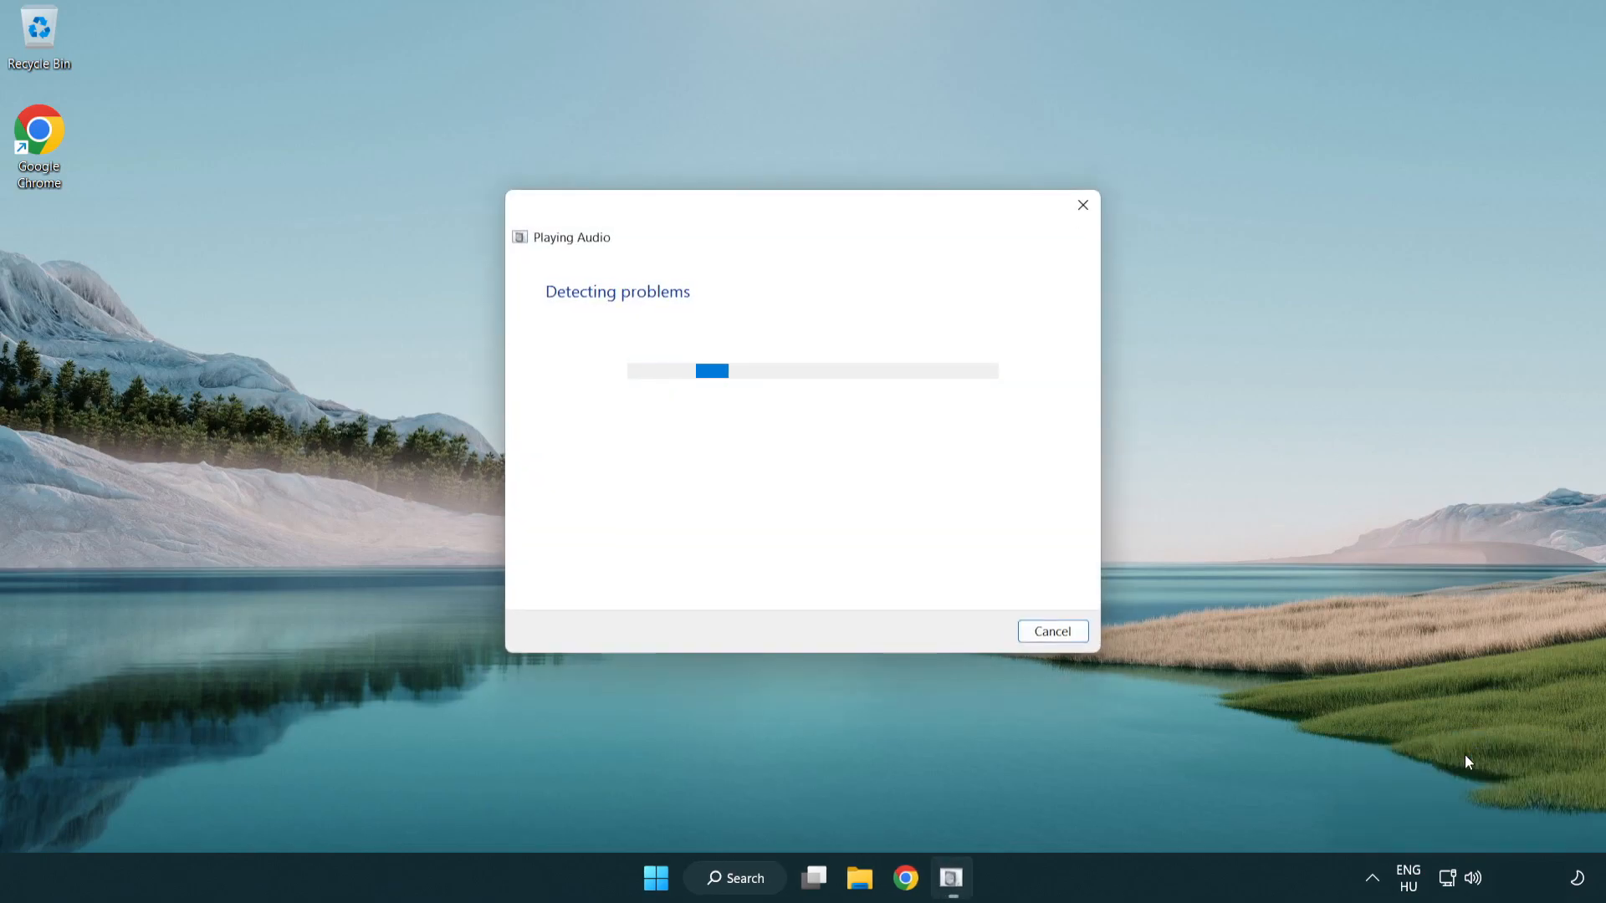